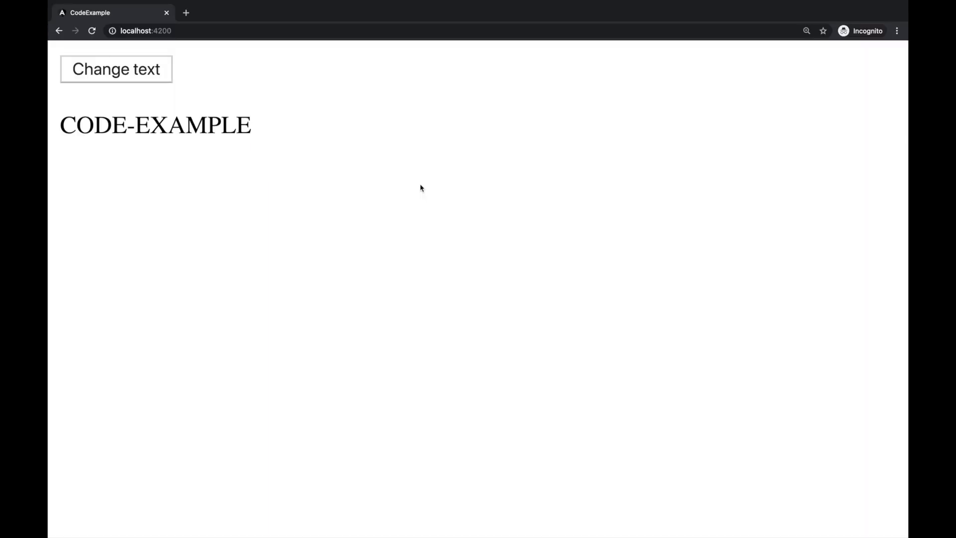
mouse_move(359, 143)
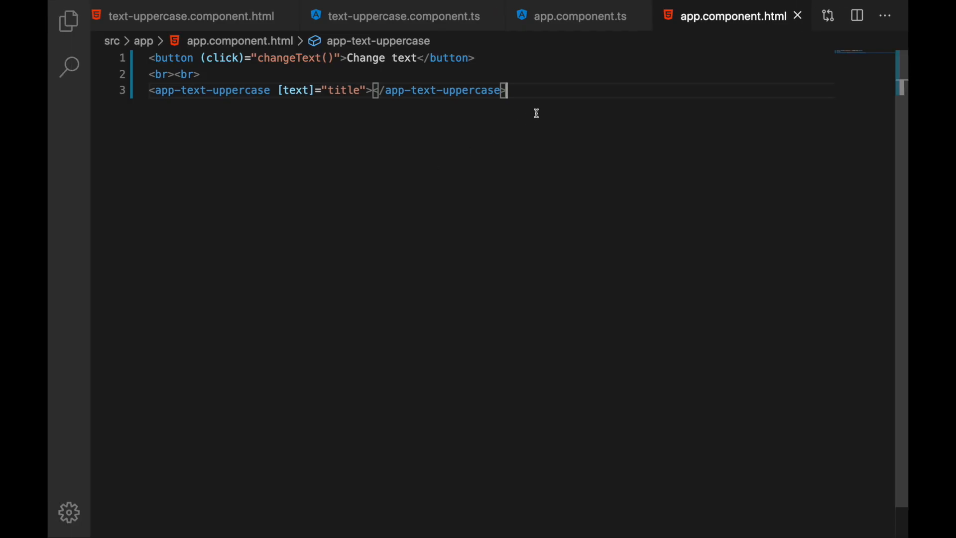
mouse_move(566, 69)
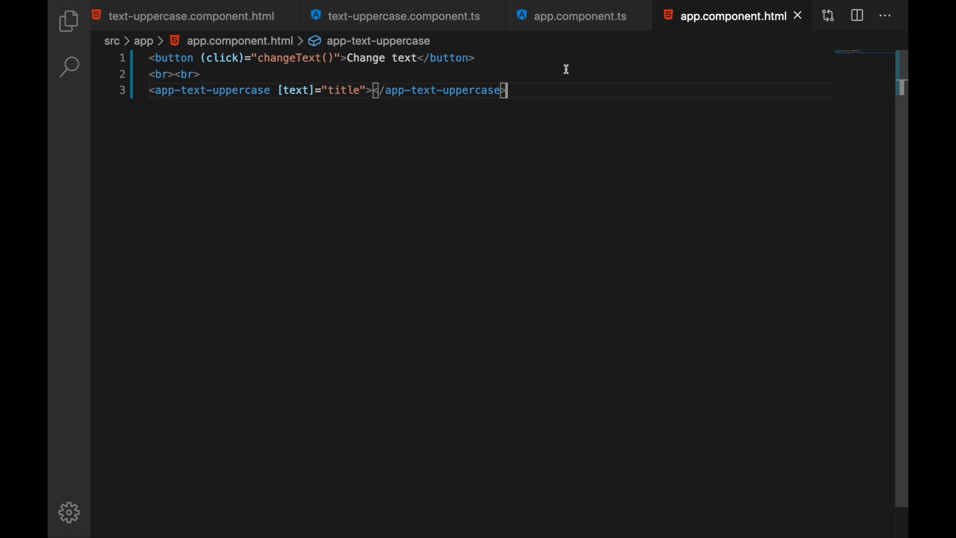
mouse_move(180, 65)
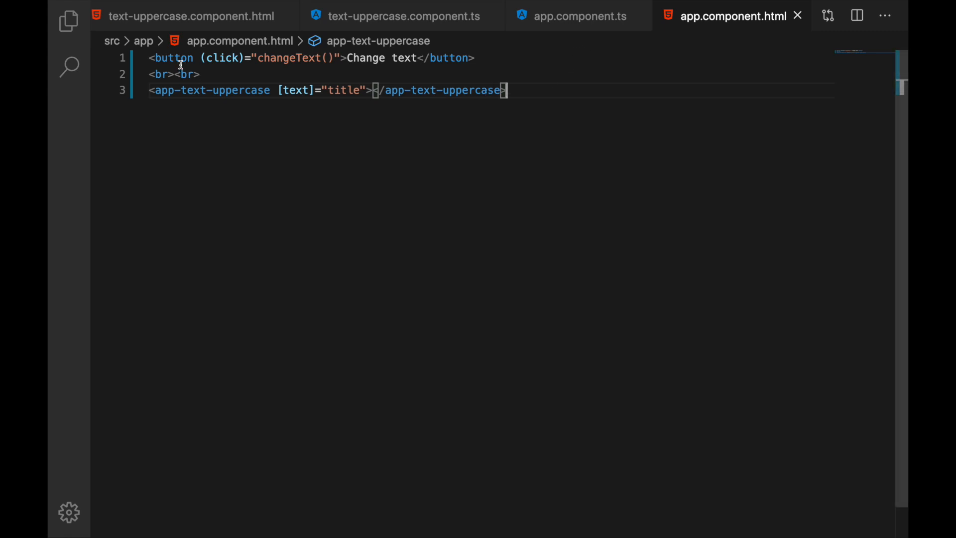
mouse_move(439, 111)
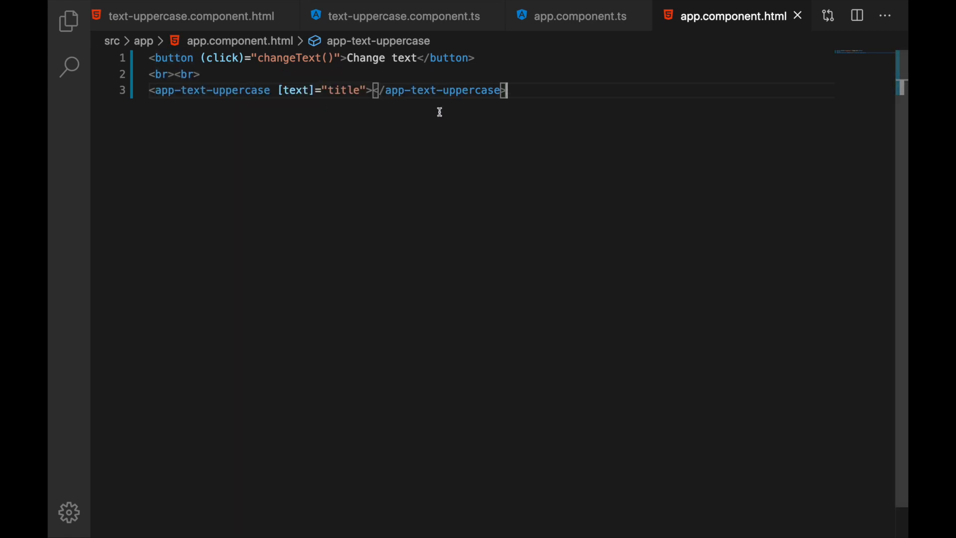
Review app.component.html's text binding and changeText handler alongside the AppComponent class
drag(281, 91, 506, 91)
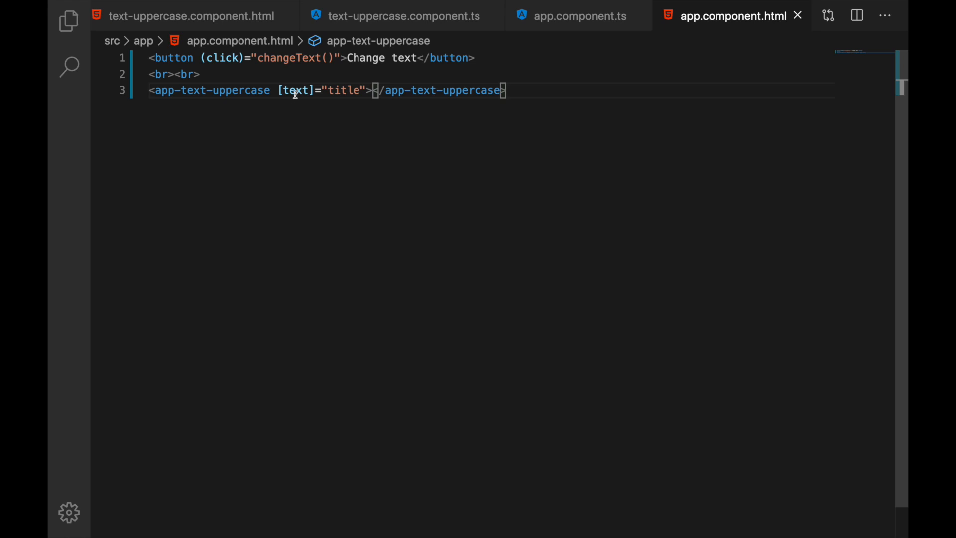
double_click(295, 89)
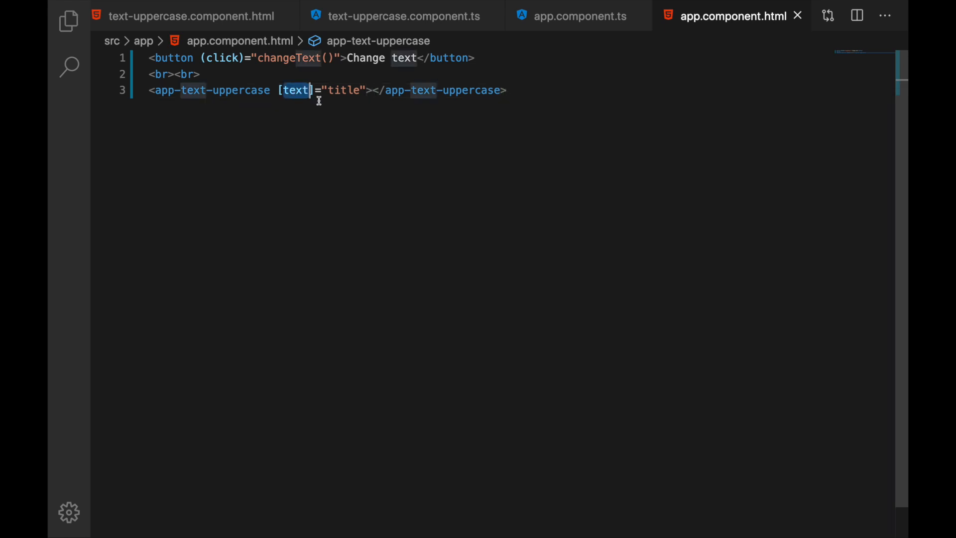
mouse_move(339, 98)
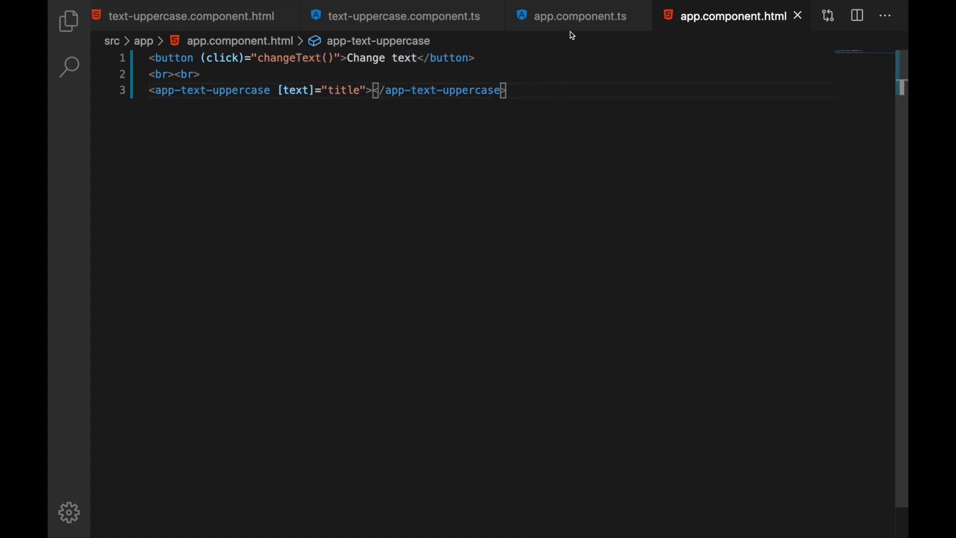
click(577, 16)
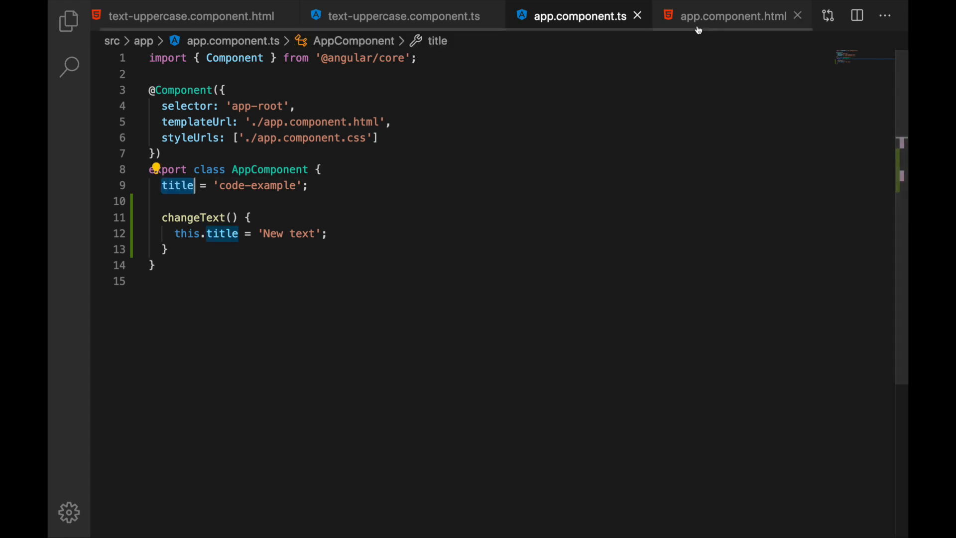
click(731, 16)
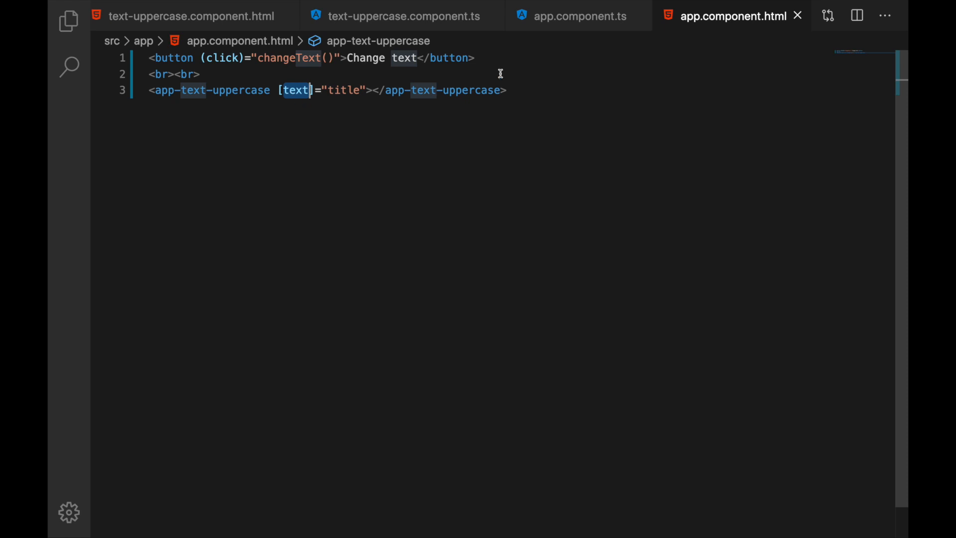
click(284, 58)
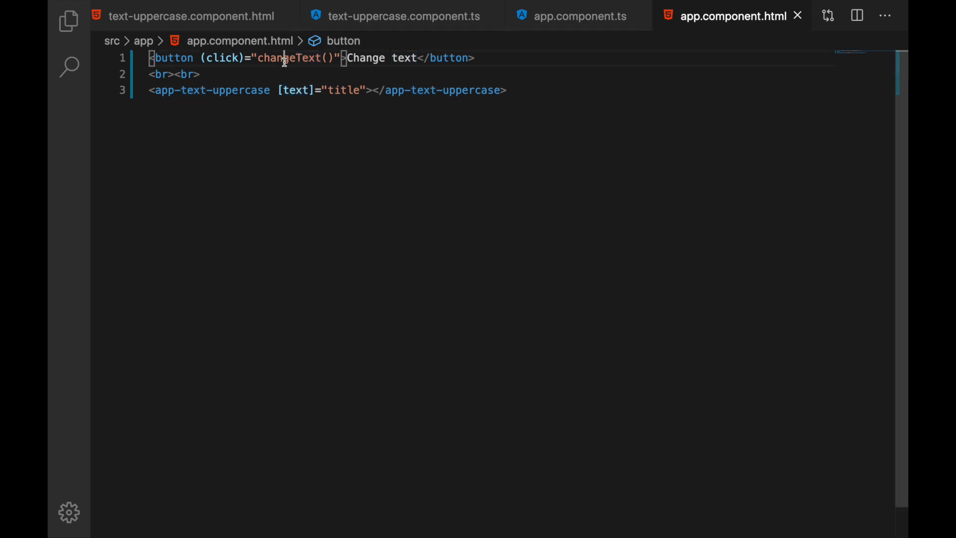
double_click(288, 58)
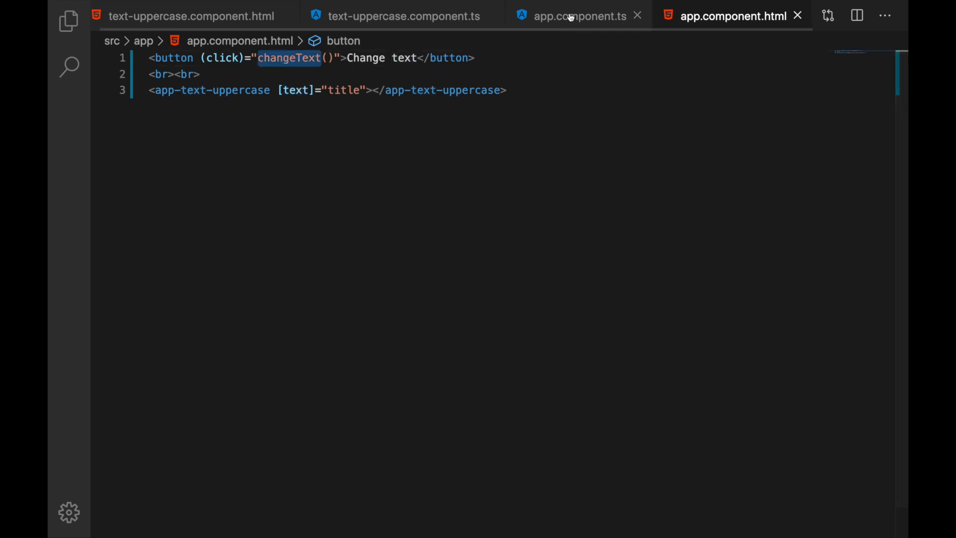
click(577, 16)
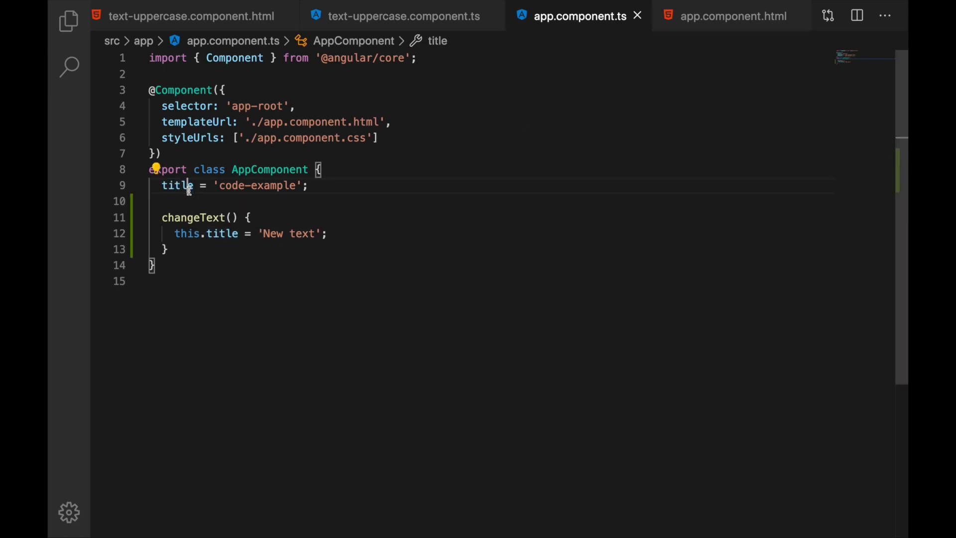
click(732, 16)
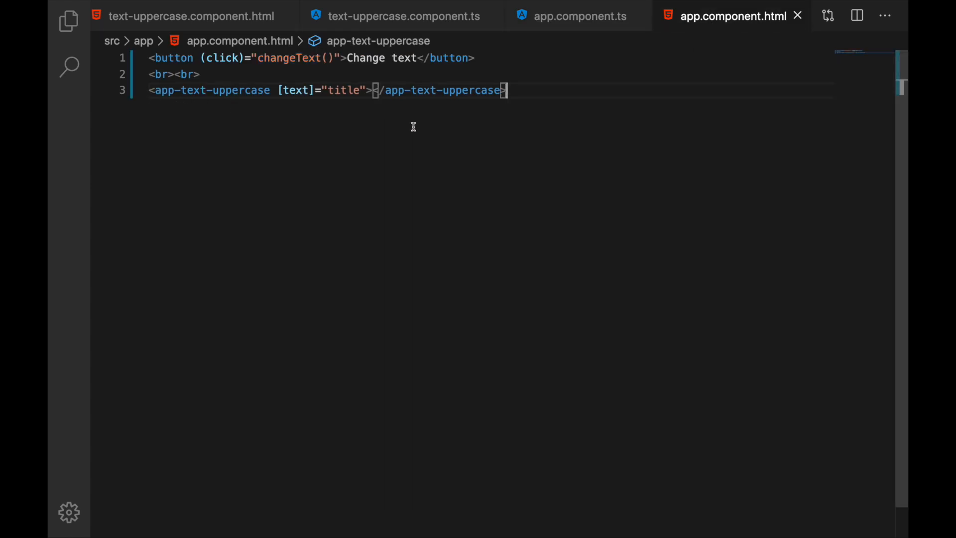
Review text-uppercase.component.ts's text input in ngOnInit and the uppercaseText binding in its template
click(404, 16)
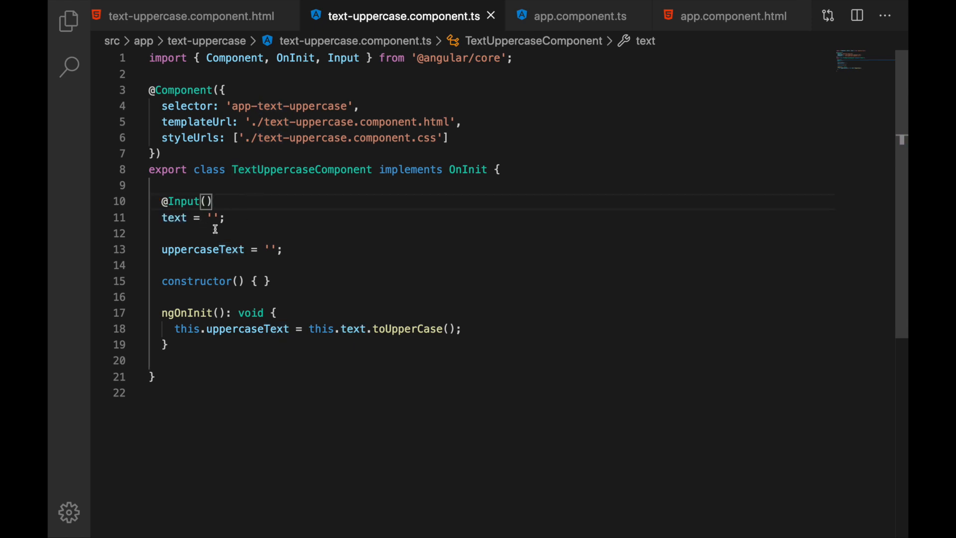
mouse_move(202, 249)
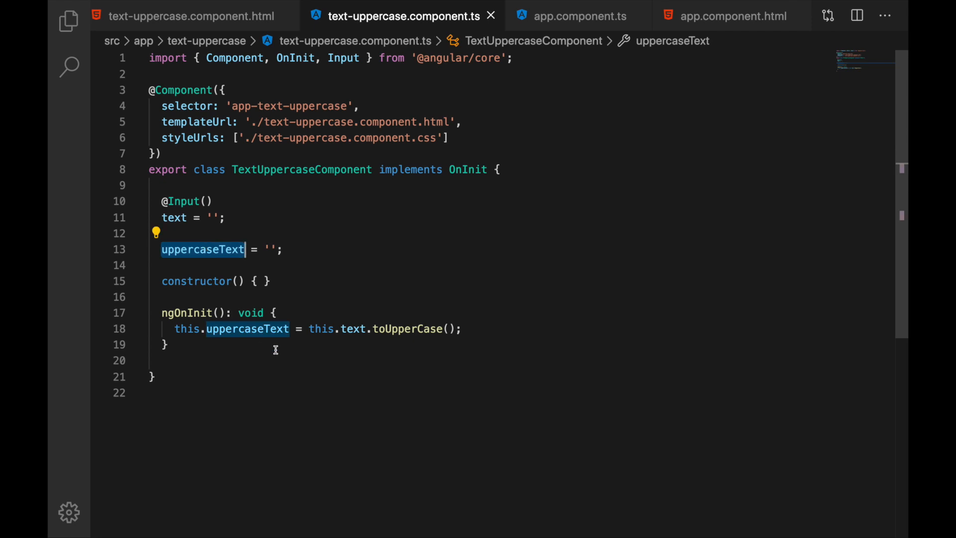
mouse_move(303, 342)
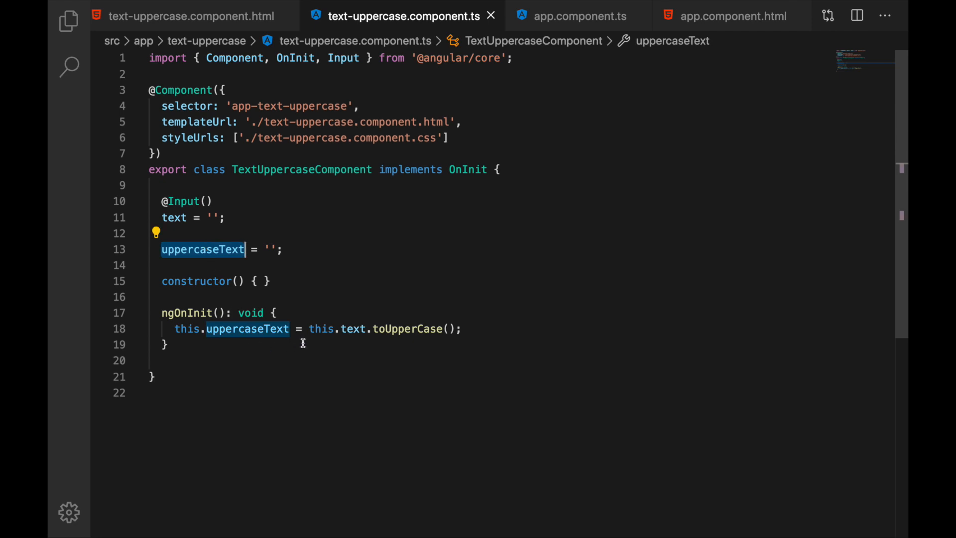
click(174, 218)
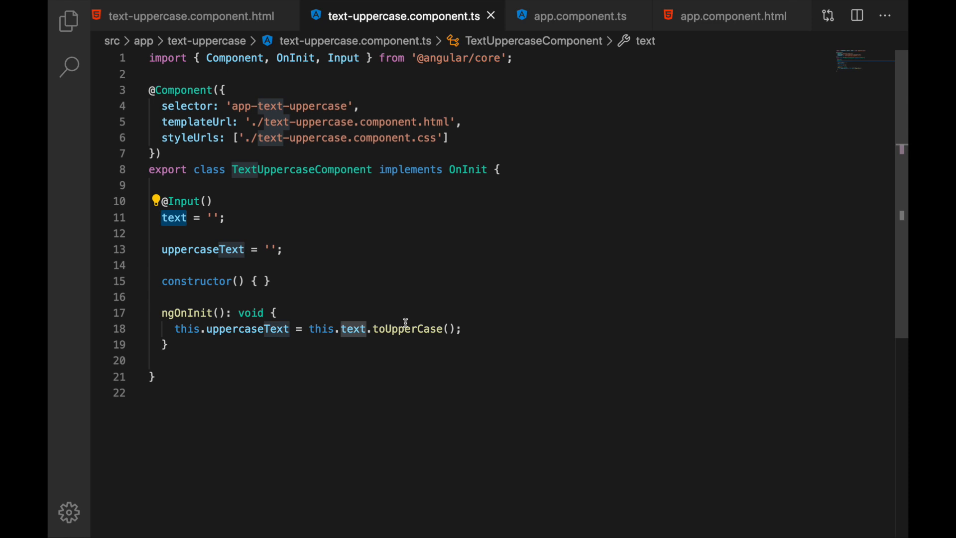
mouse_move(322, 329)
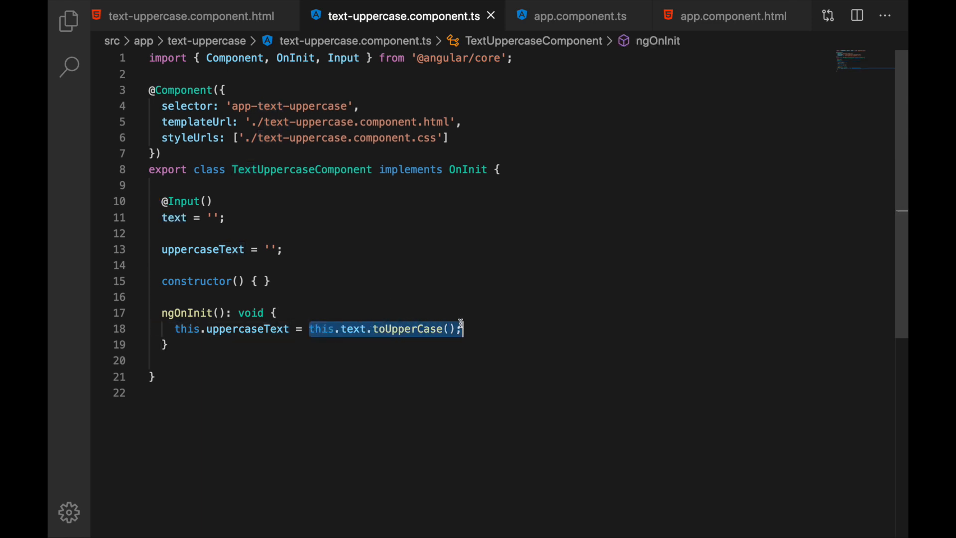
click(191, 16)
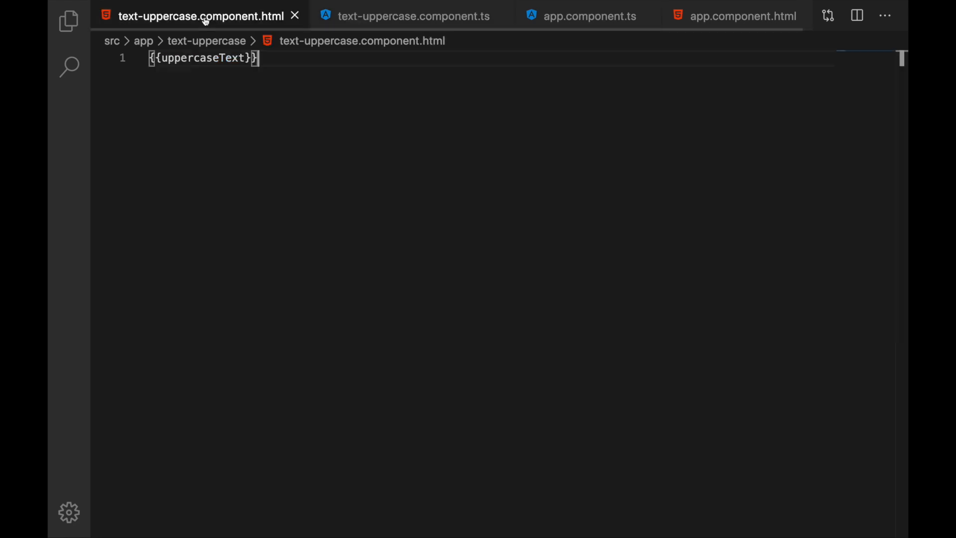
double_click(201, 58)
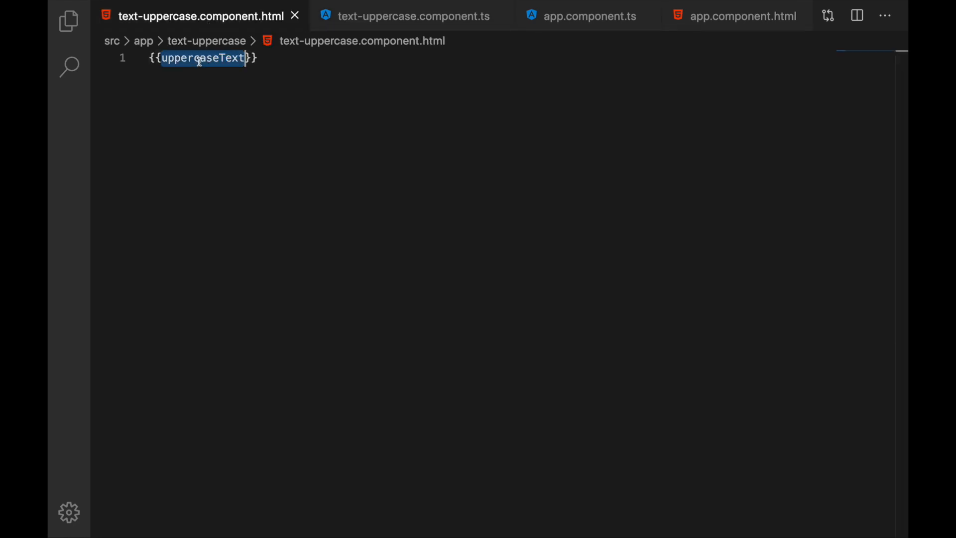
click(413, 16)
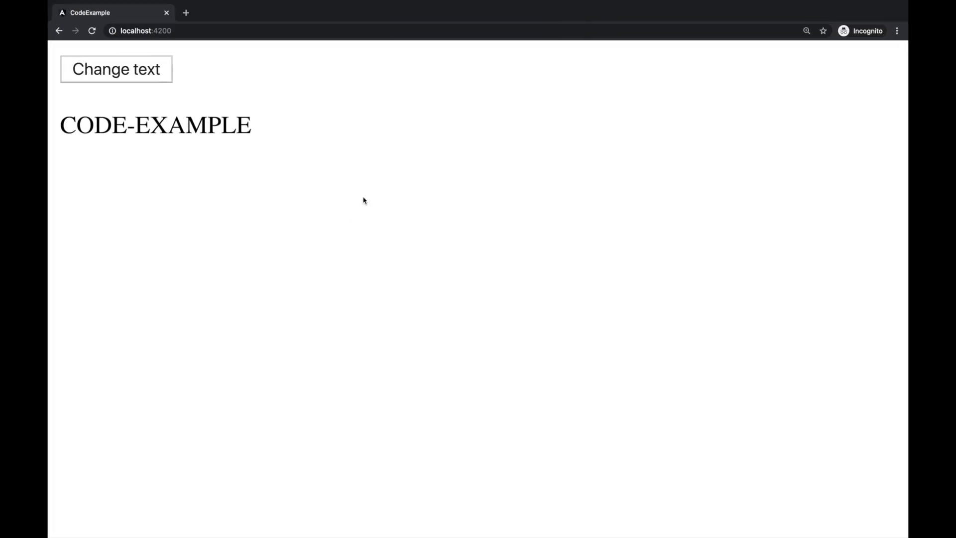
mouse_move(385, 198)
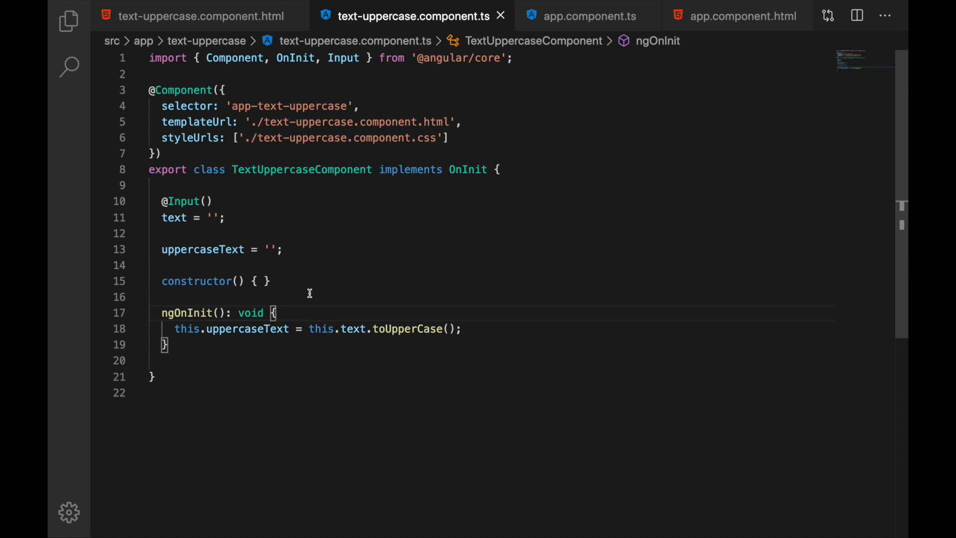
Show changeText in app.component.ts reassigning title to 'New text'
click(734, 16)
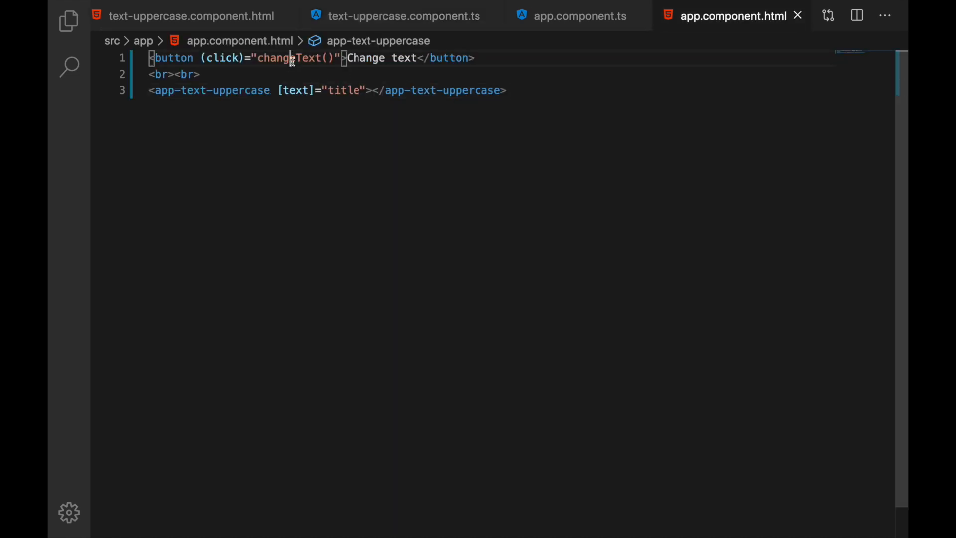
click(578, 15)
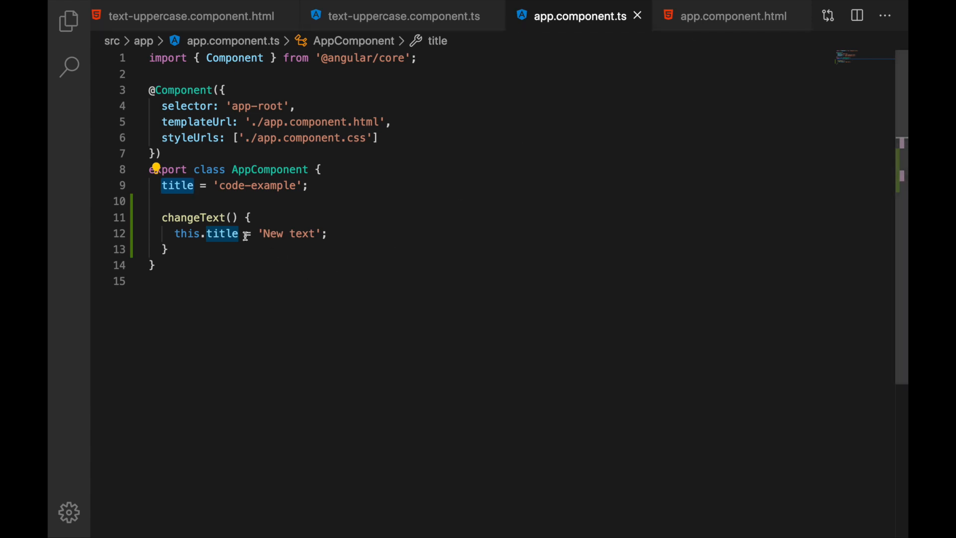
click(732, 16)
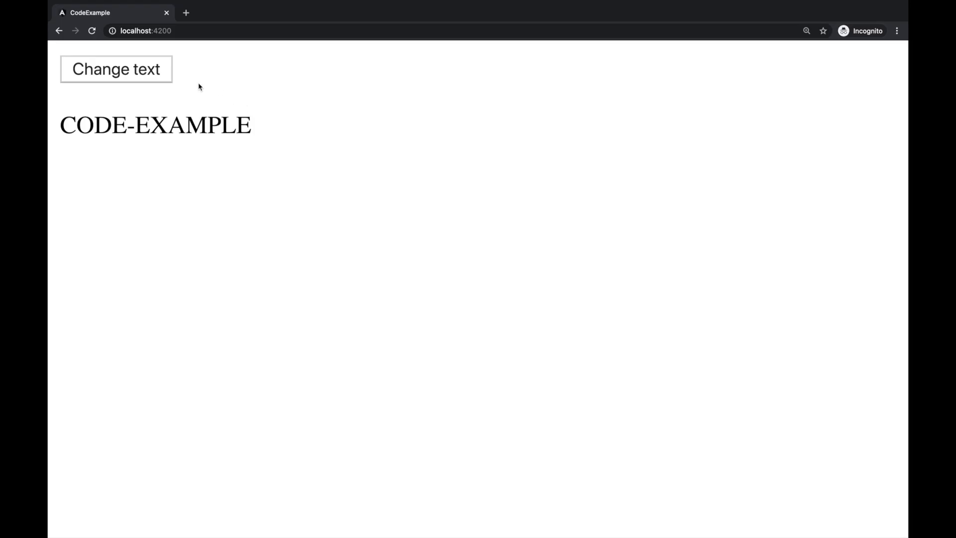
mouse_move(154, 78)
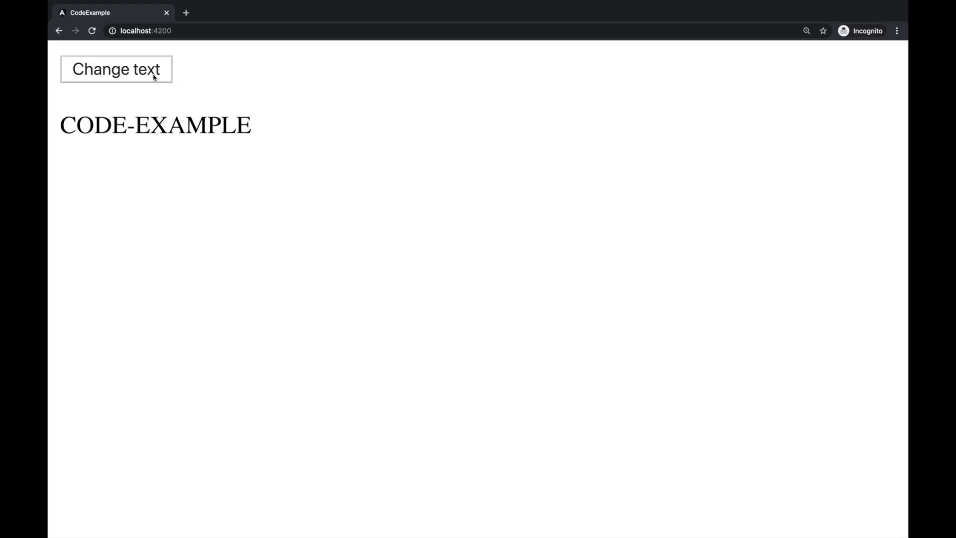
click(116, 69)
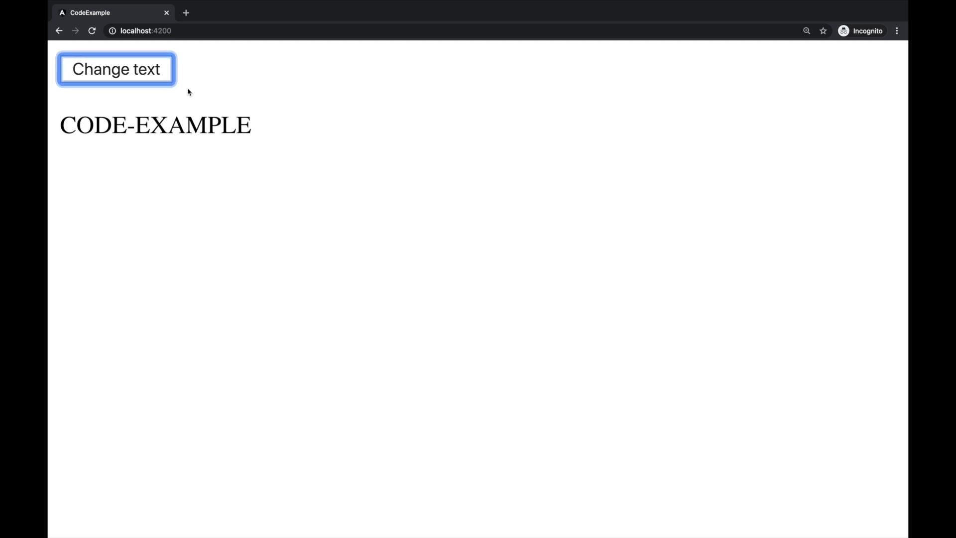
mouse_move(202, 110)
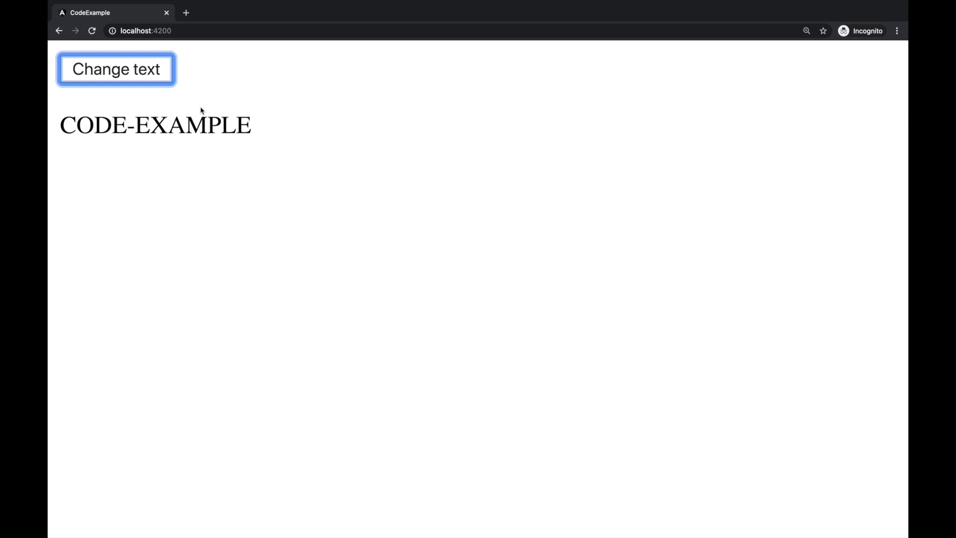
mouse_move(213, 107)
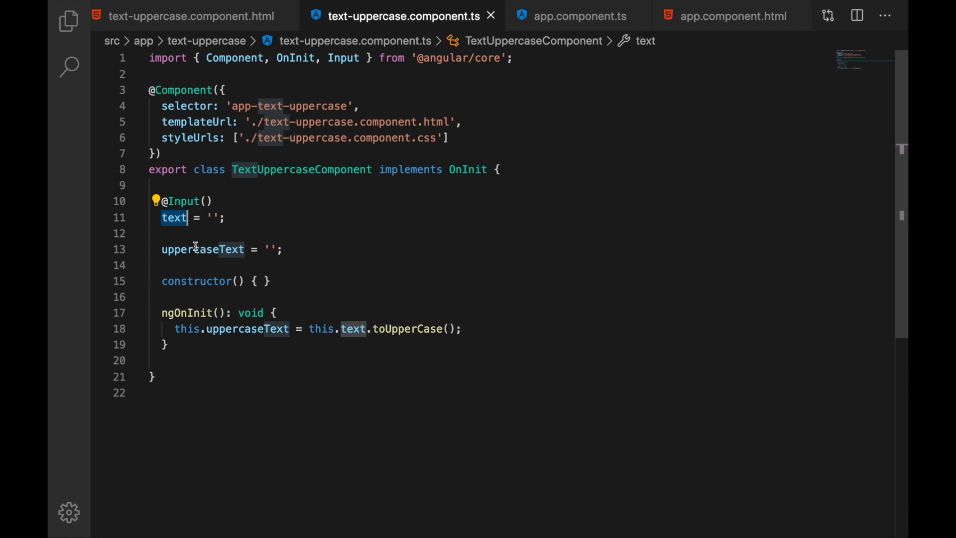
Highlight uses of the text input and compare the component class with its template and AppComponent
double_click(202, 249)
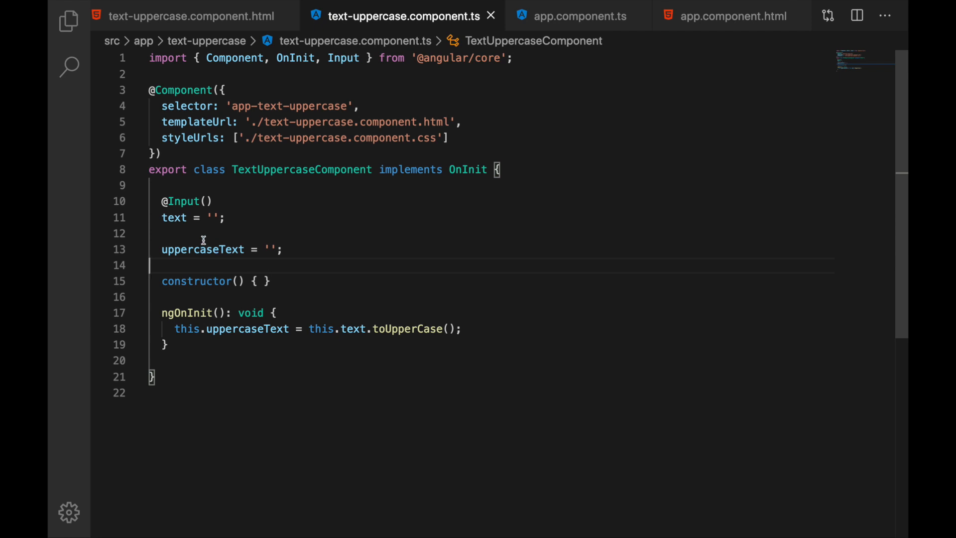
mouse_move(178, 224)
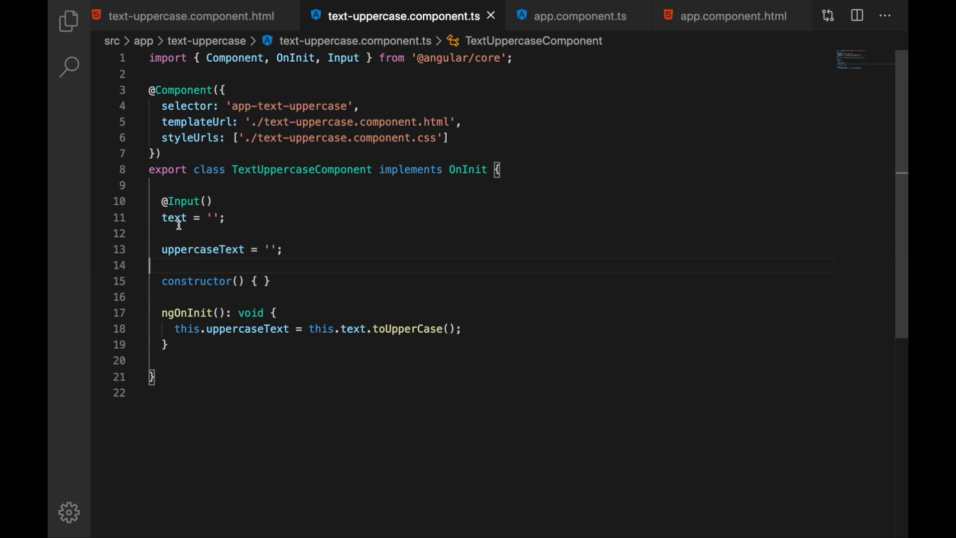
mouse_move(308, 267)
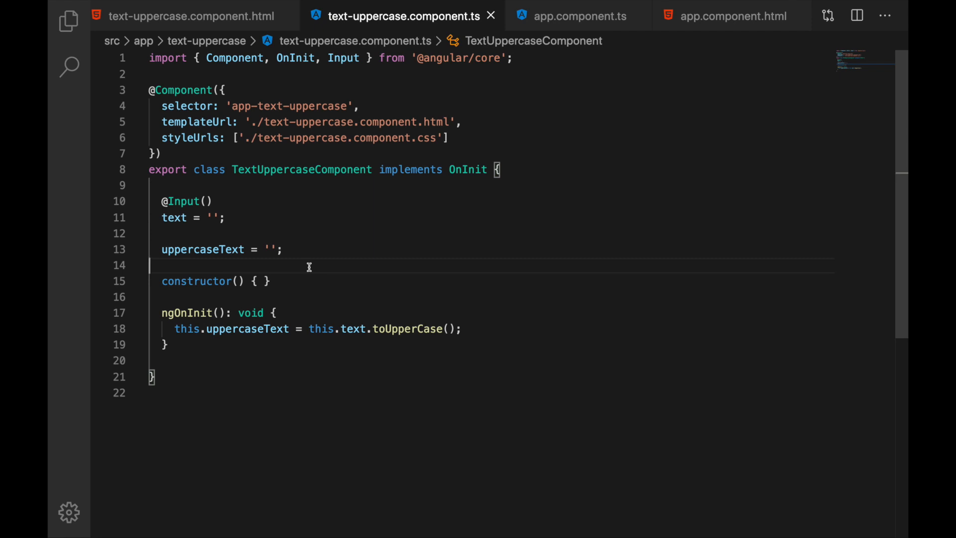
double_click(202, 249)
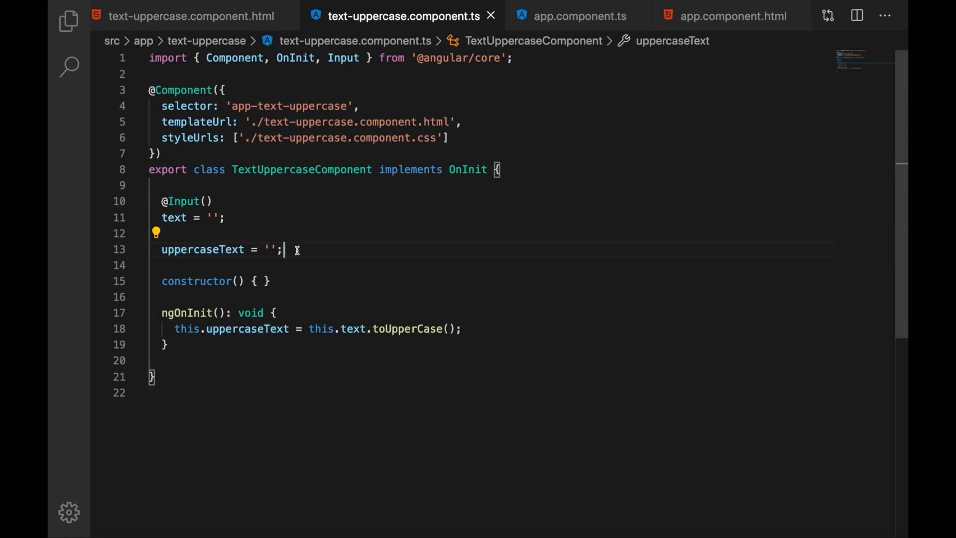
click(191, 16)
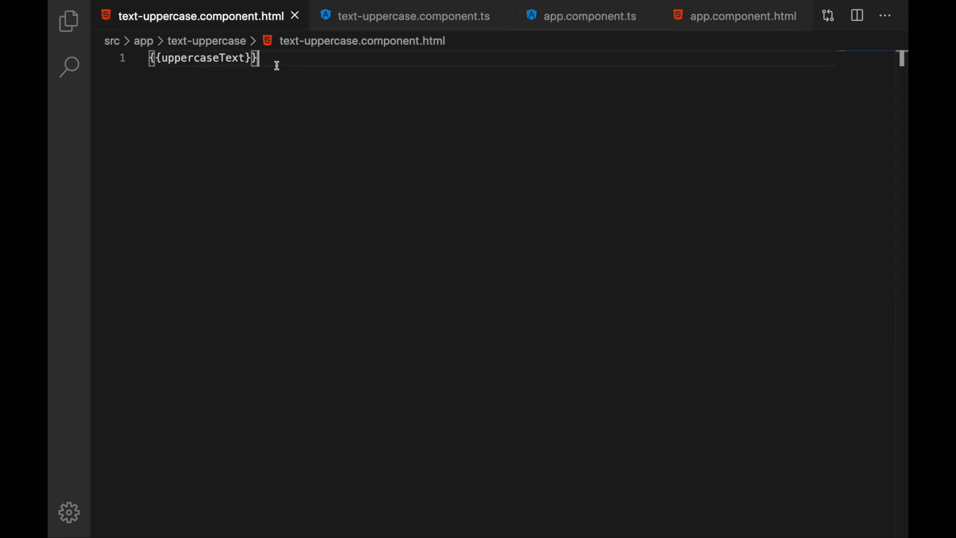
click(413, 16)
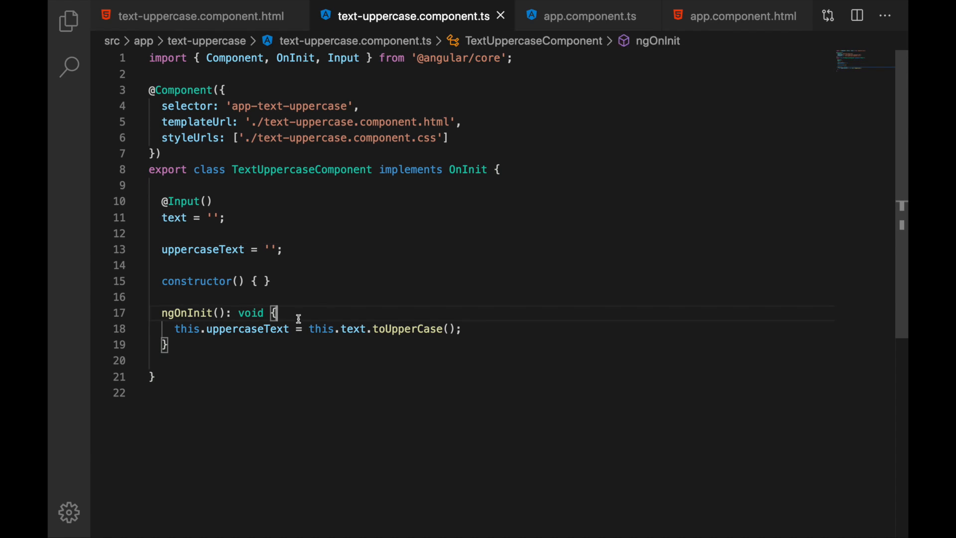
mouse_move(254, 218)
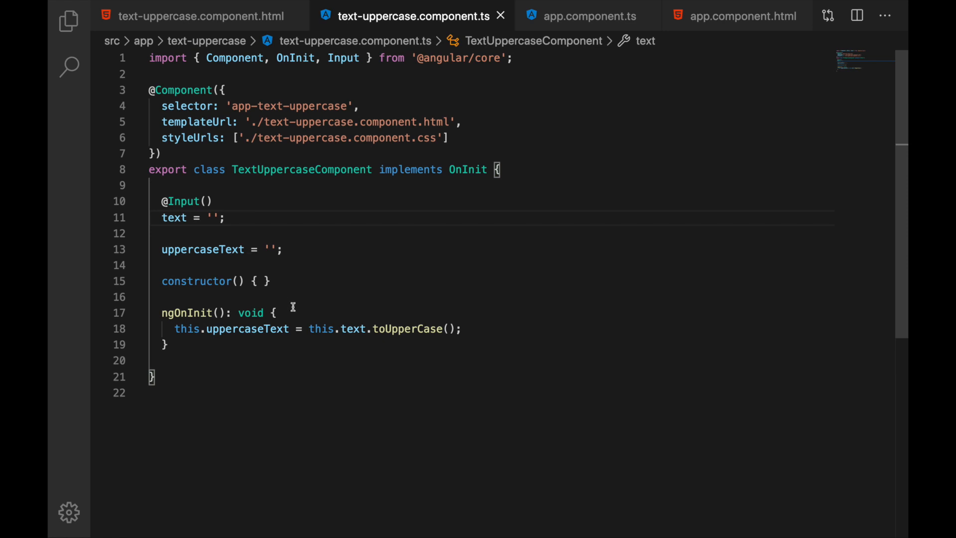
mouse_move(283, 281)
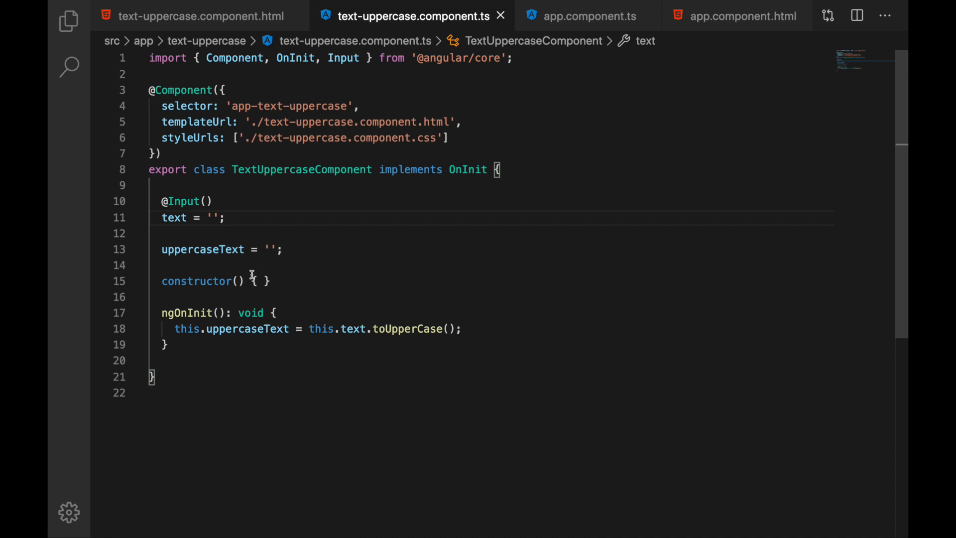
mouse_move(588, 16)
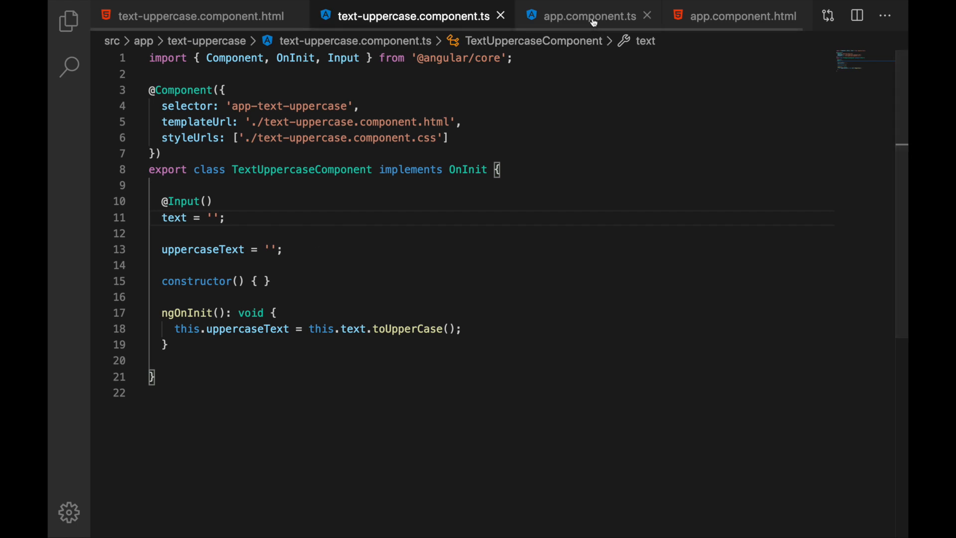
click(588, 16)
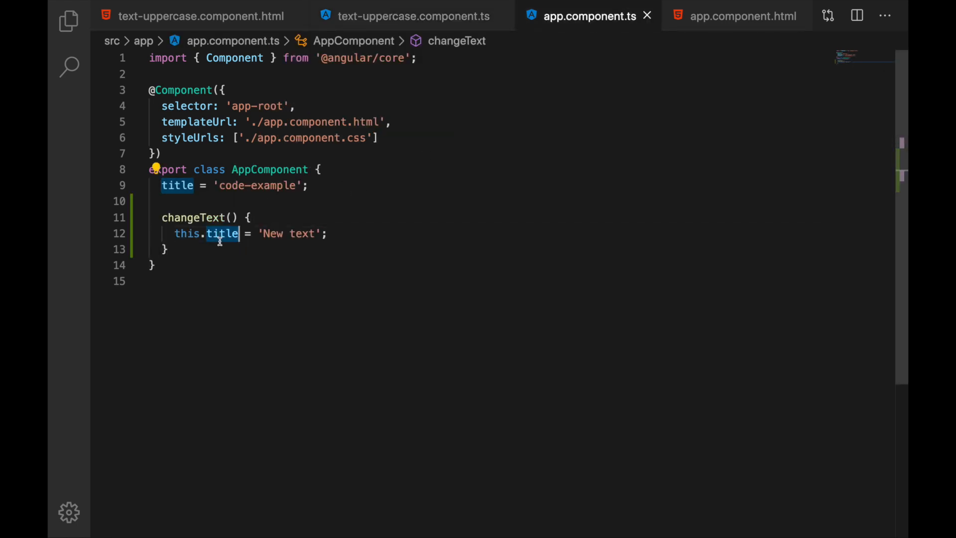
click(412, 16)
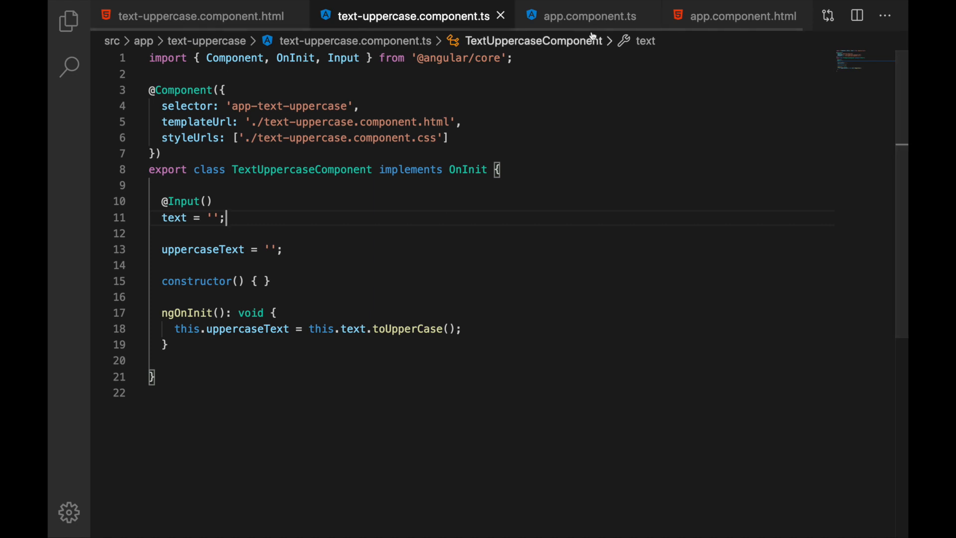
click(588, 16)
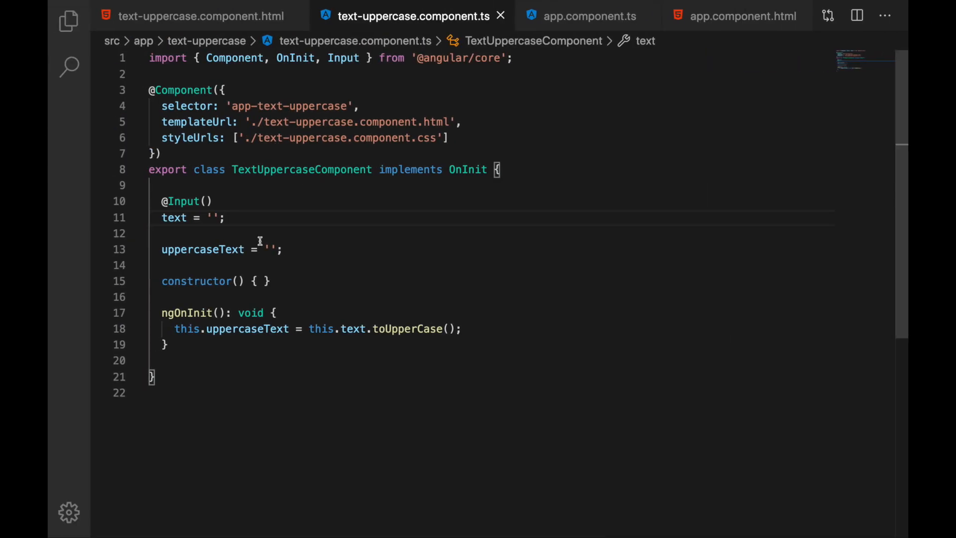
mouse_move(248, 329)
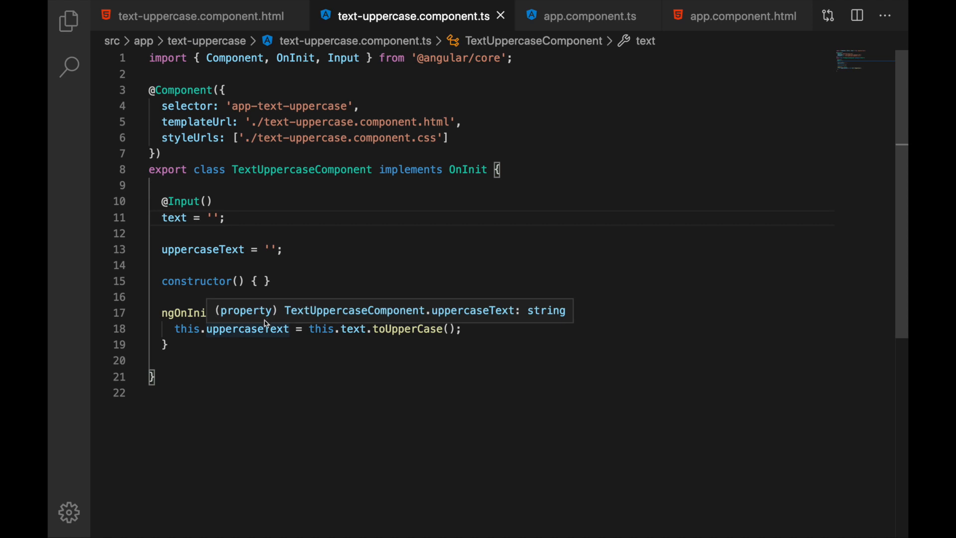
mouse_move(280, 345)
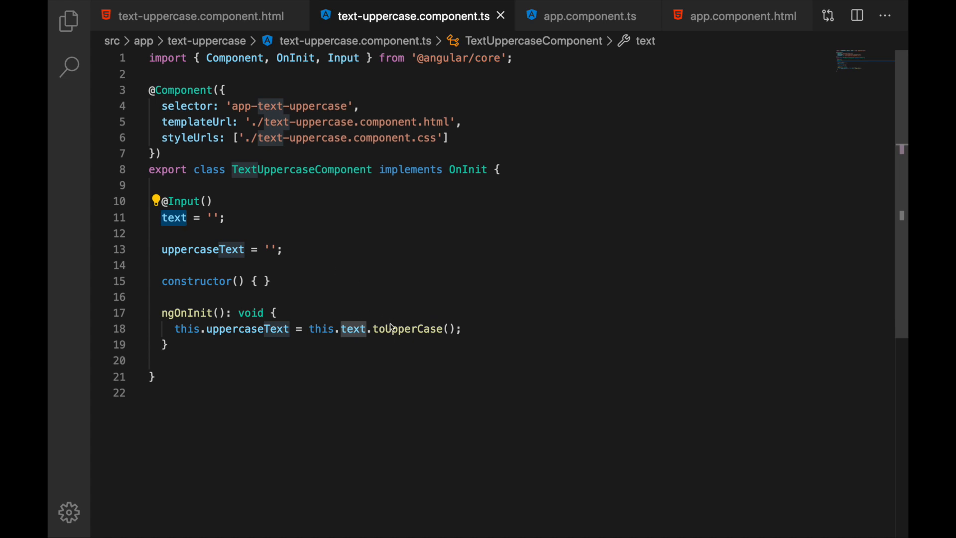
mouse_move(352, 329)
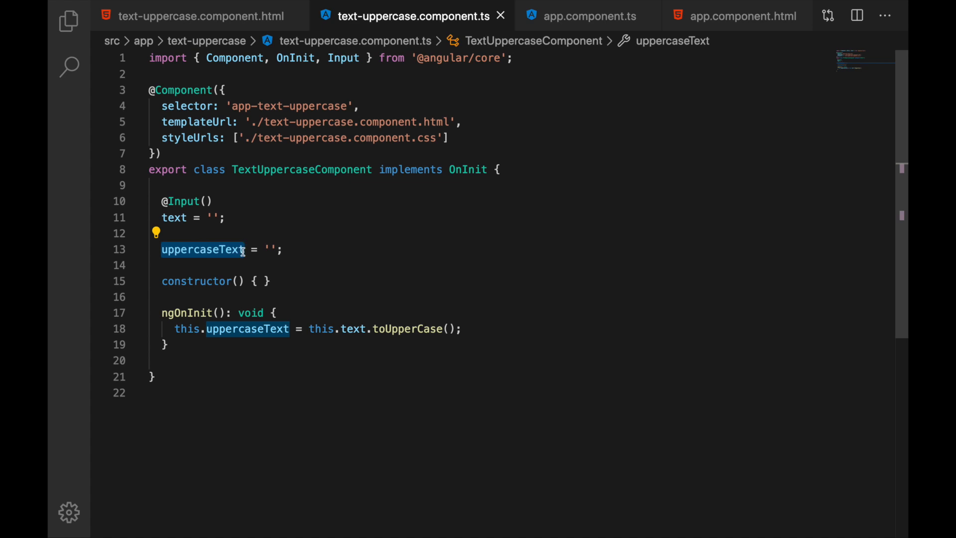
Revisit the template and AppComponent title, then settle on text-uppercase.component.ts with ngOnInit unchanged
click(201, 16)
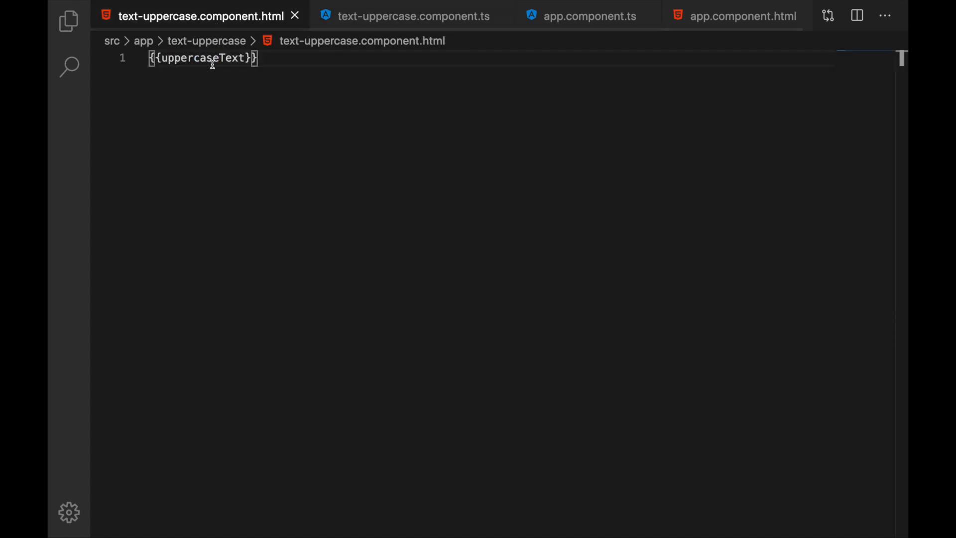
click(413, 16)
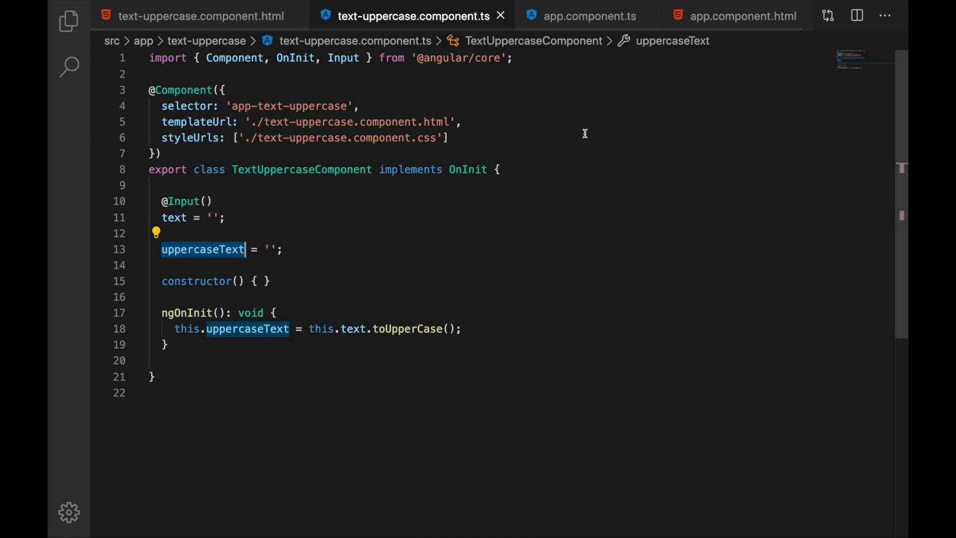
click(734, 16)
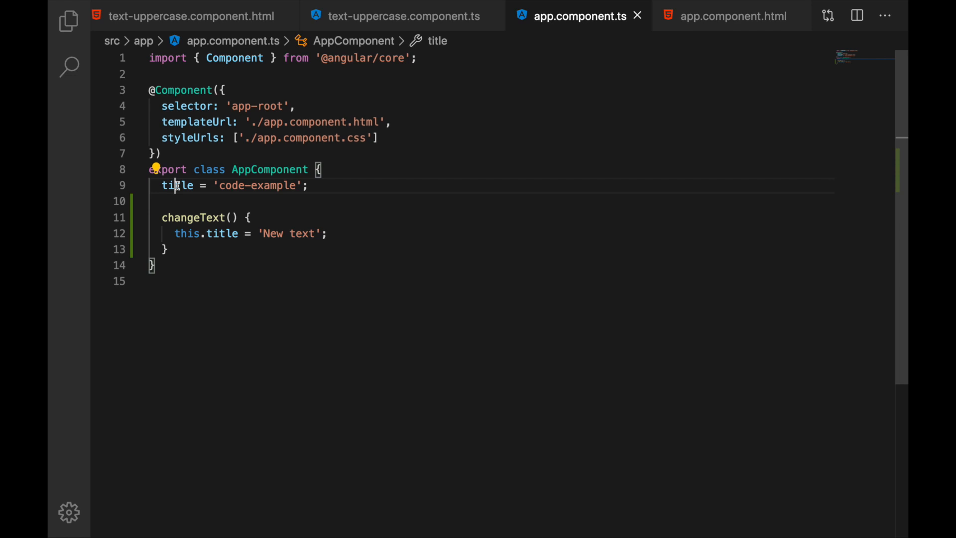
click(403, 16)
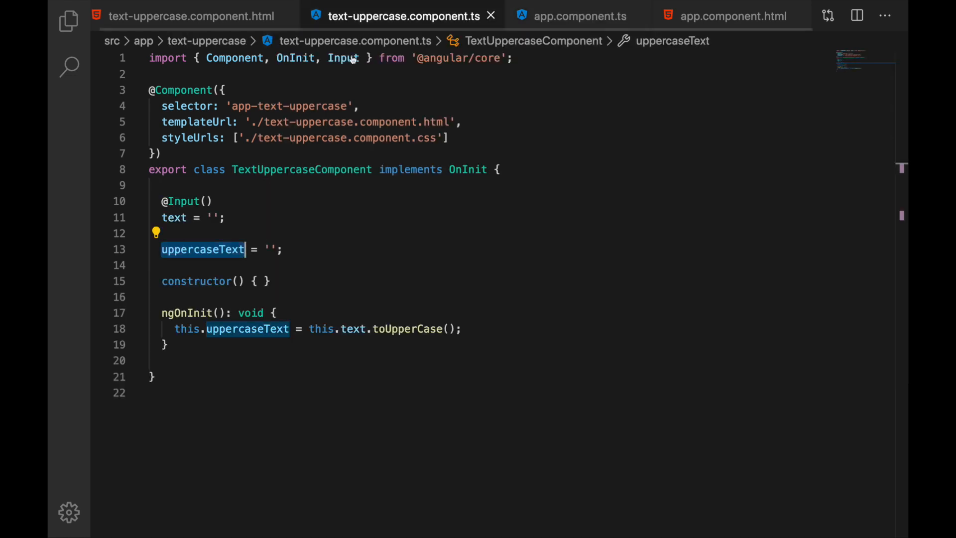
mouse_move(292, 314)
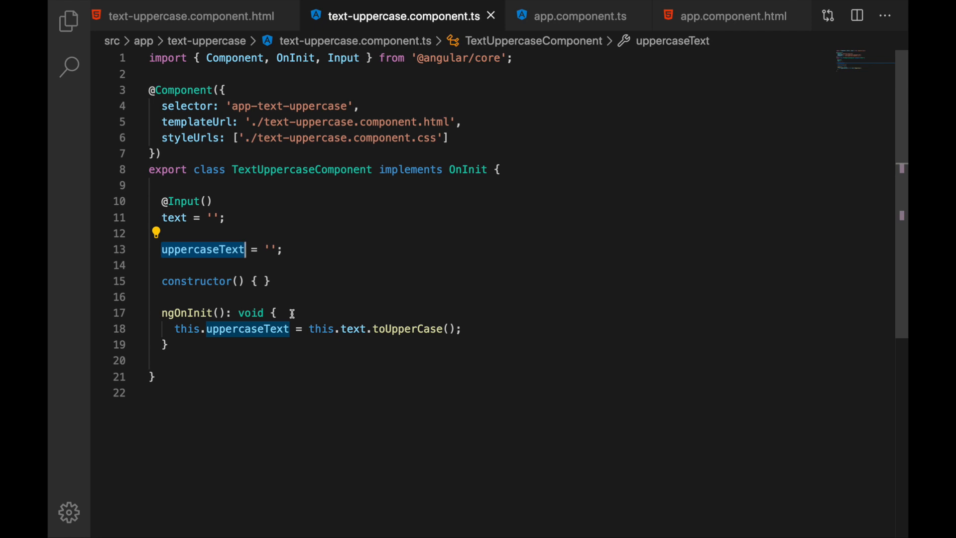
click(275, 313)
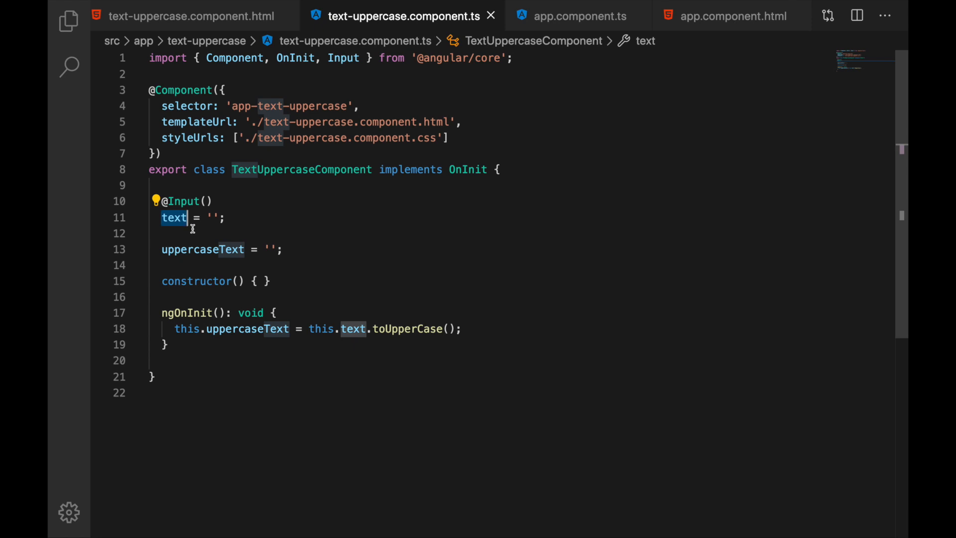
mouse_move(270, 280)
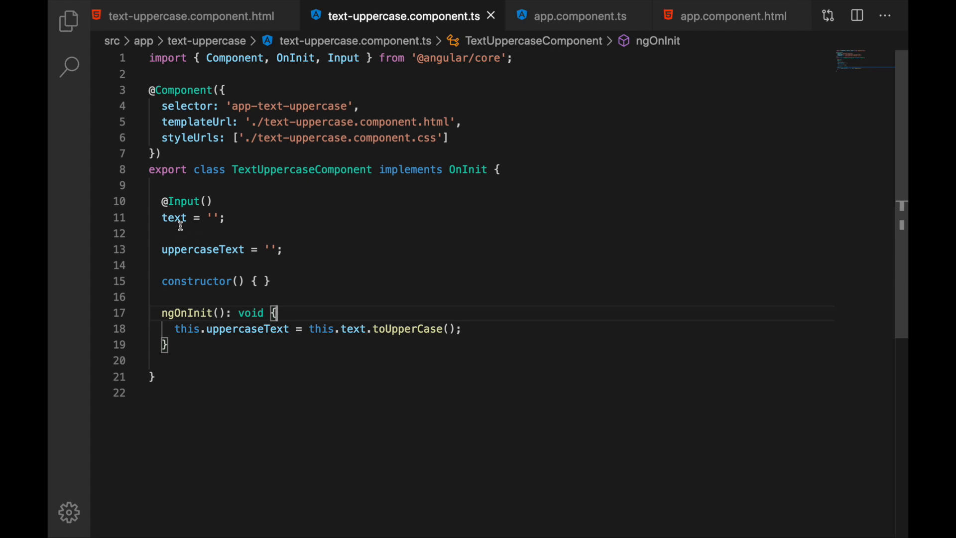
double_click(174, 218)
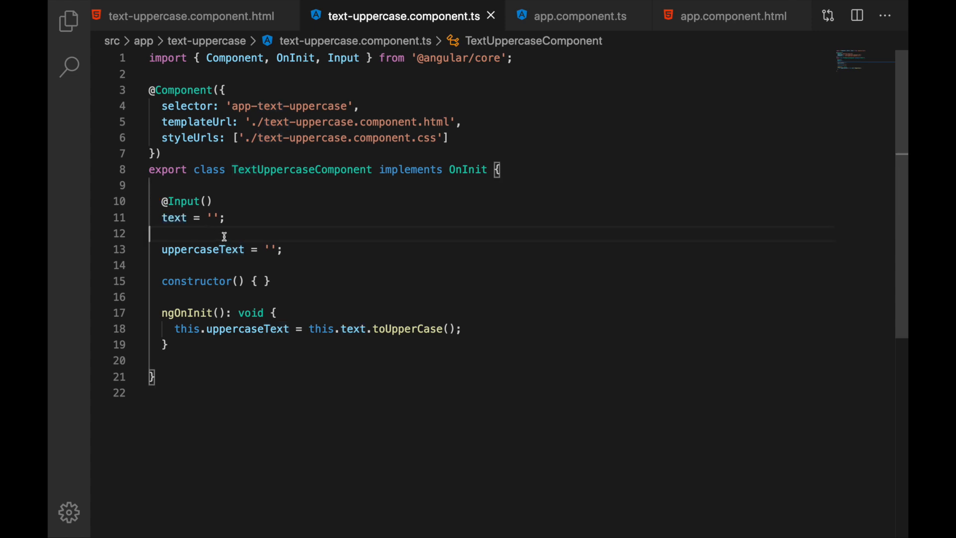
mouse_move(168, 224)
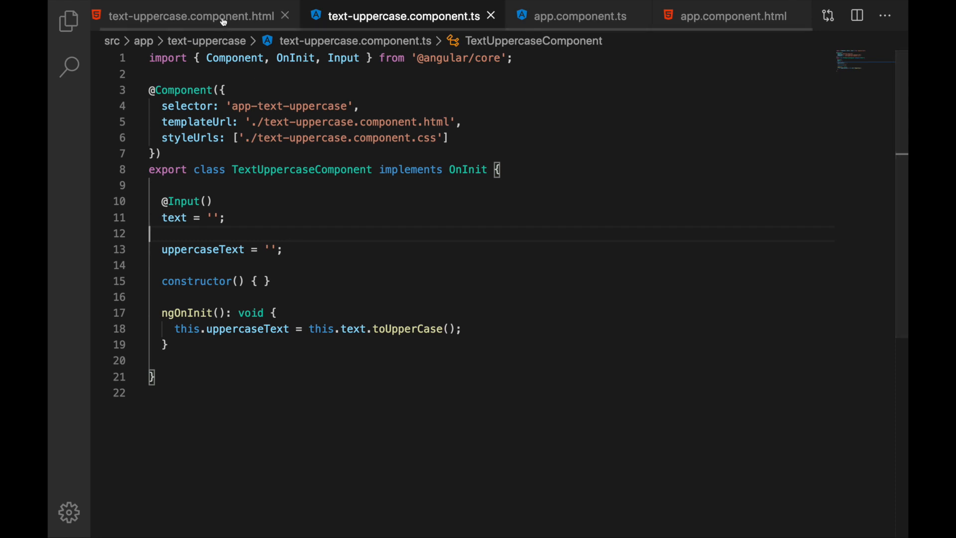
click(192, 16)
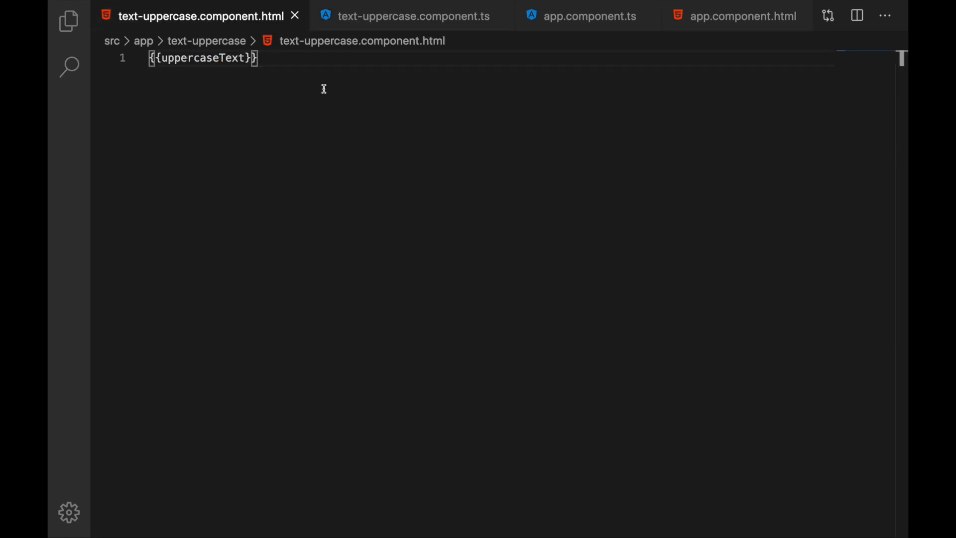
click(414, 16)
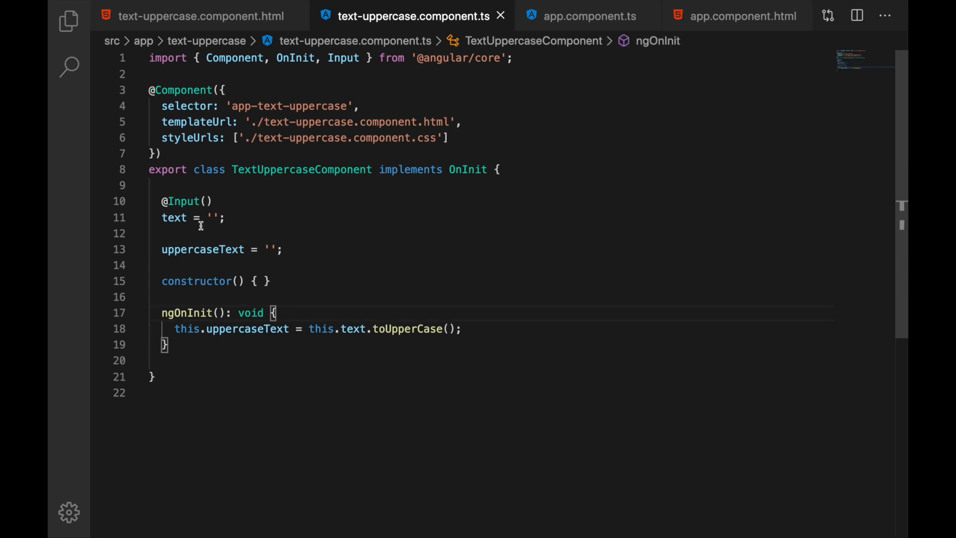
mouse_move(196, 232)
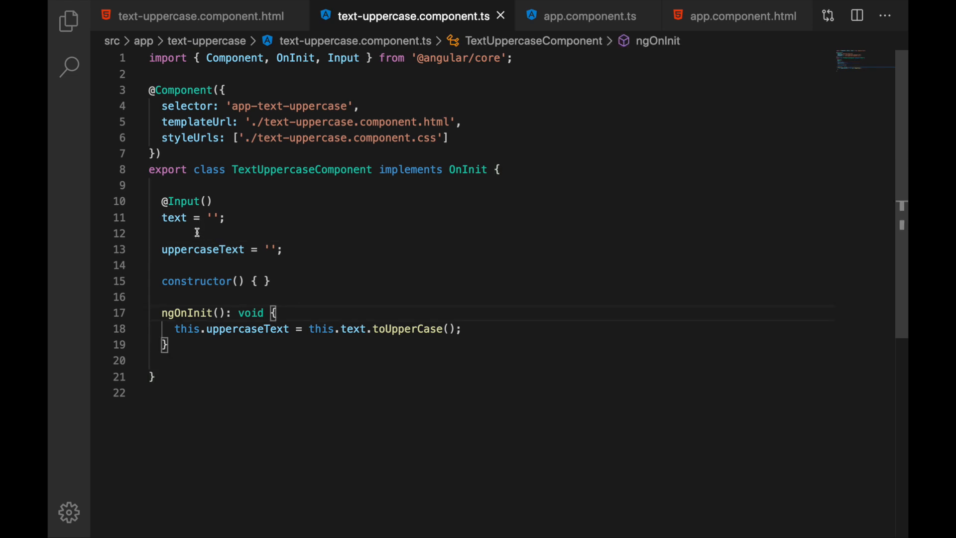
mouse_move(183, 232)
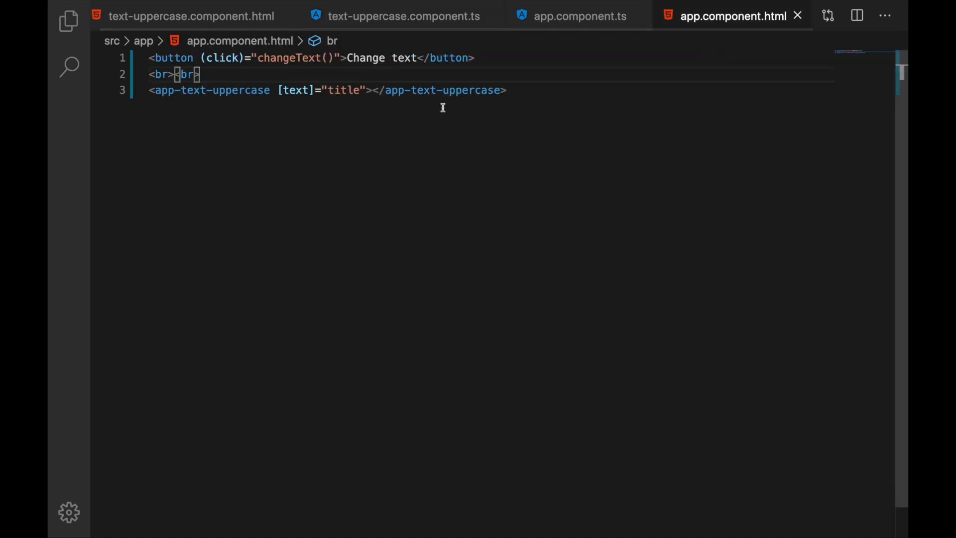
click(404, 16)
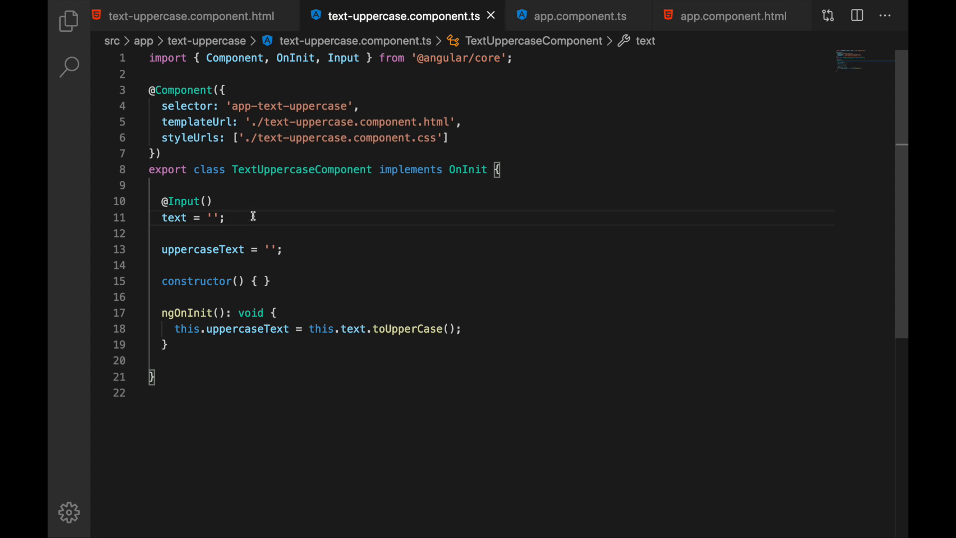
mouse_move(261, 202)
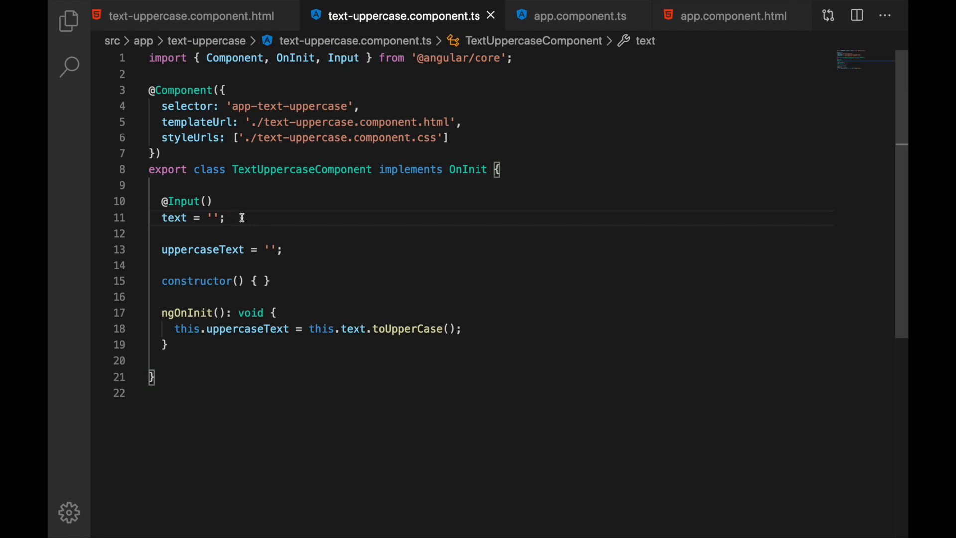
Rewrite the text input as set text(t: string = '') assigning this.uppercaseText from t uppercased
text(set text)
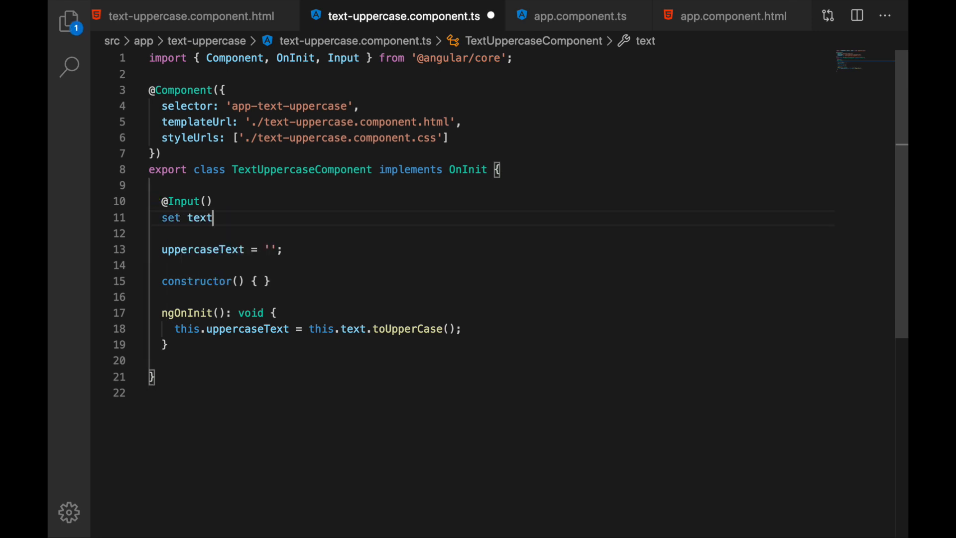
text((t: string = '') {)
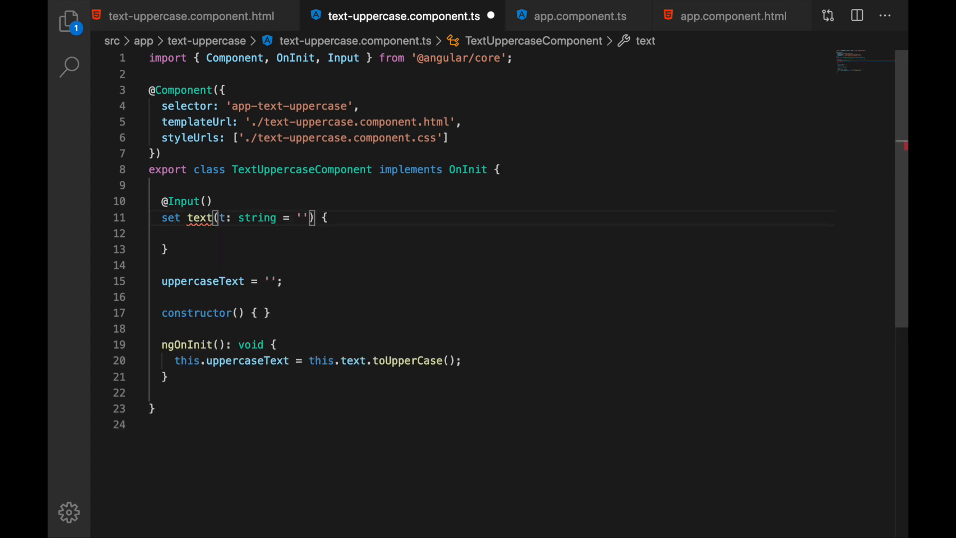
text(this.)
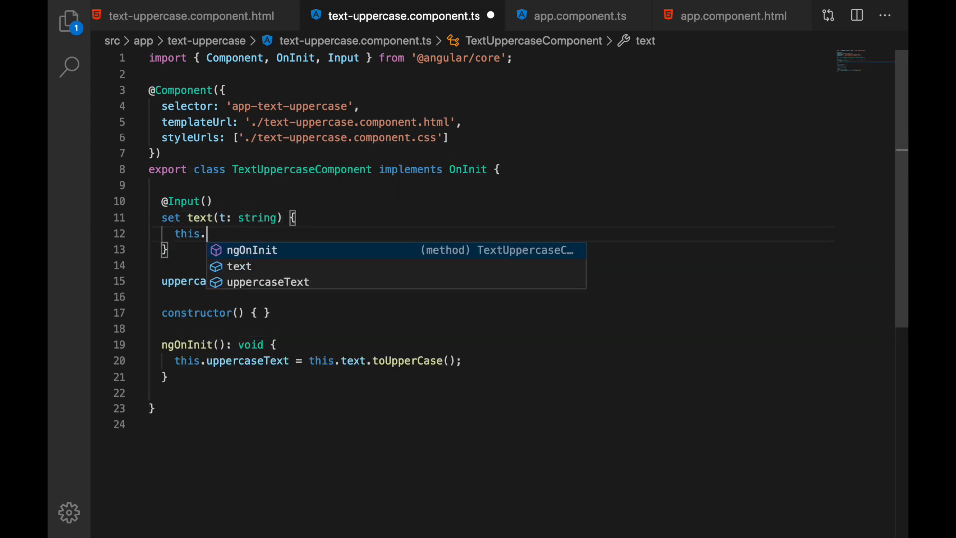
text(uppercaseText = t.)
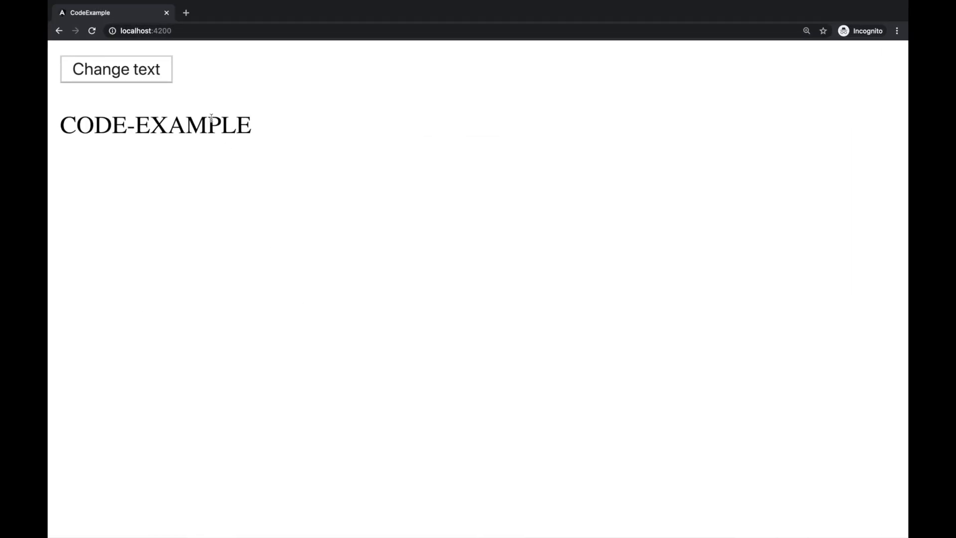
Use Change text to turn CODE-EXAMPLE into NEW TEXT, reload, and confirm it again
click(116, 68)
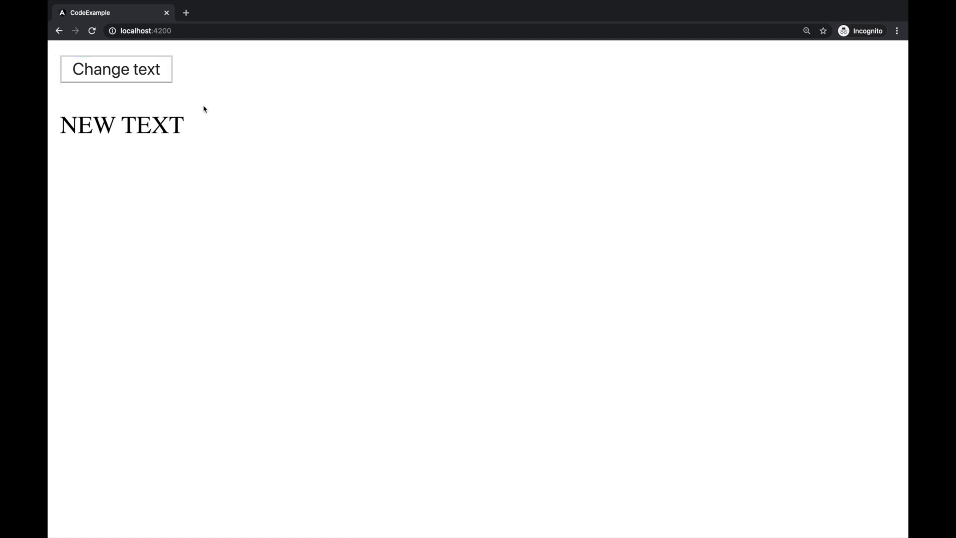
click(115, 69)
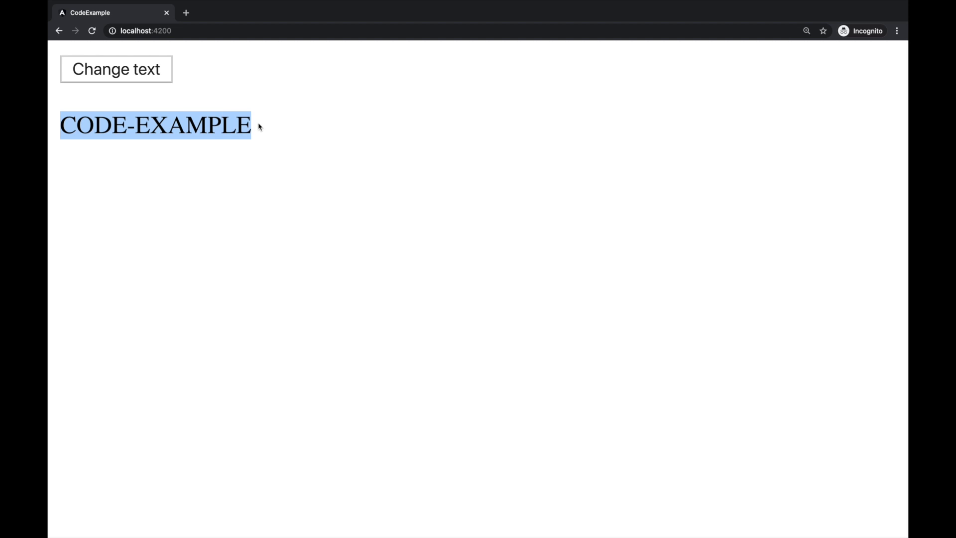
click(115, 69)
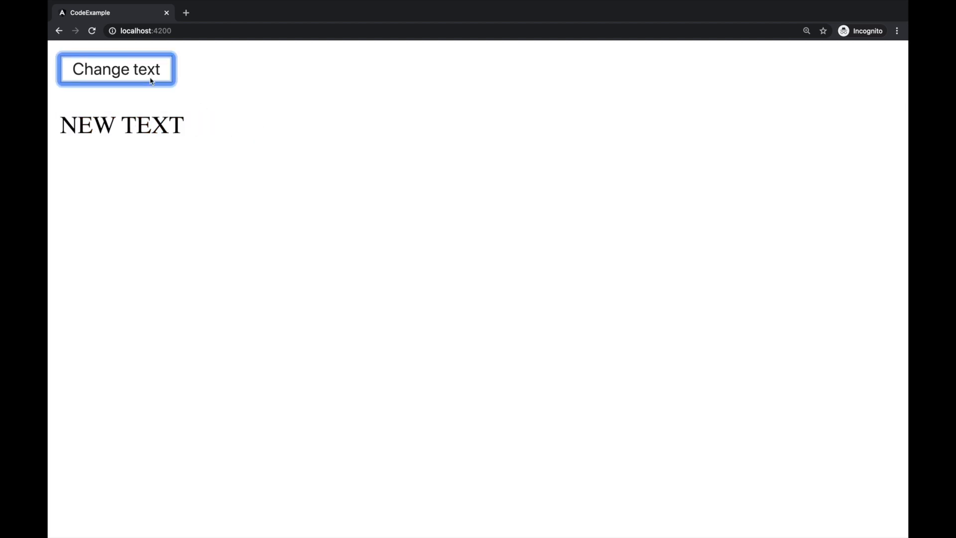
double_click(88, 125)
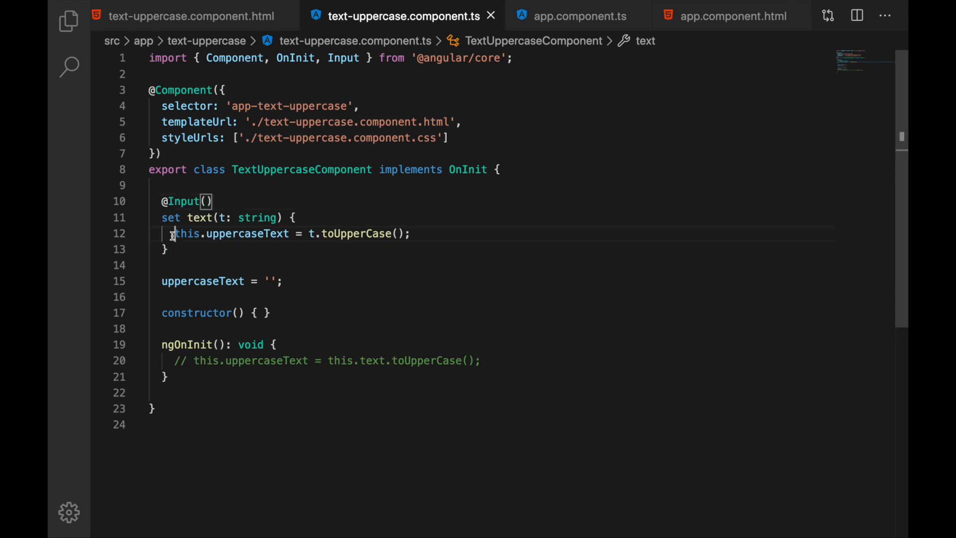
triple_click(275, 234)
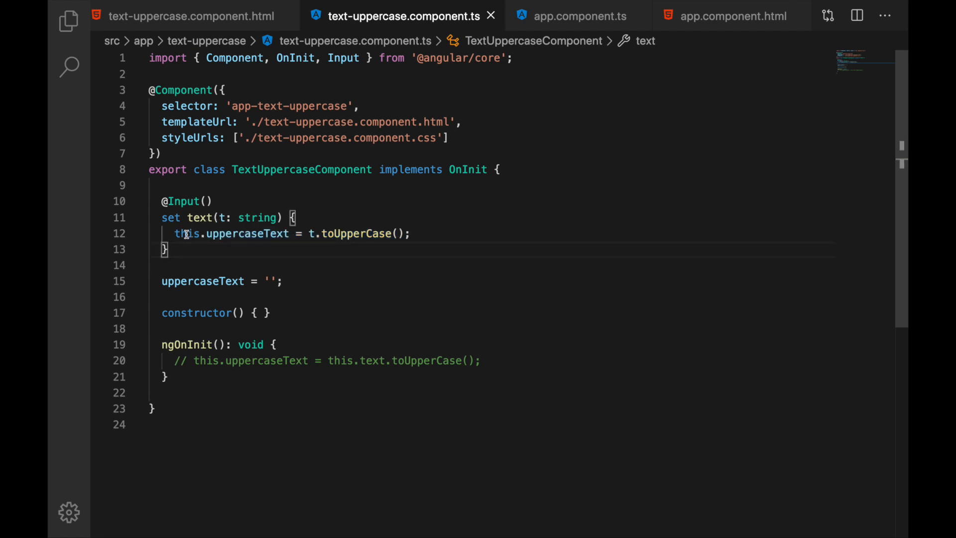
mouse_move(736, 16)
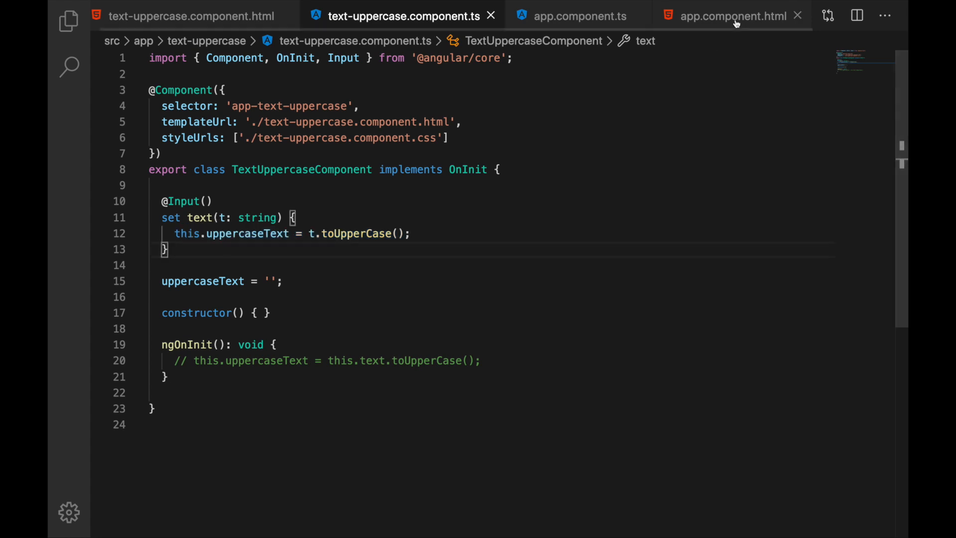
click(577, 15)
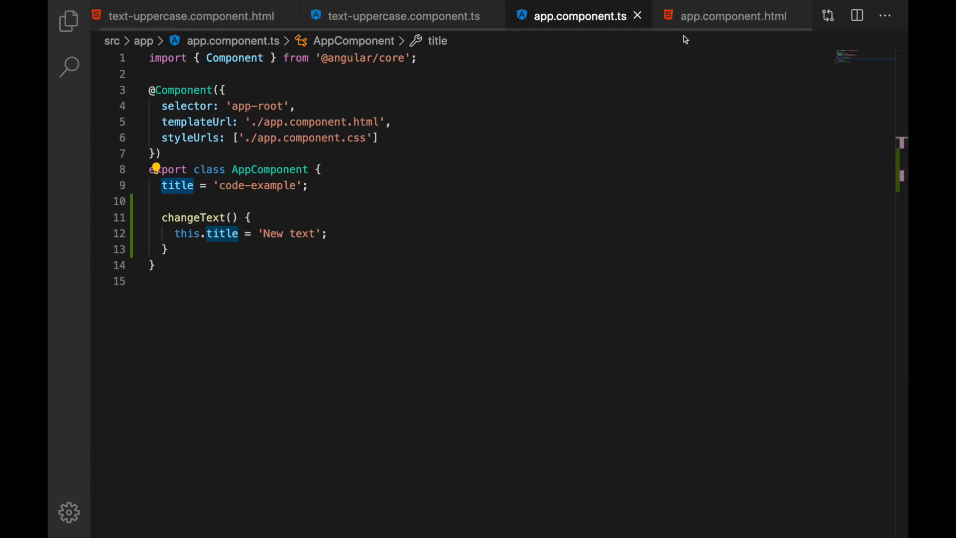
click(732, 16)
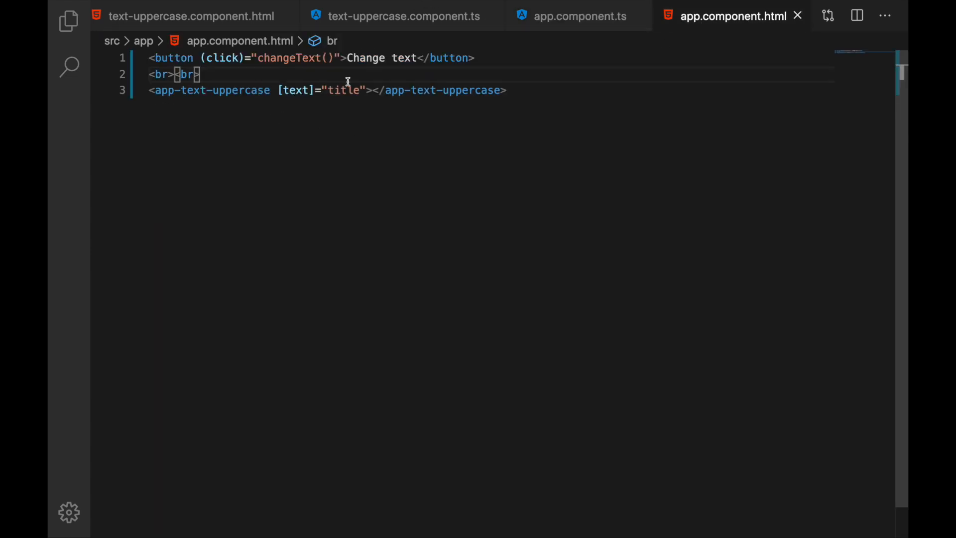
click(403, 16)
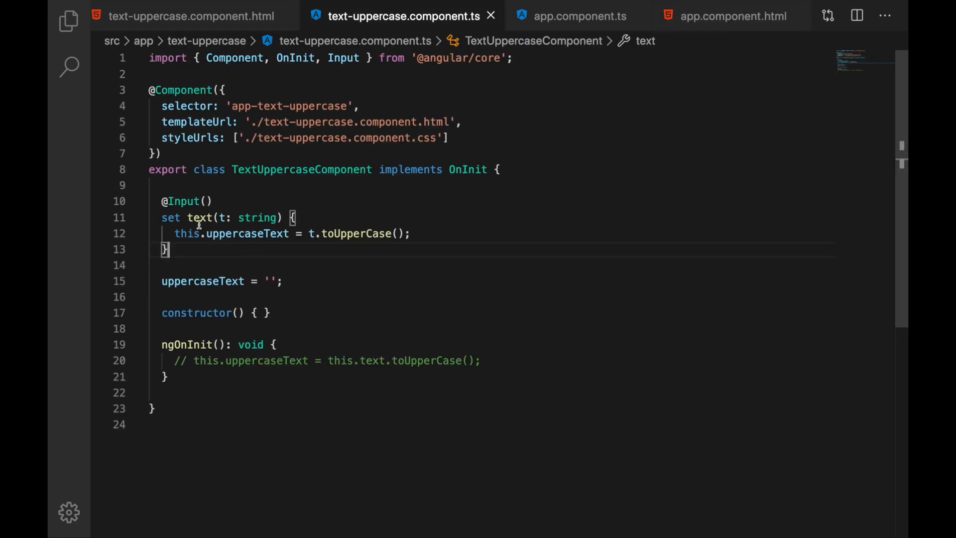
mouse_move(211, 244)
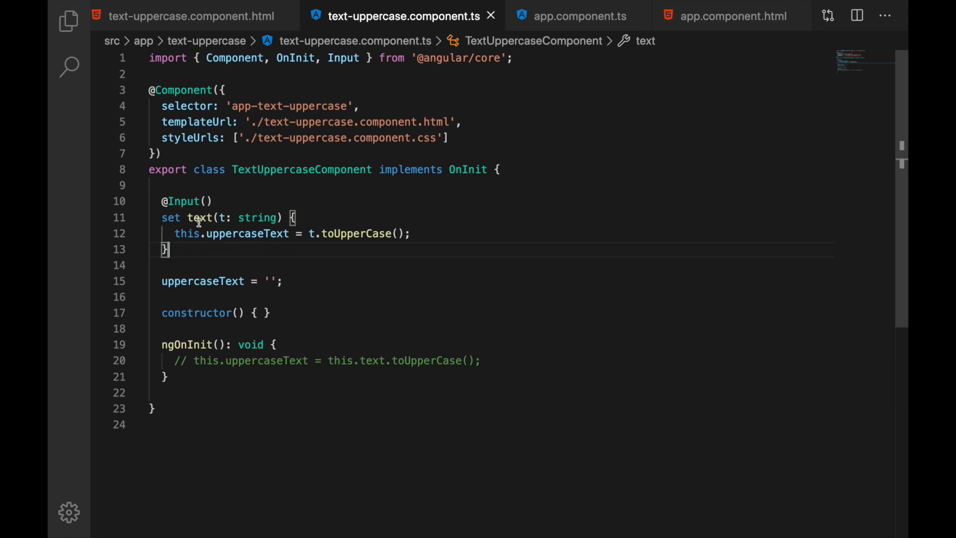
mouse_move(322, 217)
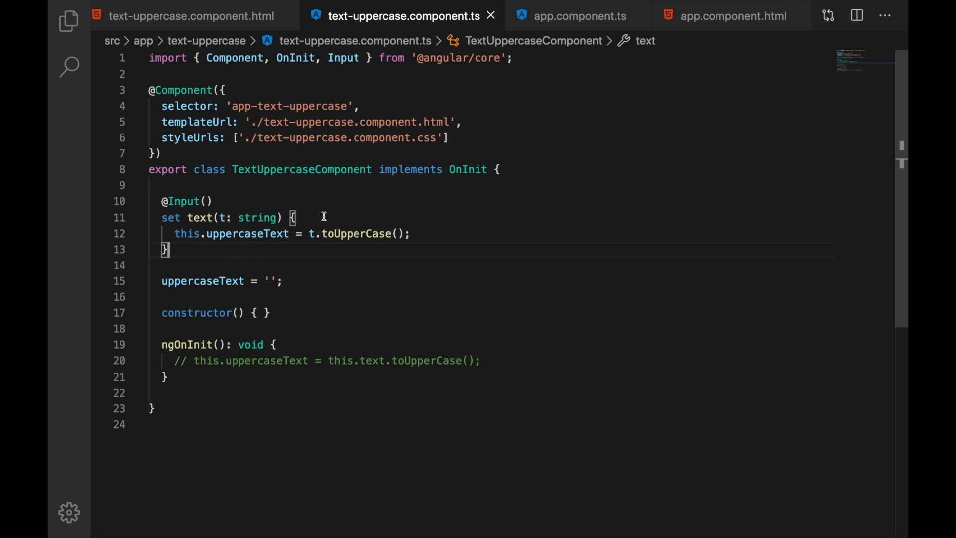
mouse_move(311, 218)
text(, OnChanges)
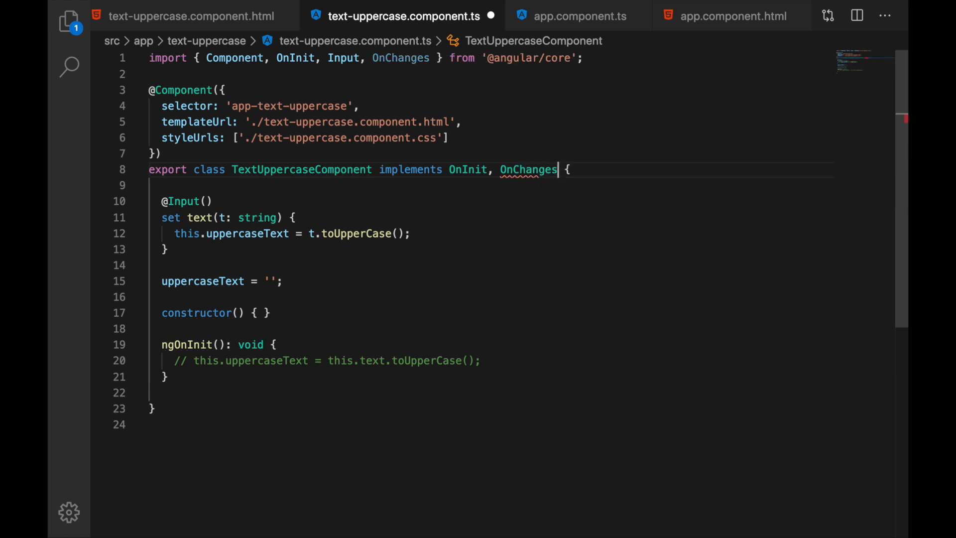
Write ngOnChanges(changes: SimpleChanges) destructuring text and setting uppercaseText = text.currentValue.toUpperCase()
text(ngOnChanges(changes: Simp)
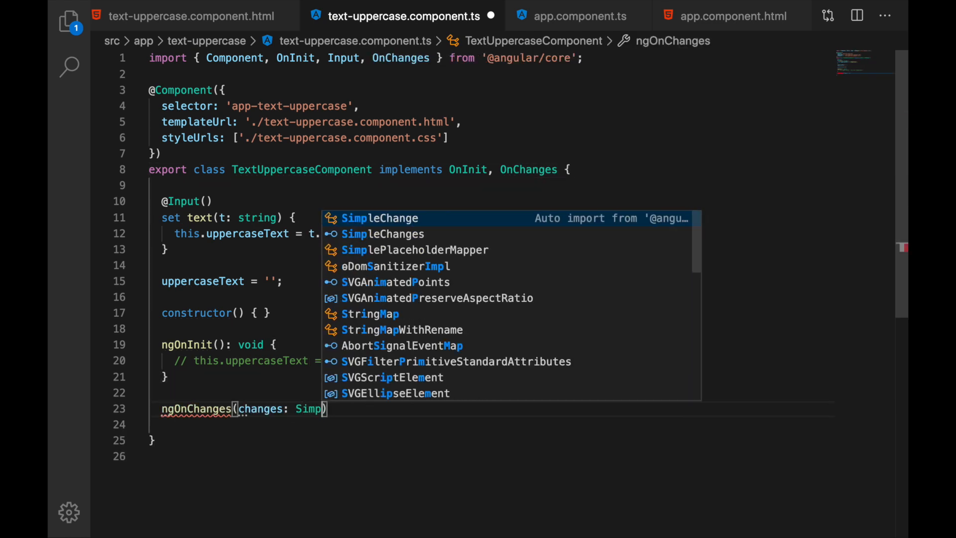
click(383, 233)
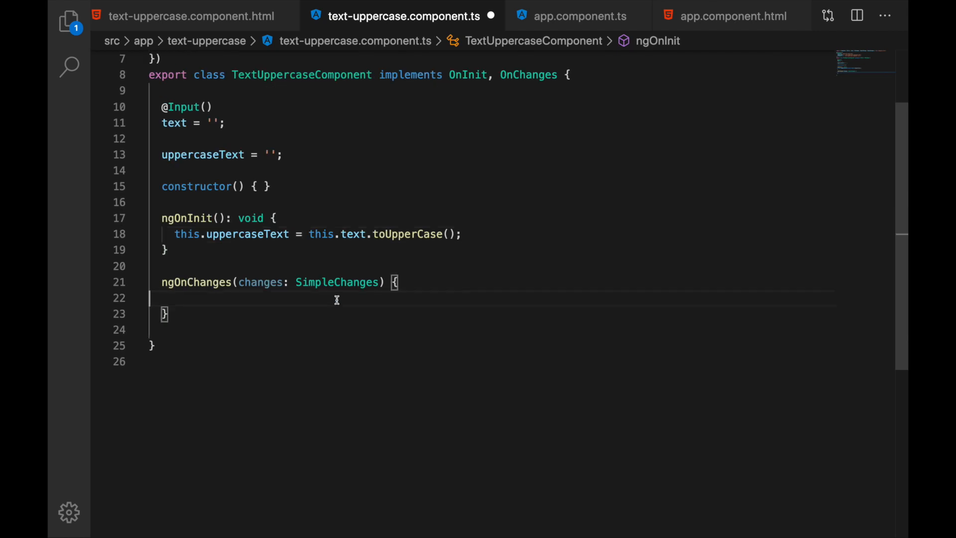
text(const { text } = changes;)
text(this.uppercaseText)
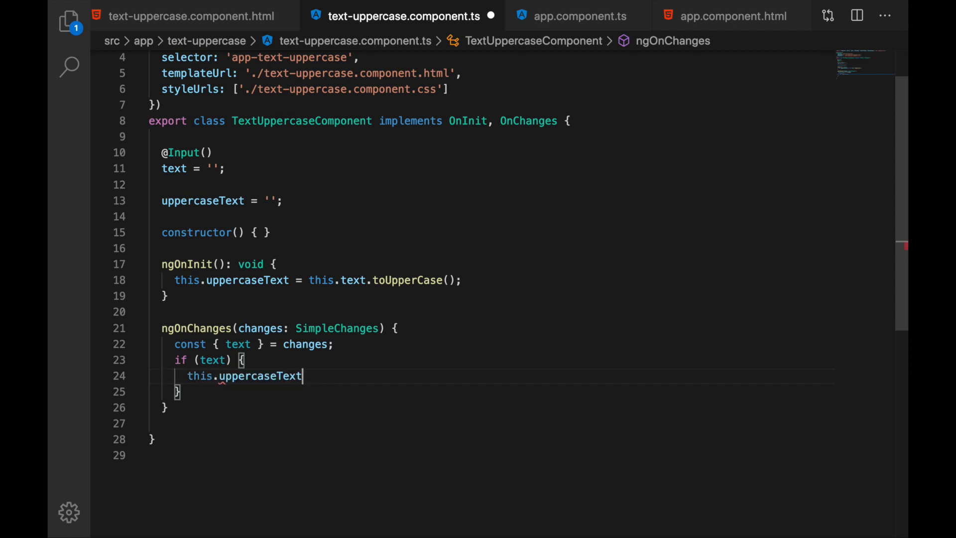
text(= text.currentValue.toUpperCase)
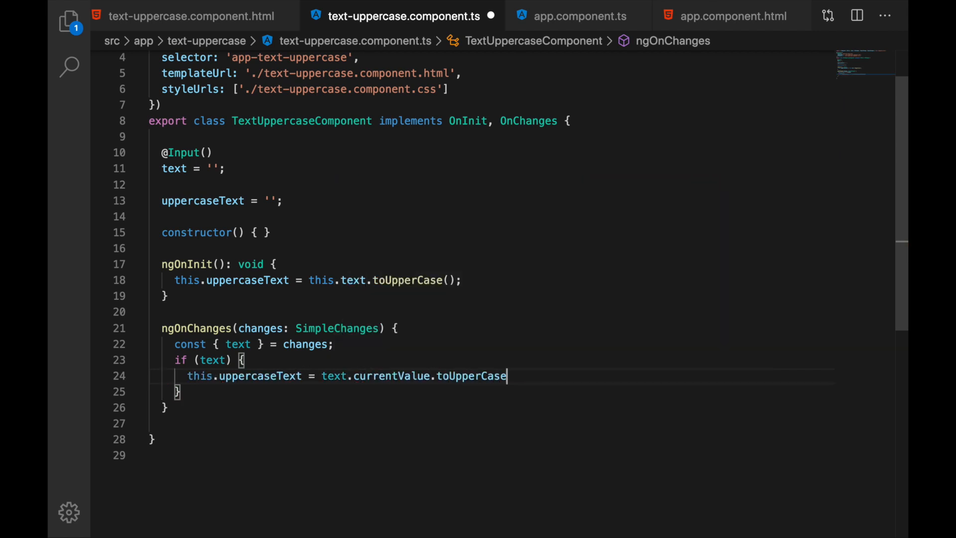
text(();)
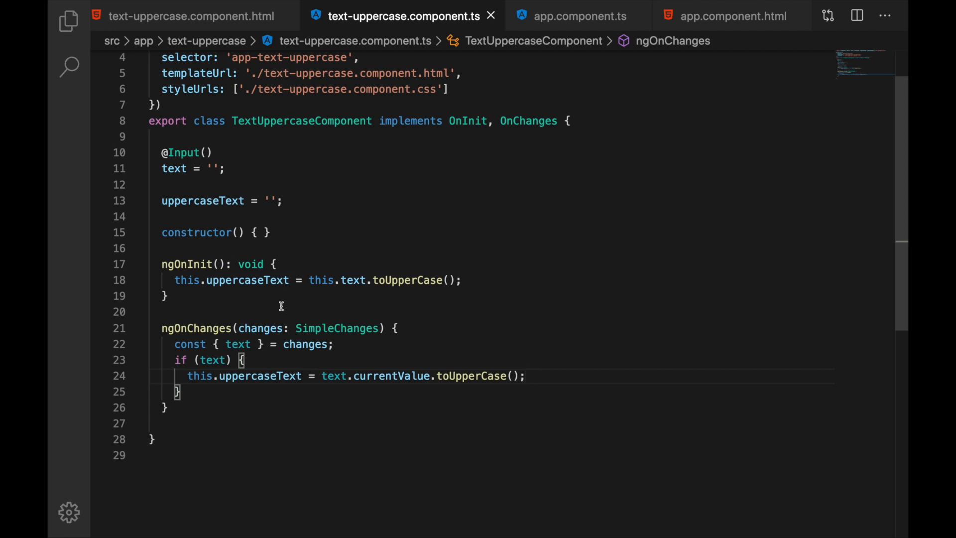
click(525, 375)
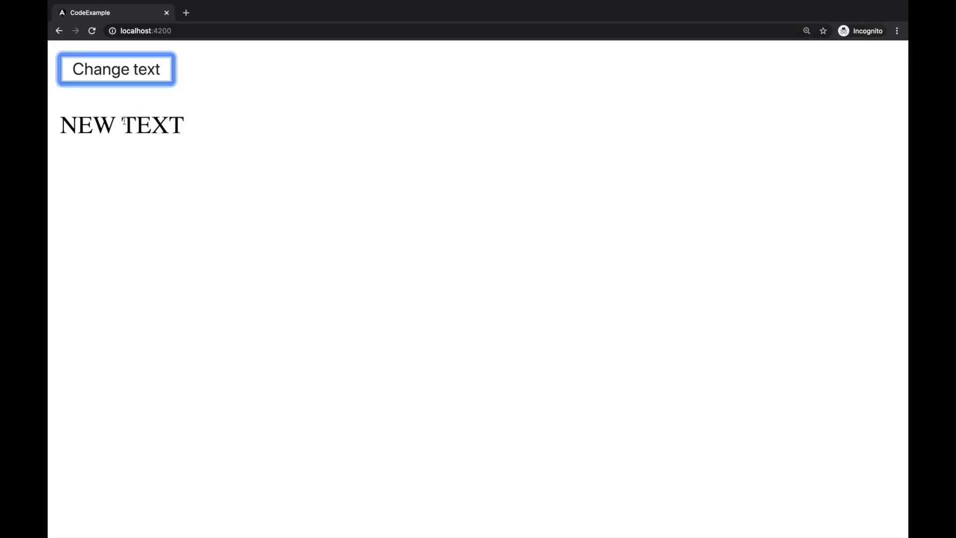
click(116, 69)
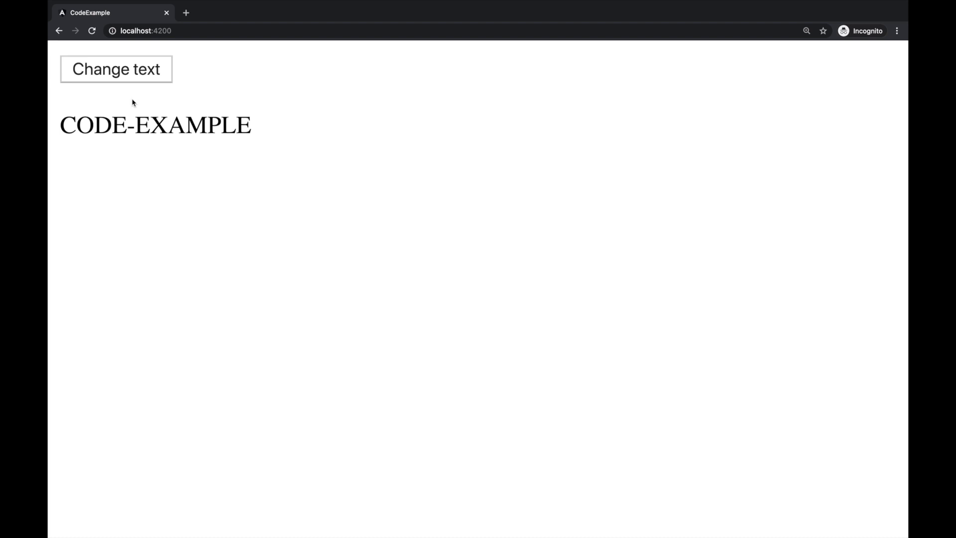
double_click(155, 125)
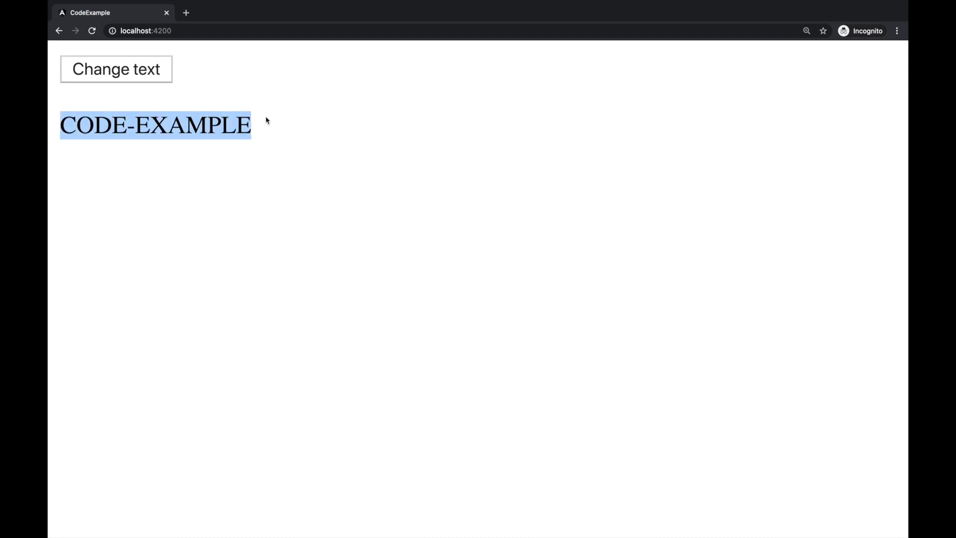
click(115, 69)
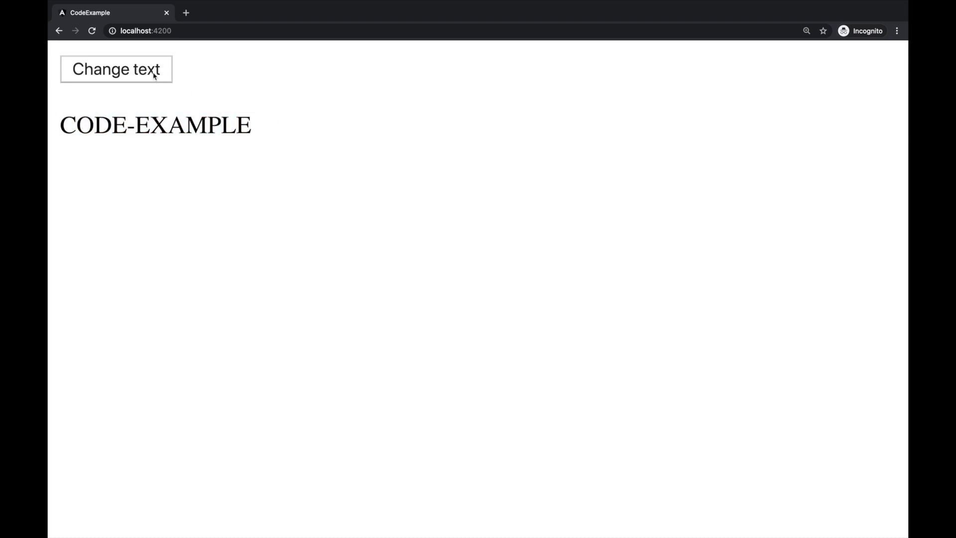
click(115, 69)
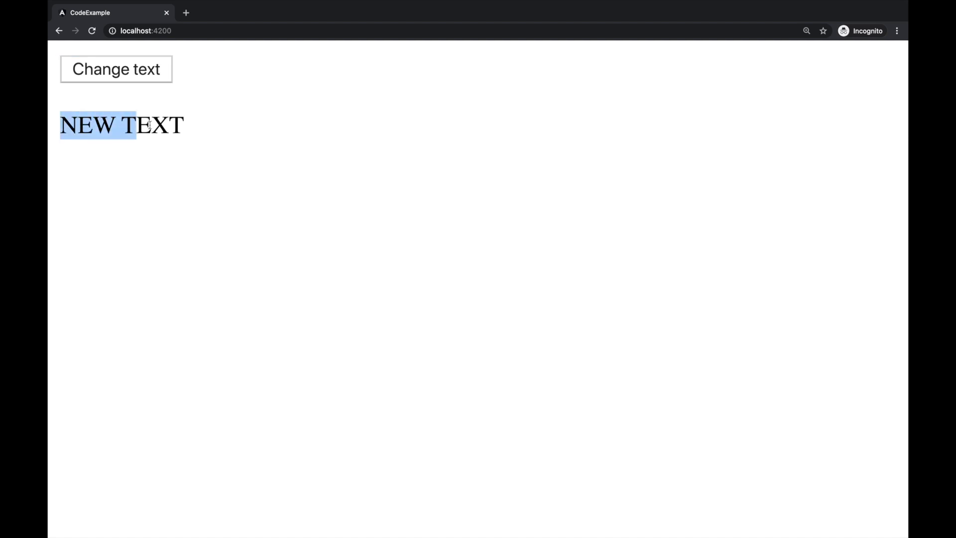
click(281, 176)
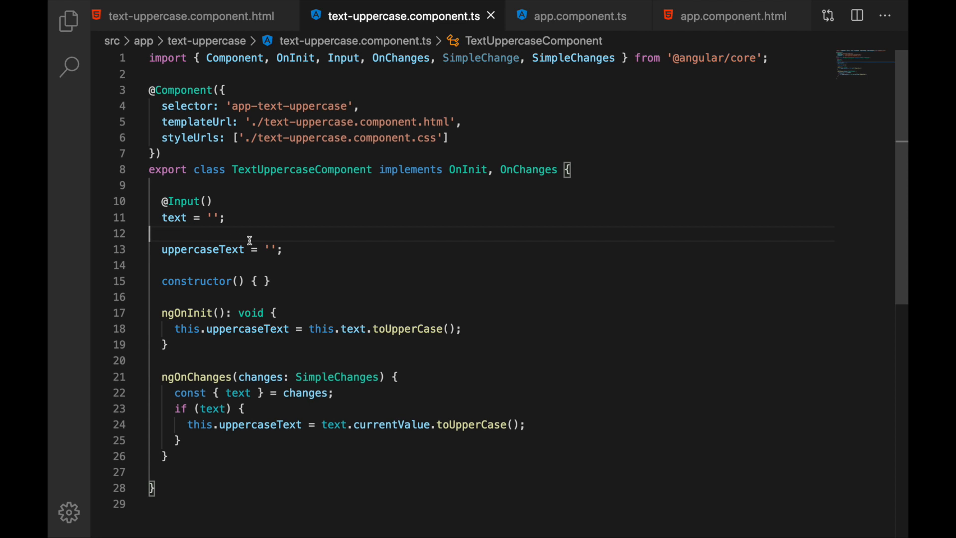
mouse_move(523, 173)
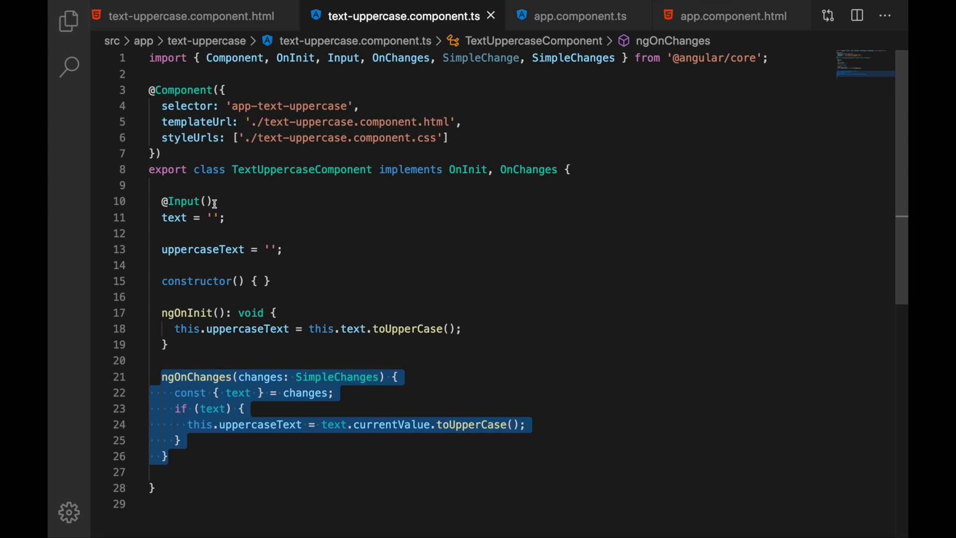
click(233, 392)
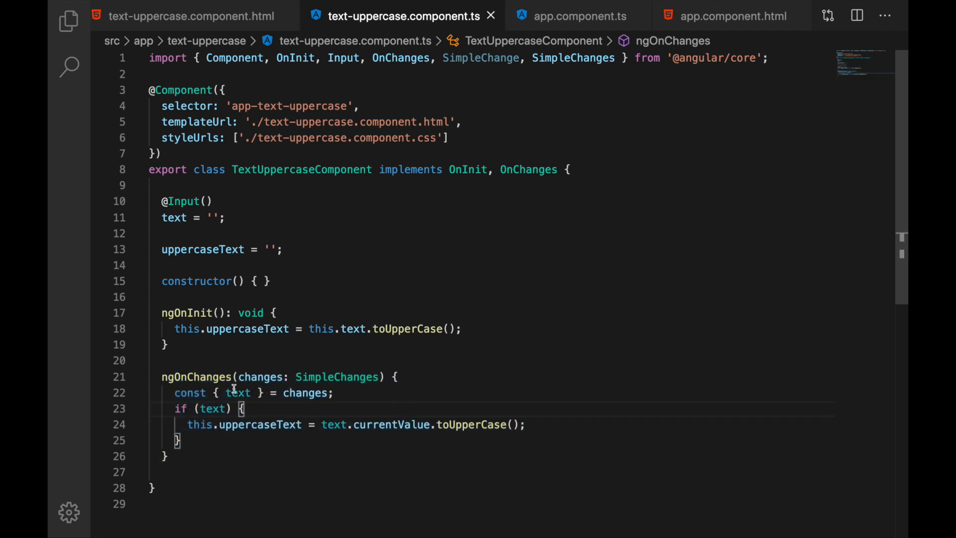
double_click(238, 392)
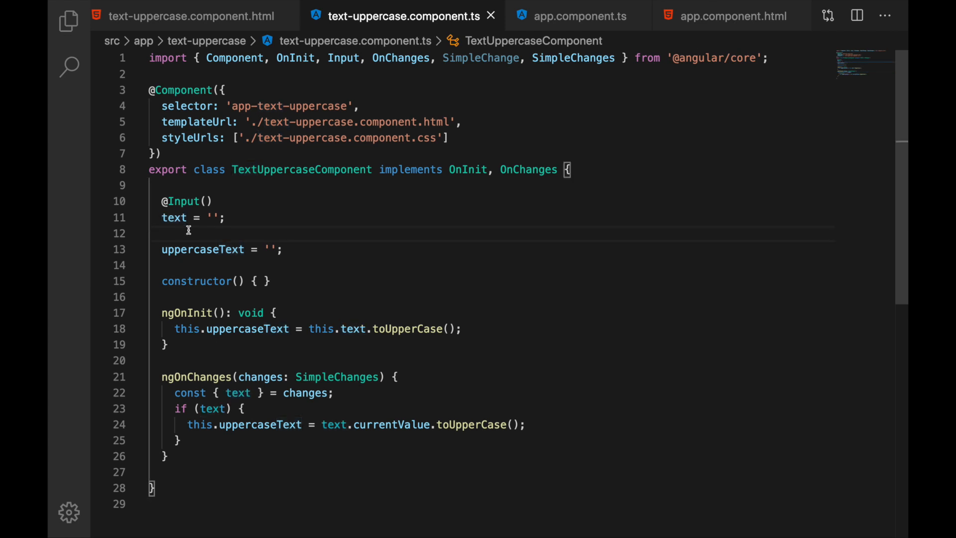
mouse_move(257, 402)
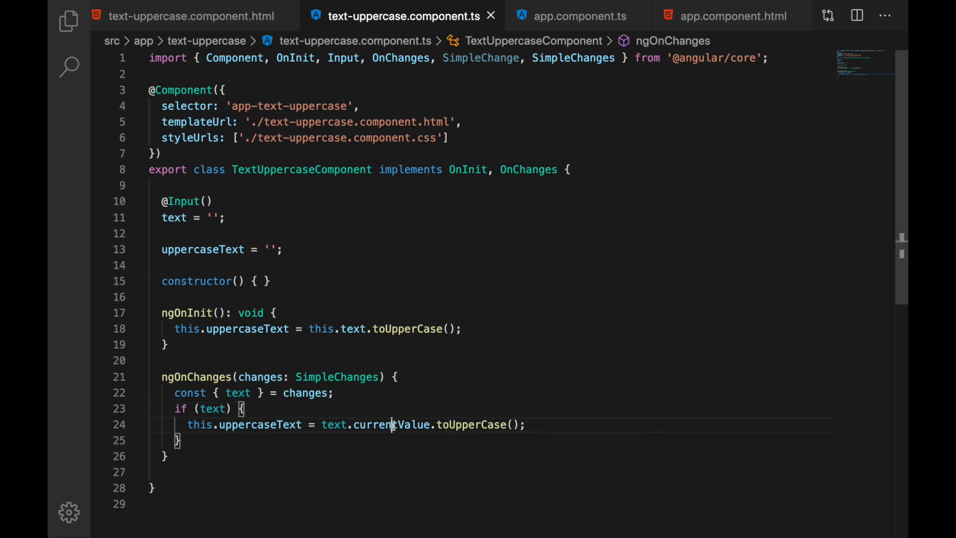
double_click(391, 424)
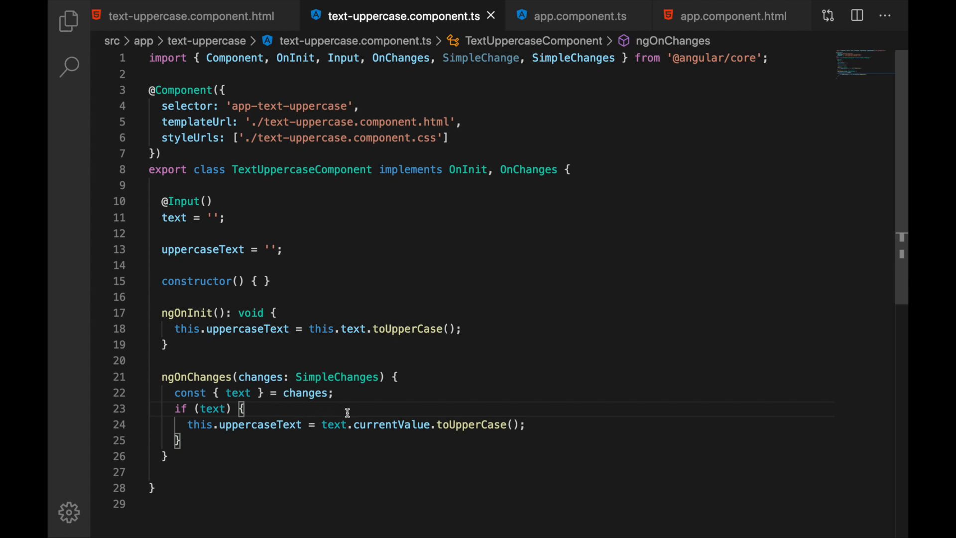
mouse_move(400, 425)
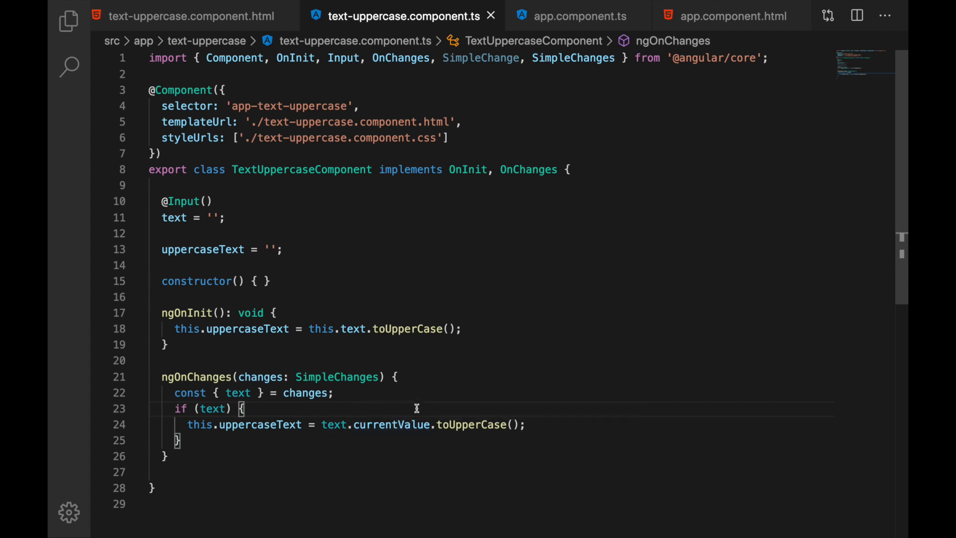
mouse_move(536, 423)
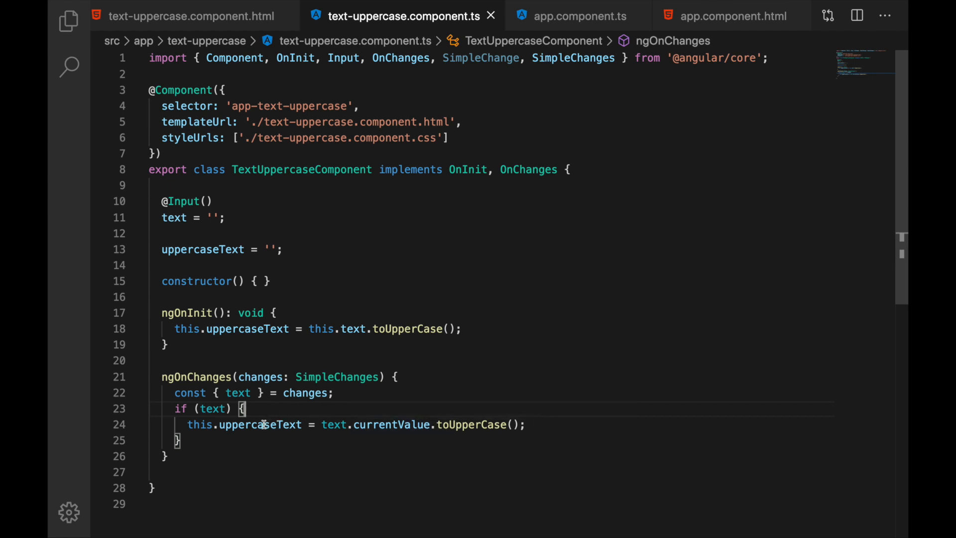
double_click(260, 425)
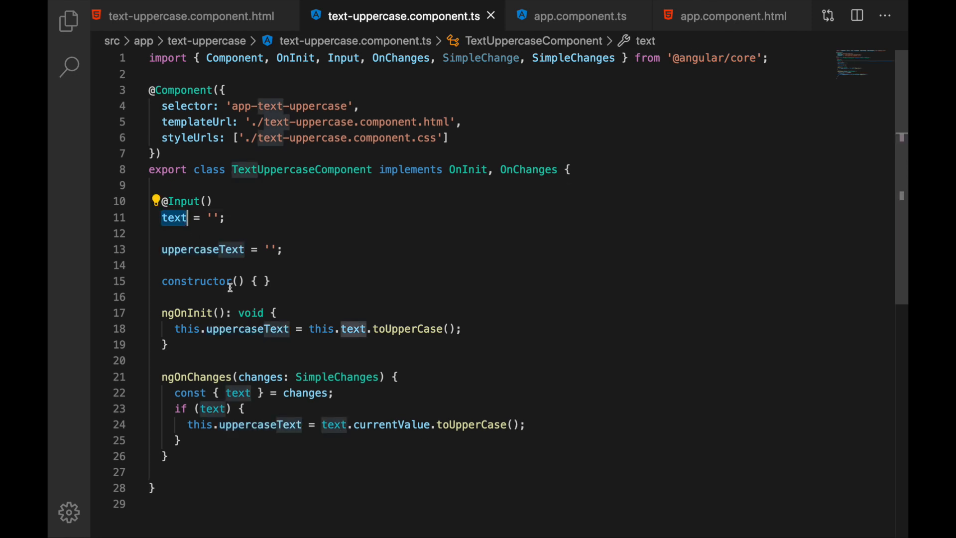
click(273, 408)
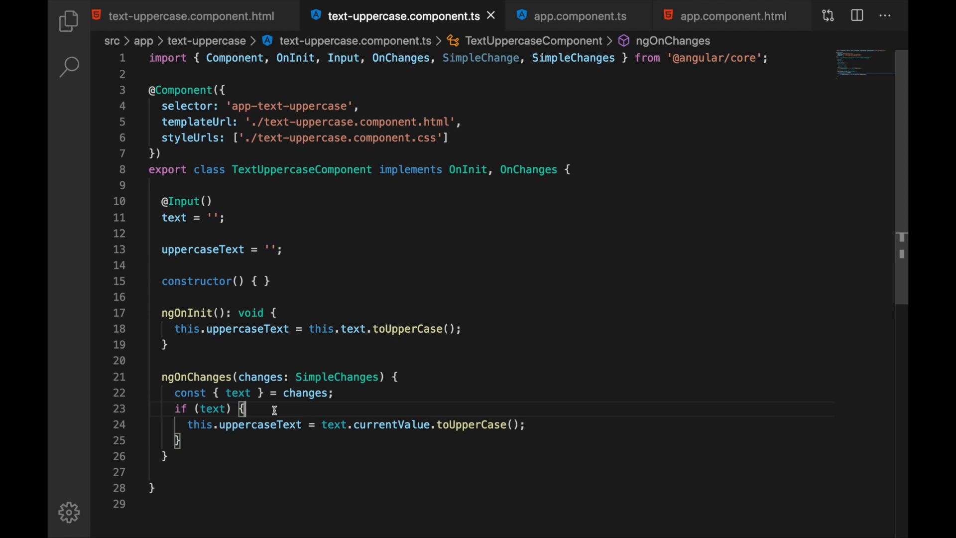
mouse_move(251, 355)
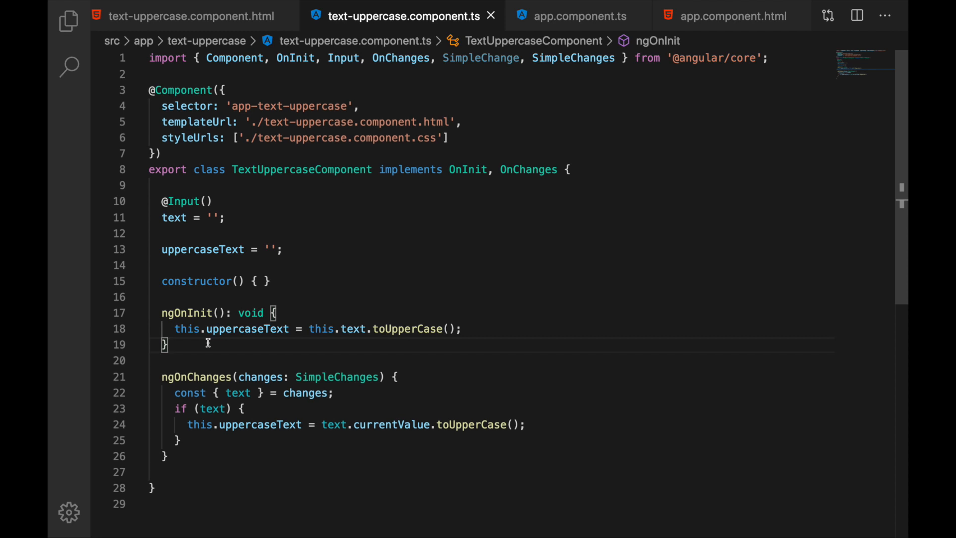
Declare text$ = new BehaviorSubject(this.text) and push values with this.text$.next in ngOnChanges
text(text$)
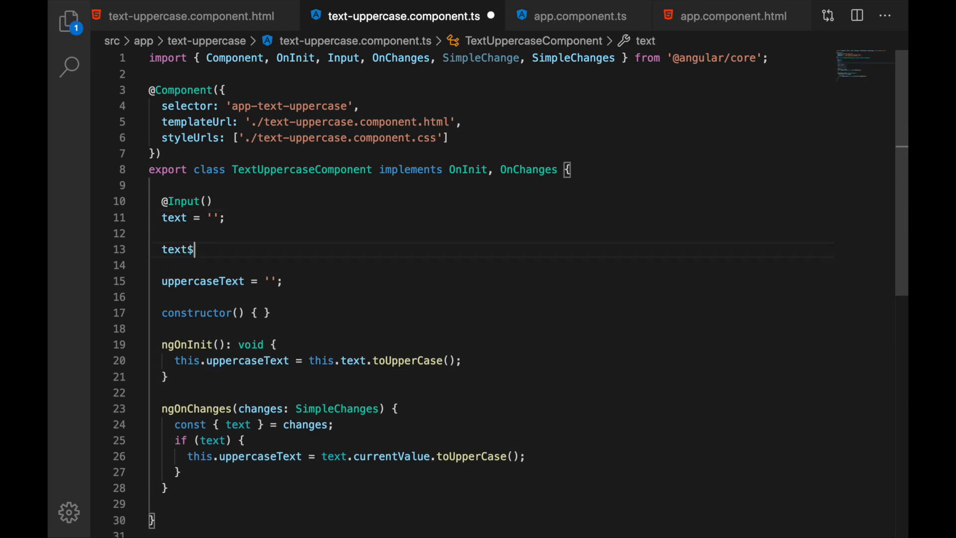
text(= new BehaviorSubject(this.text);)
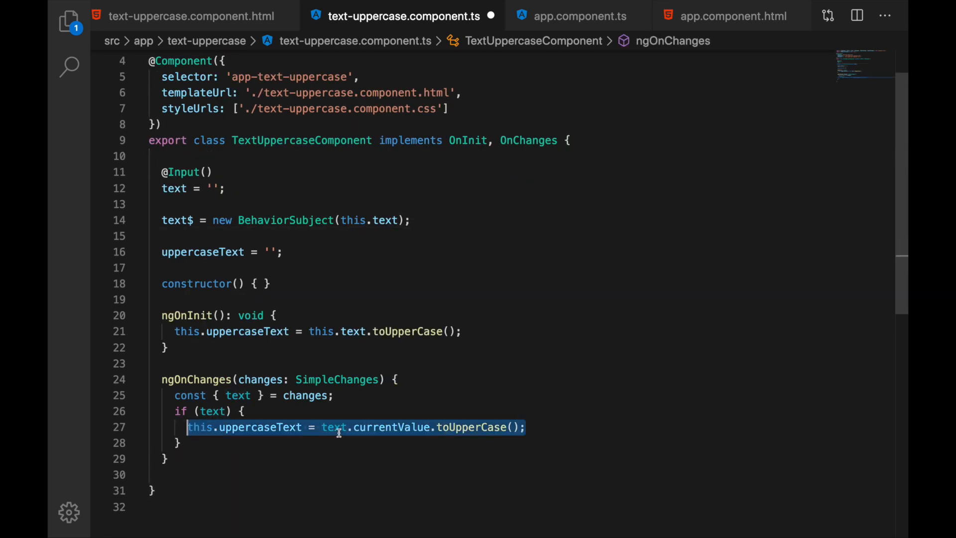
text(this.text$.next()
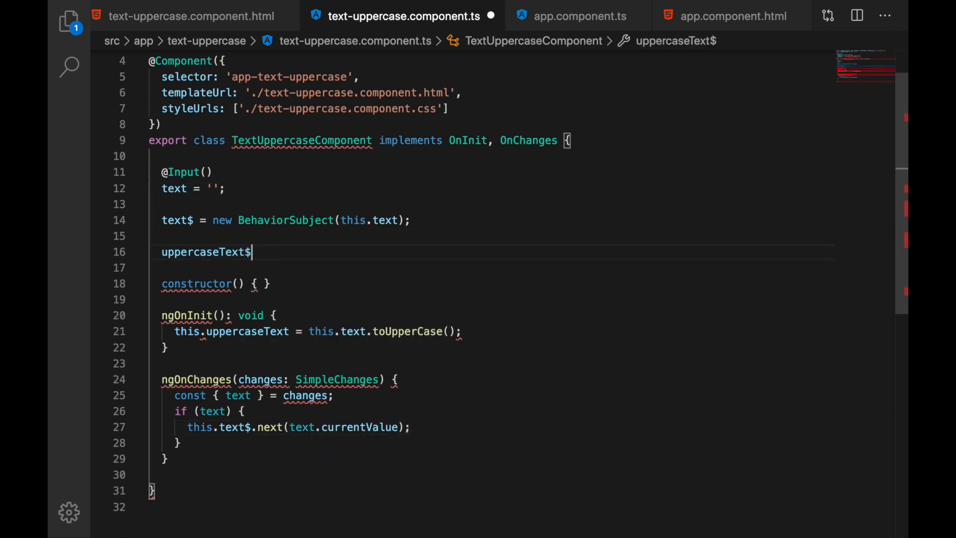
Define uppercaseText$: Observable<string> as this.text$.pipe(map(t => t uppercased)) and import from 'rxjs'
text(: Observable<string>;)
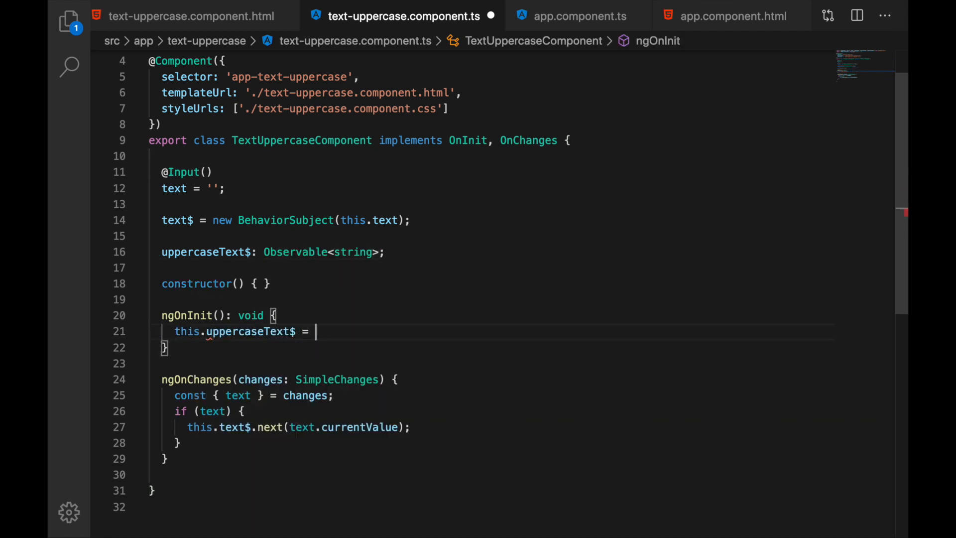
text(this.text$.pipe)
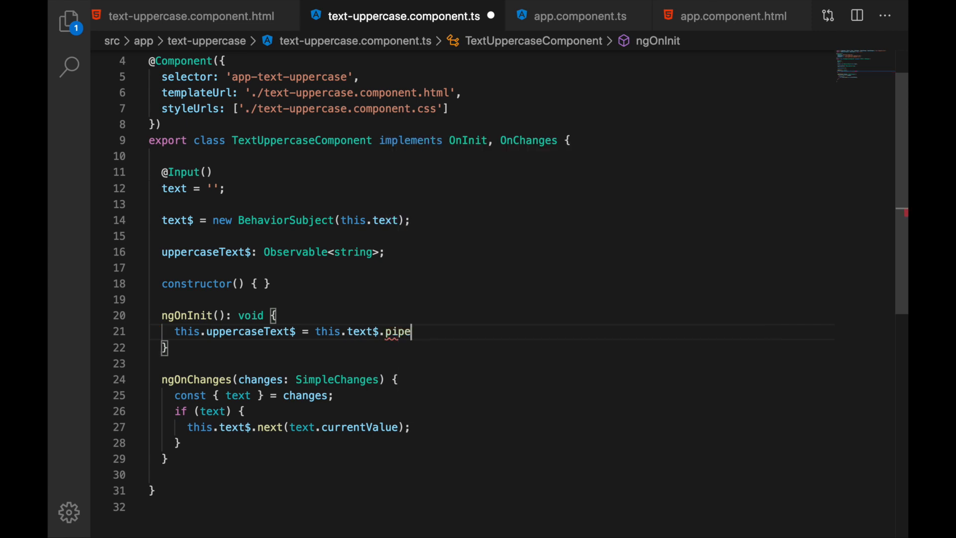
text(())
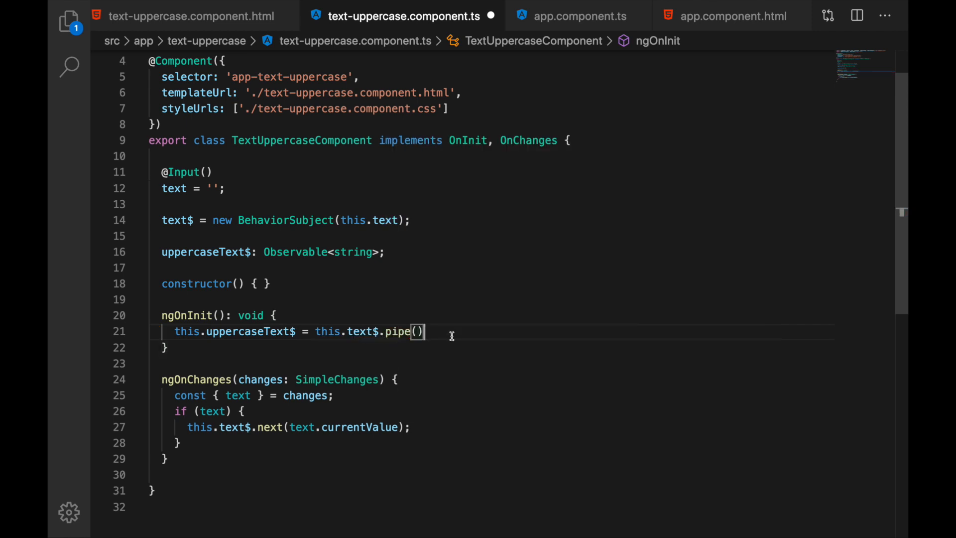
text(map(t => t.toUpperCase()
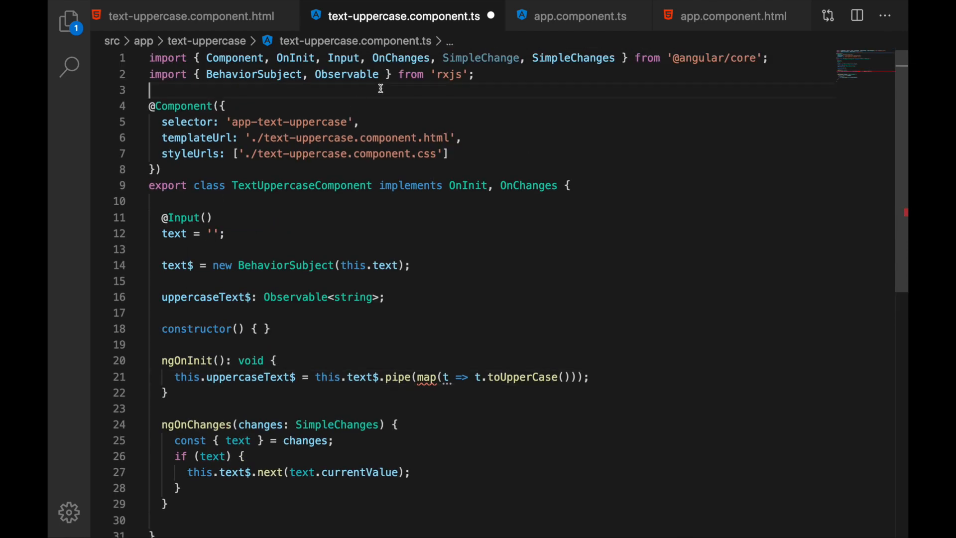
text(import {} from 'rx)
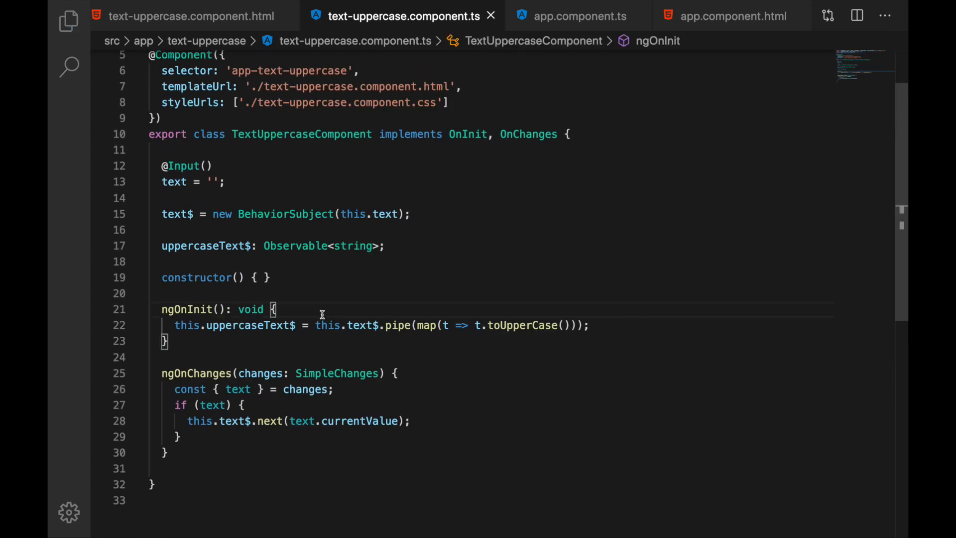
click(193, 15)
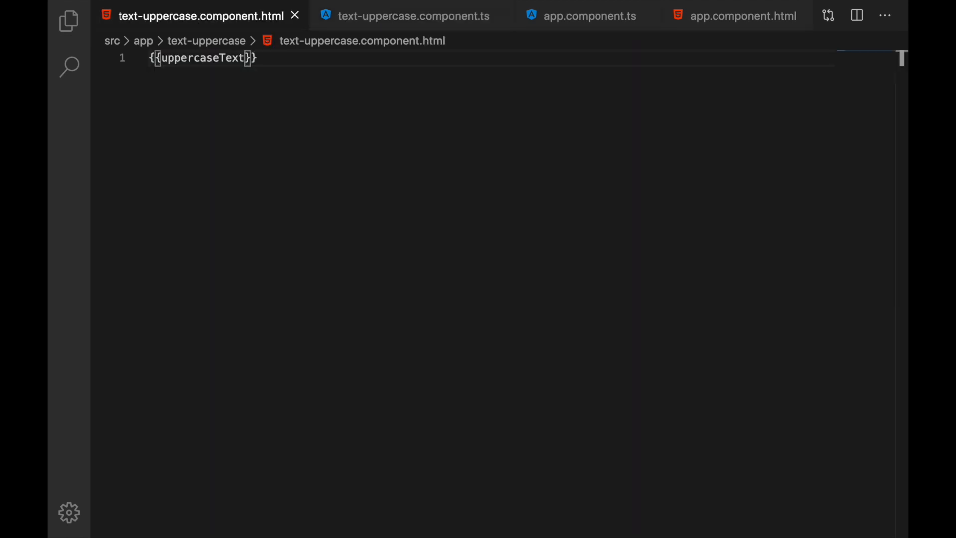
Bind the template to {{uppercaseText$ | async}} and return to the component TypeScript
text($ | async)
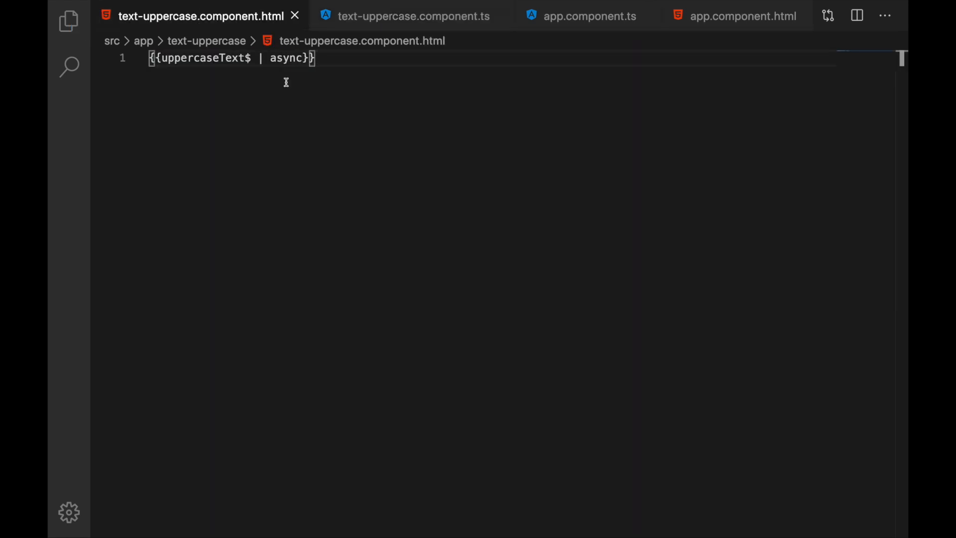
click(413, 16)
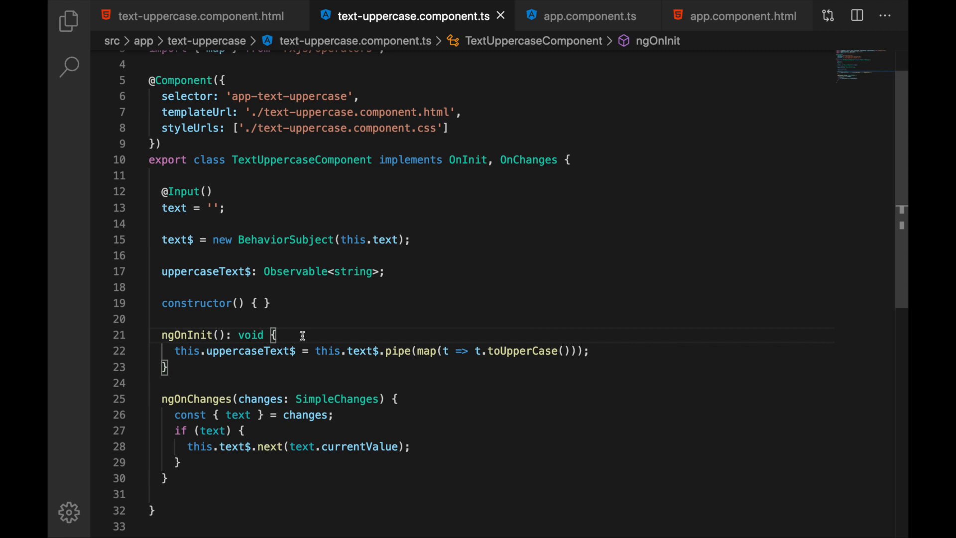
mouse_move(317, 333)
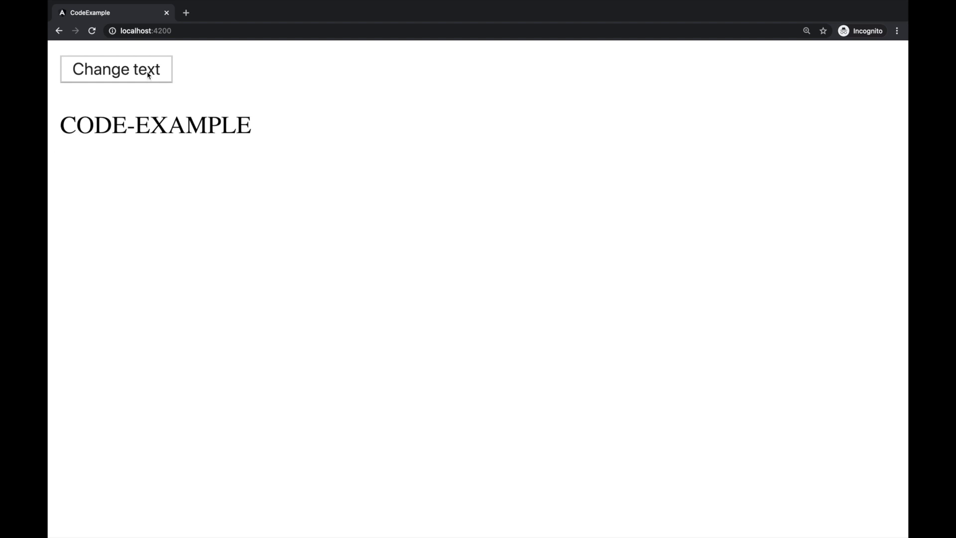
Use Change text in localhost:4200 to turn the CODE-EXAMPLE heading into NEW TEXT
click(115, 69)
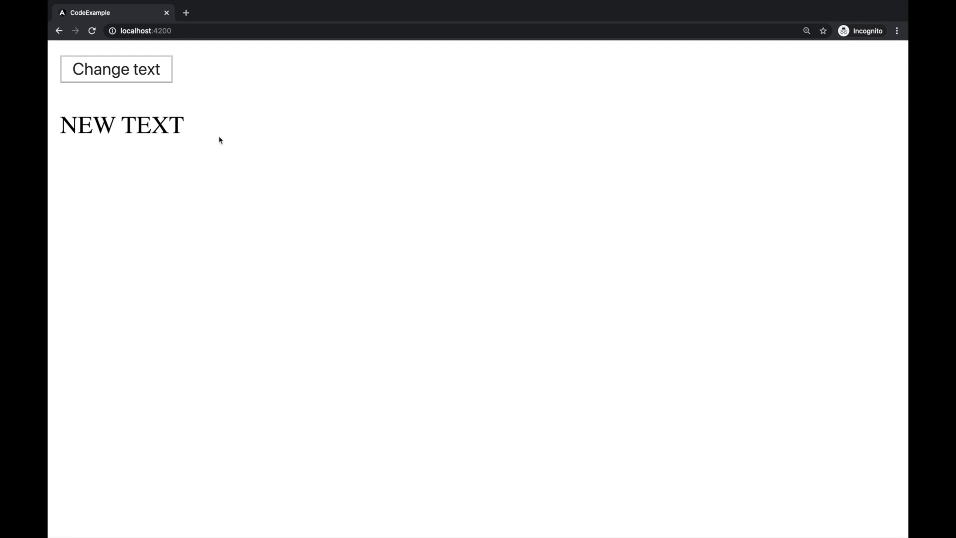
mouse_move(263, 168)
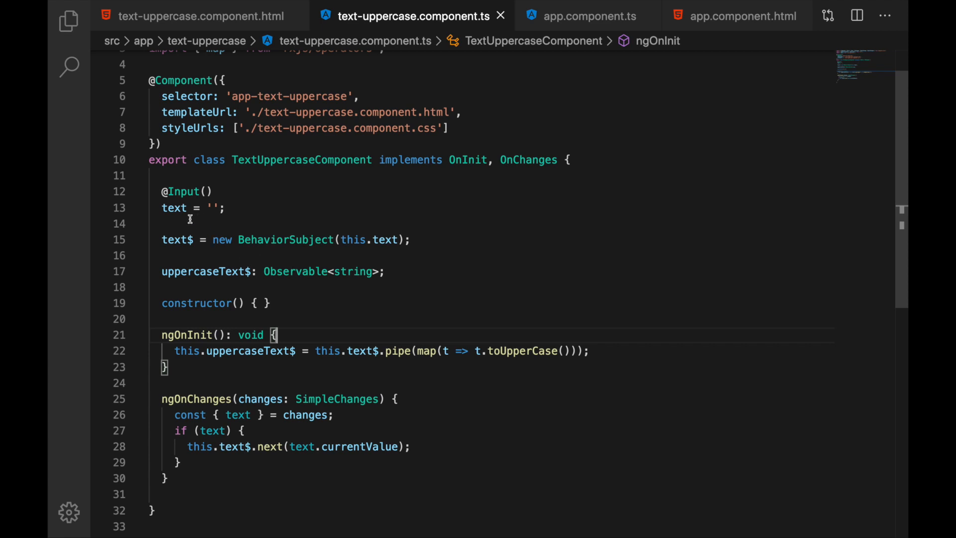
mouse_move(180, 227)
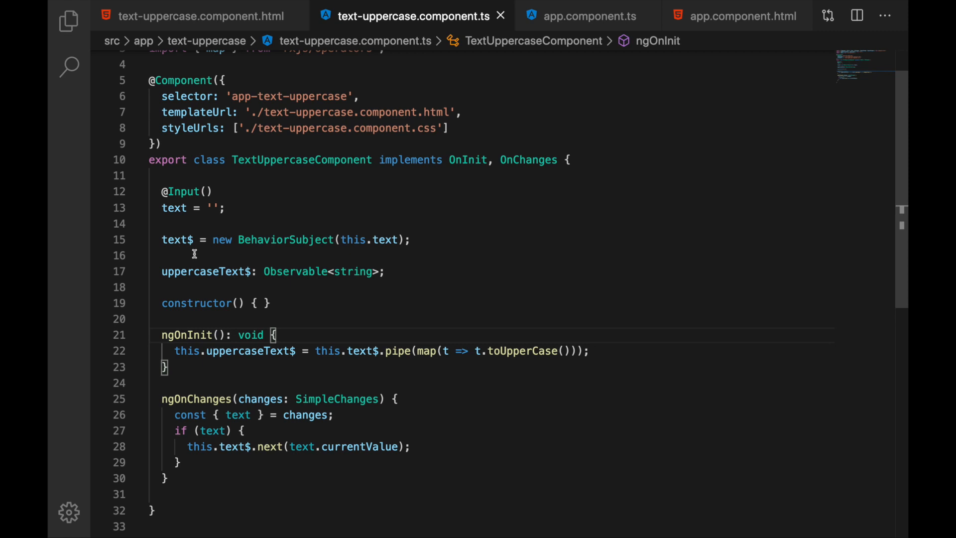
mouse_move(211, 252)
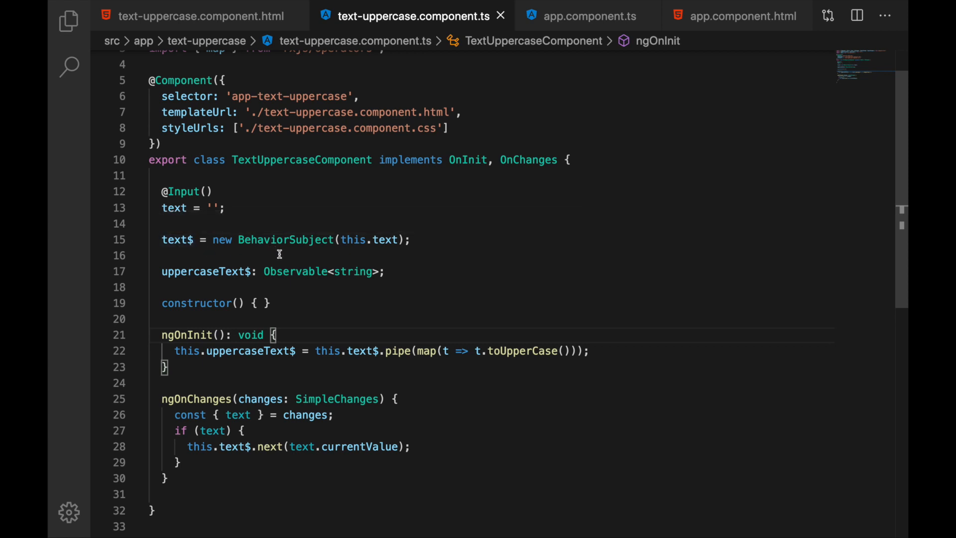
mouse_move(204, 252)
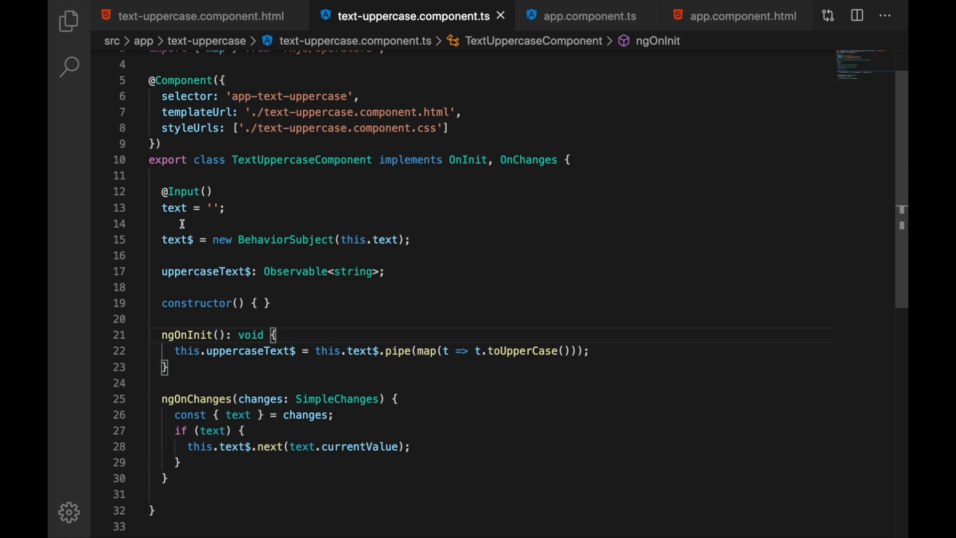
mouse_move(167, 230)
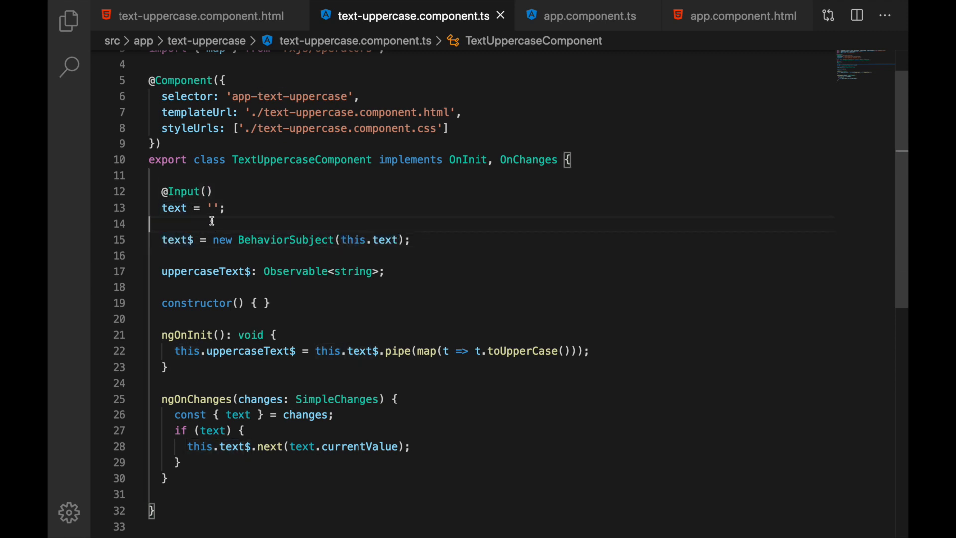
mouse_move(175, 428)
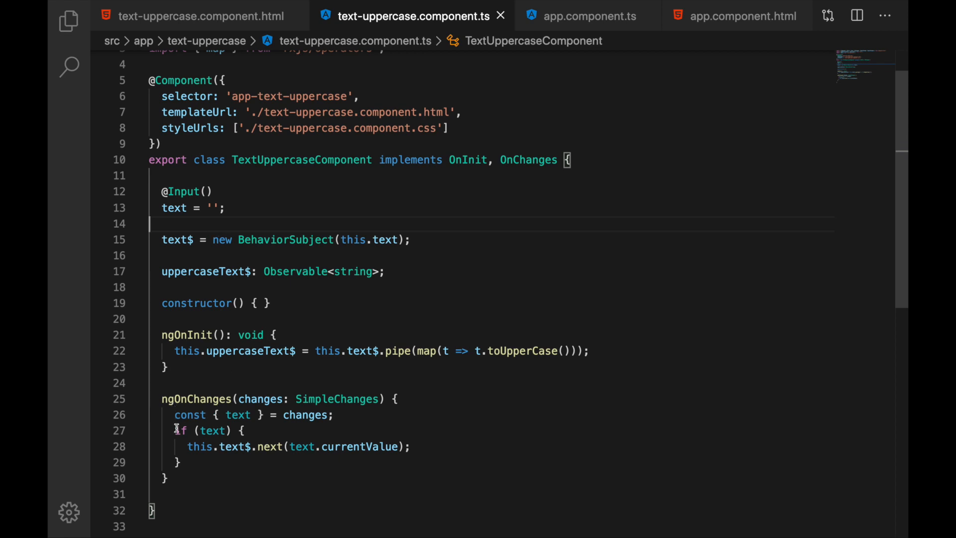
mouse_move(186, 463)
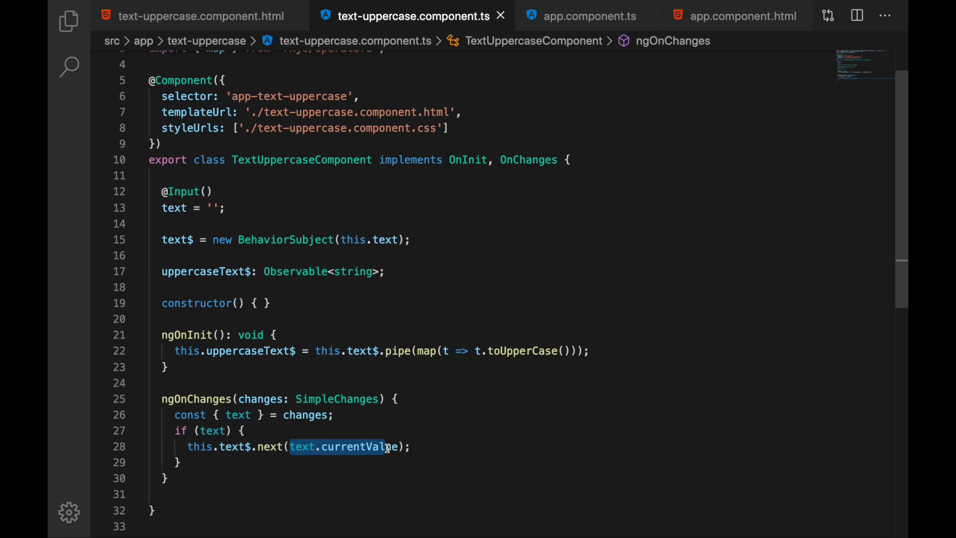
click(202, 255)
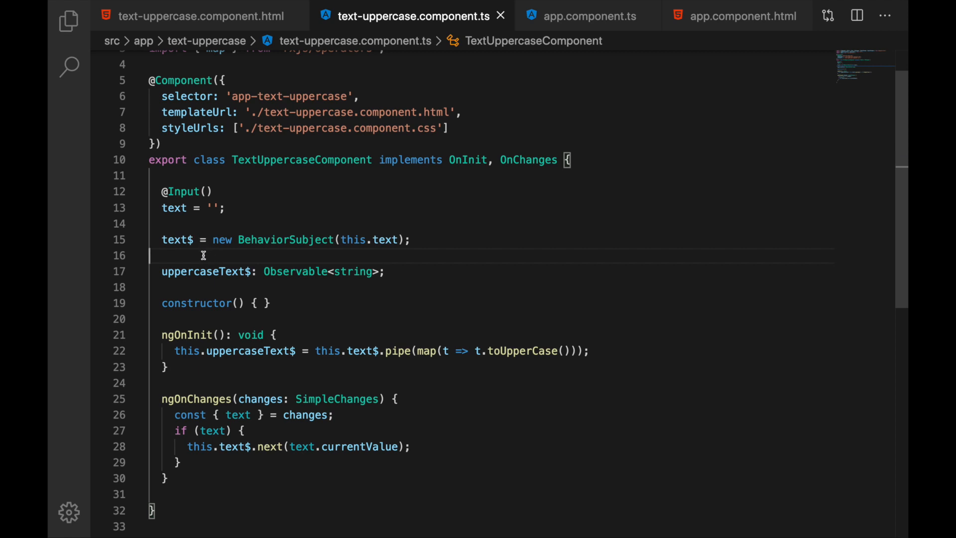
mouse_move(178, 240)
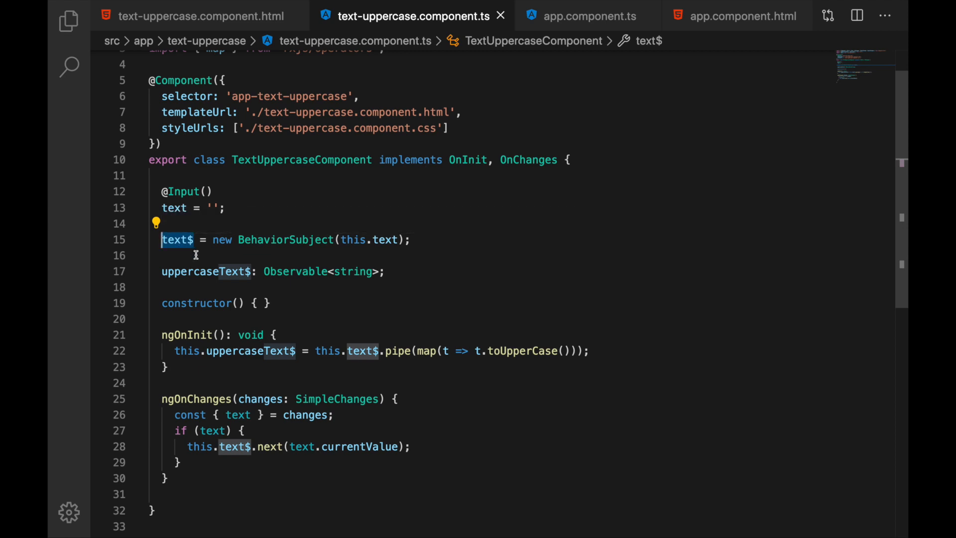
mouse_move(201, 256)
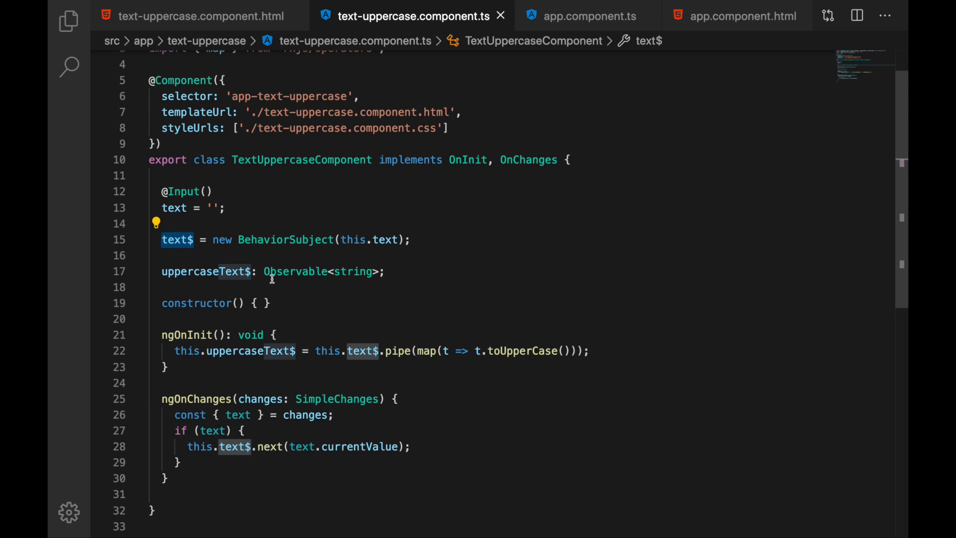
mouse_move(312, 332)
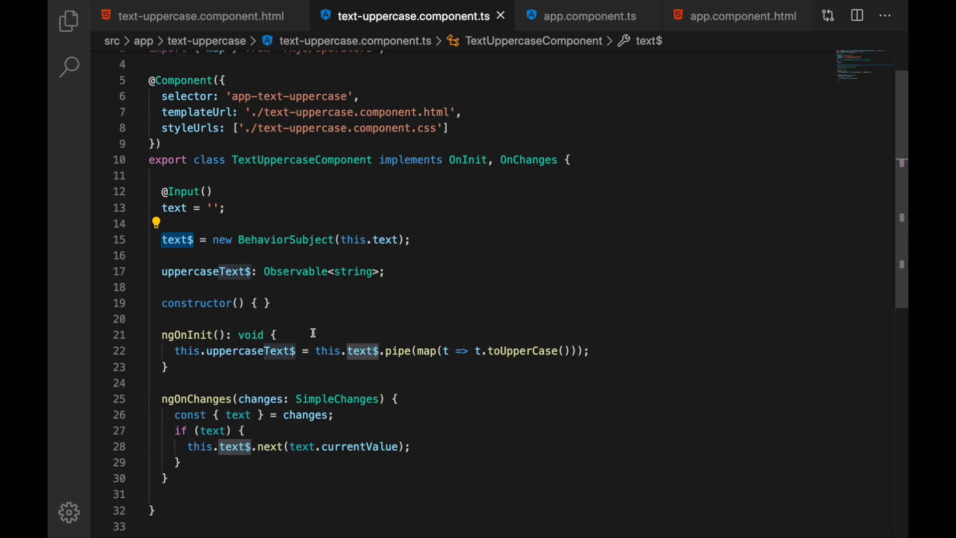
click(203, 271)
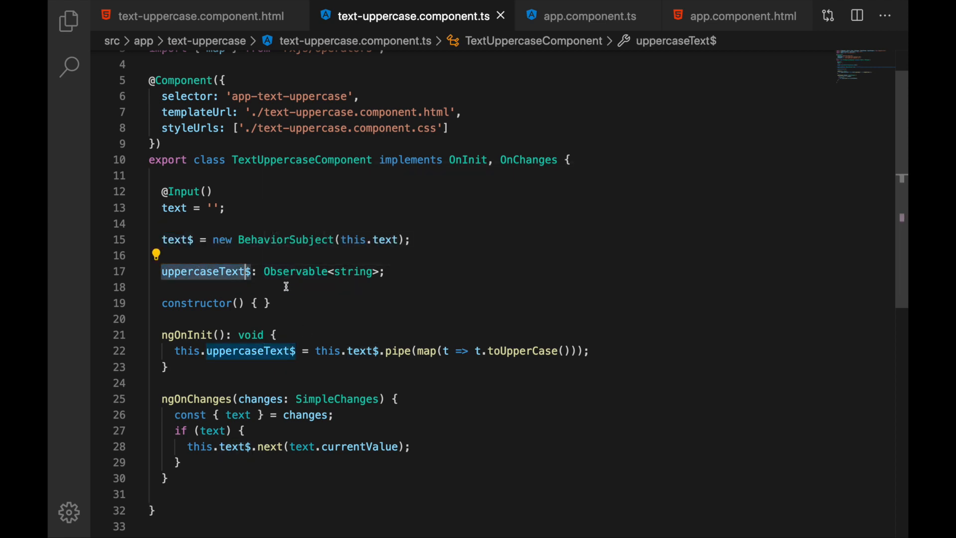
double_click(354, 271)
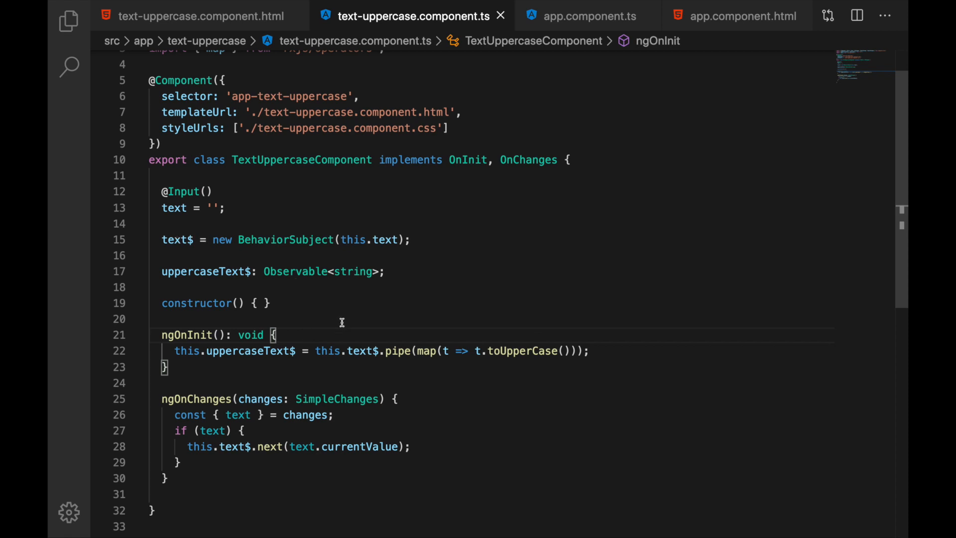
double_click(398, 351)
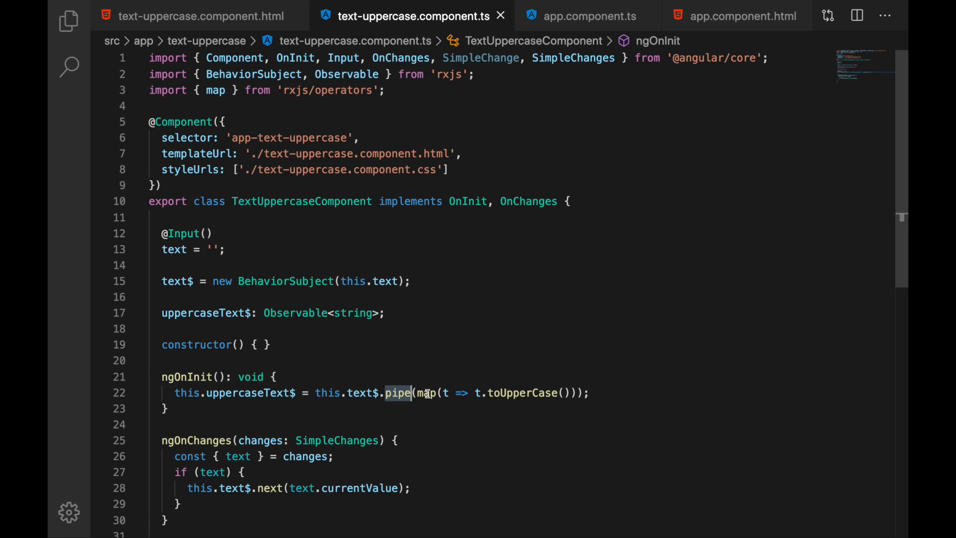
mouse_move(359, 393)
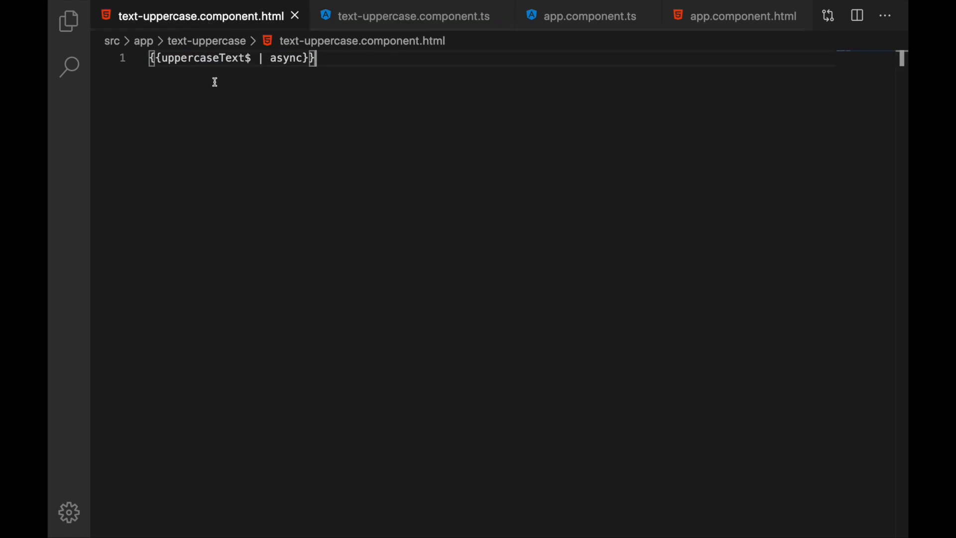
mouse_move(279, 57)
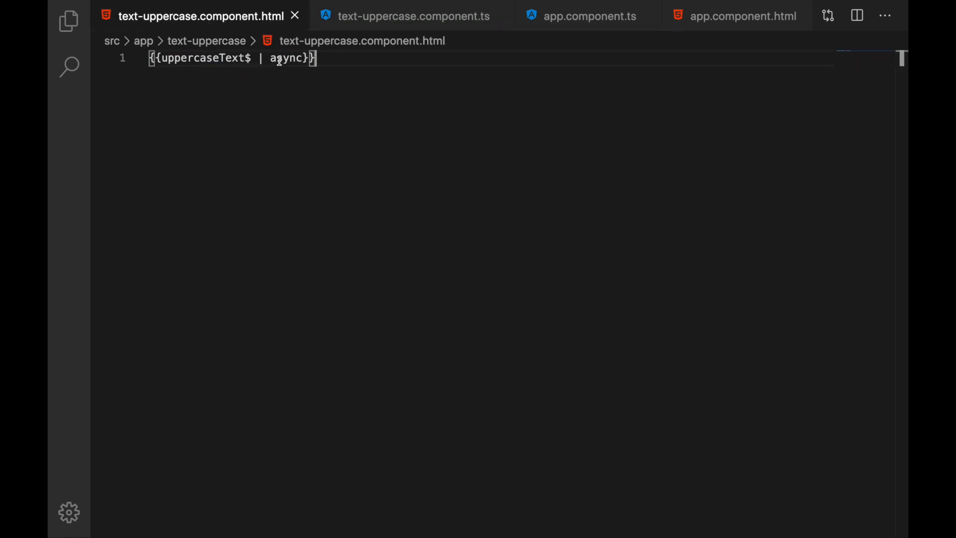
double_click(285, 57)
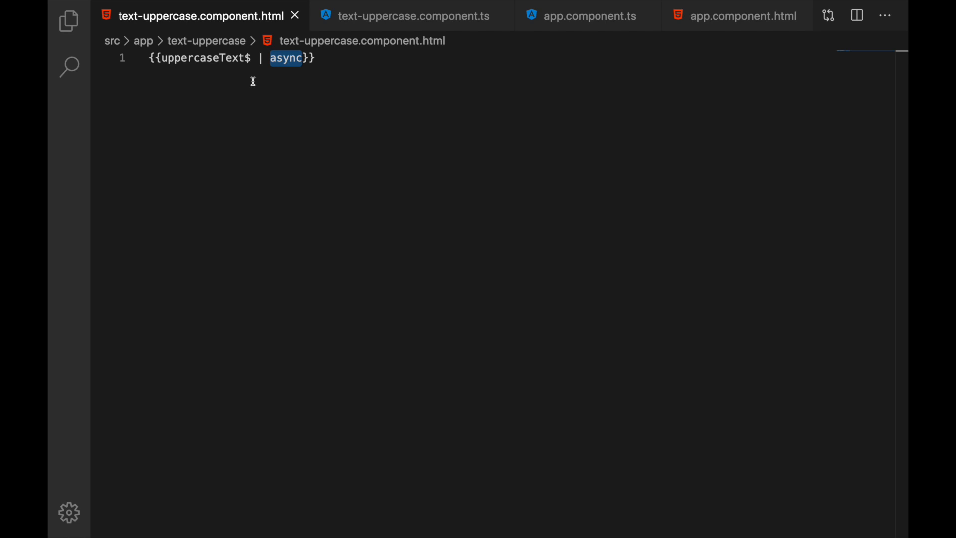
click(412, 16)
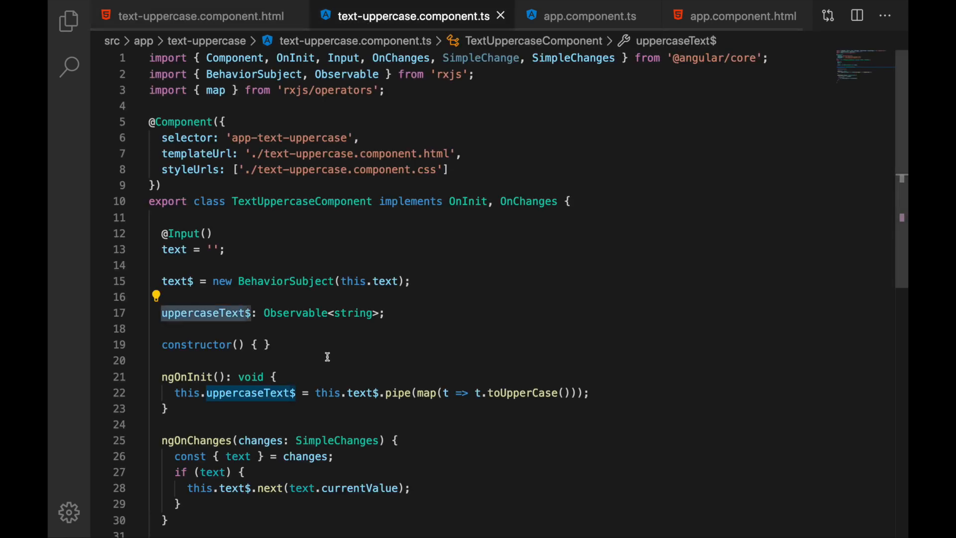
scroll(down, 3)
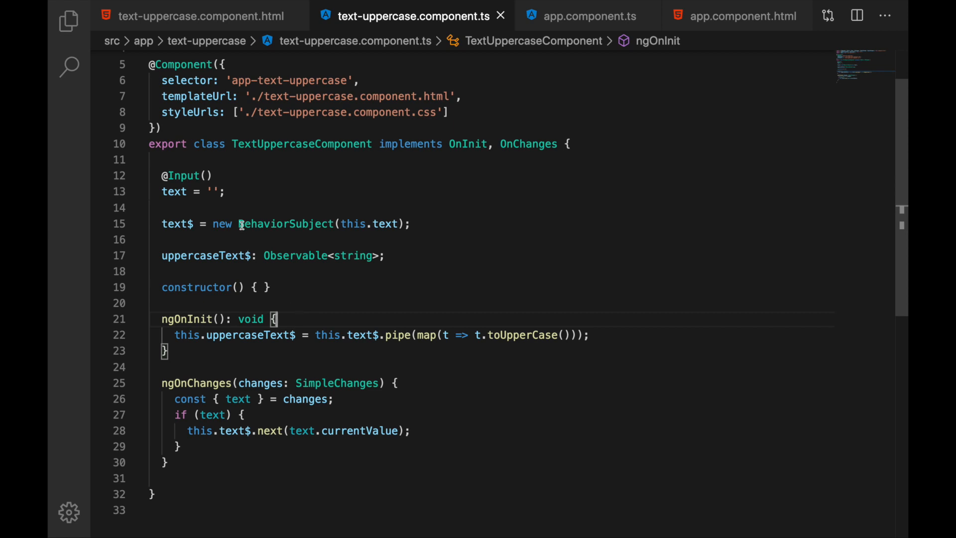
mouse_move(299, 301)
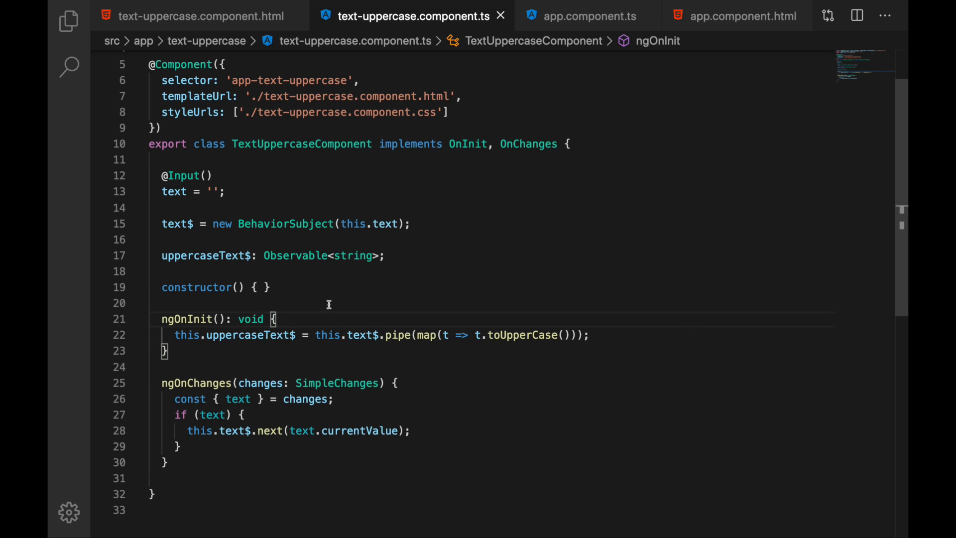
mouse_move(300, 350)
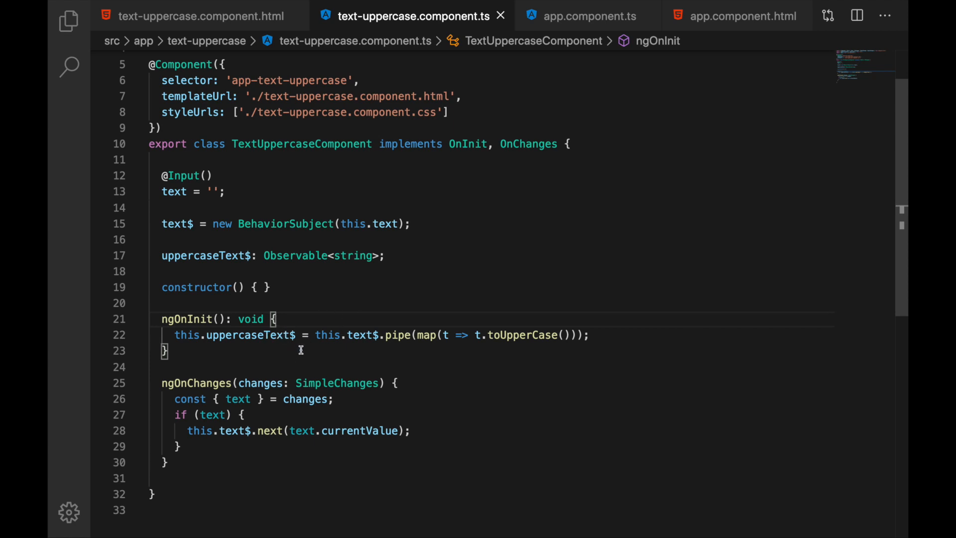
mouse_move(299, 321)
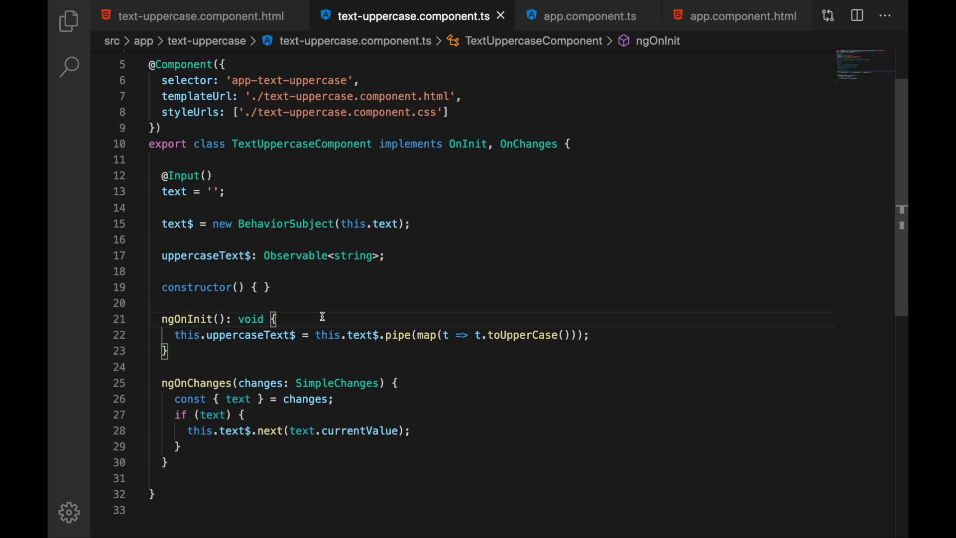
mouse_move(173, 192)
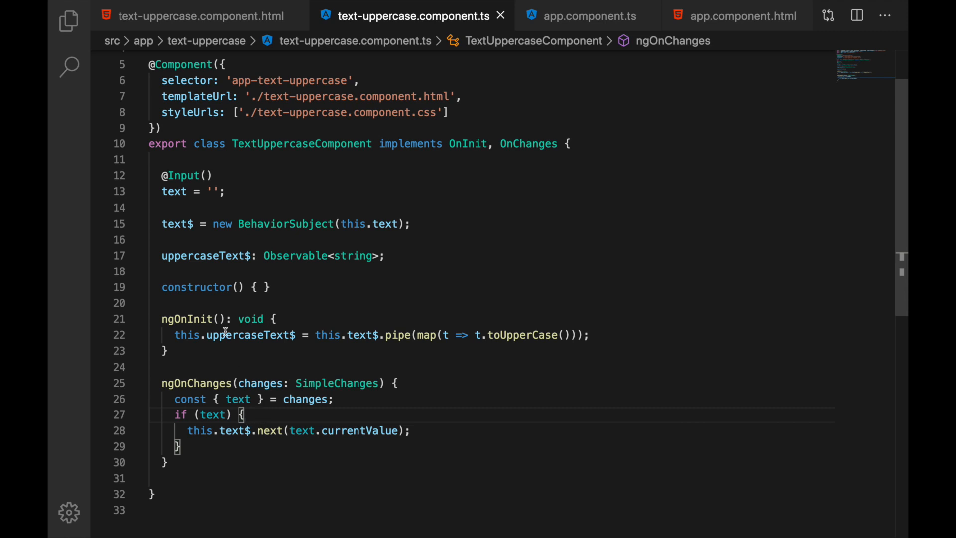
mouse_move(186, 238)
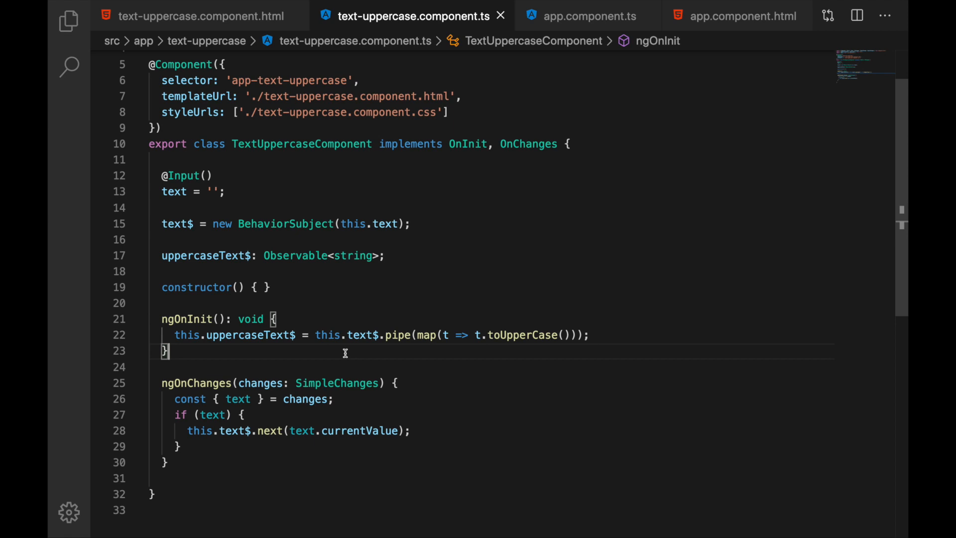
mouse_move(329, 352)
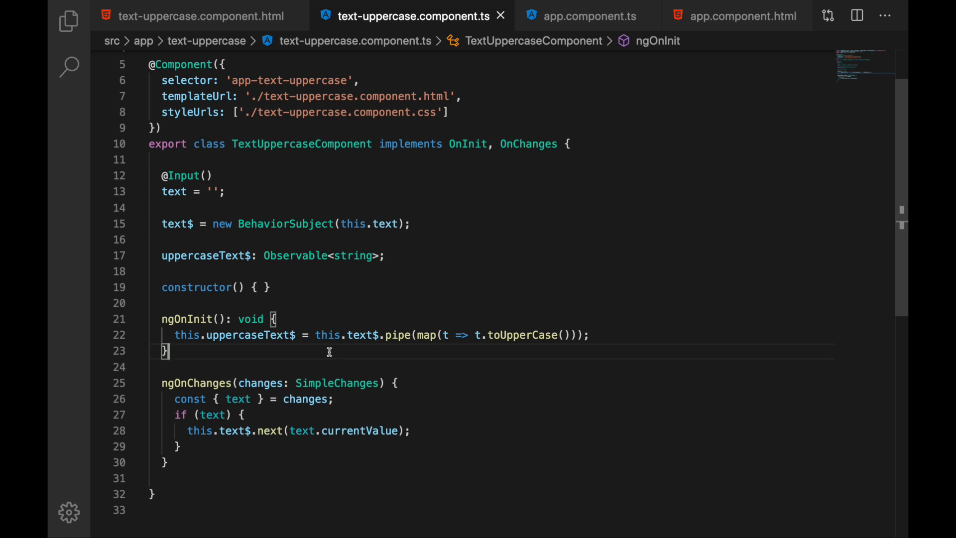